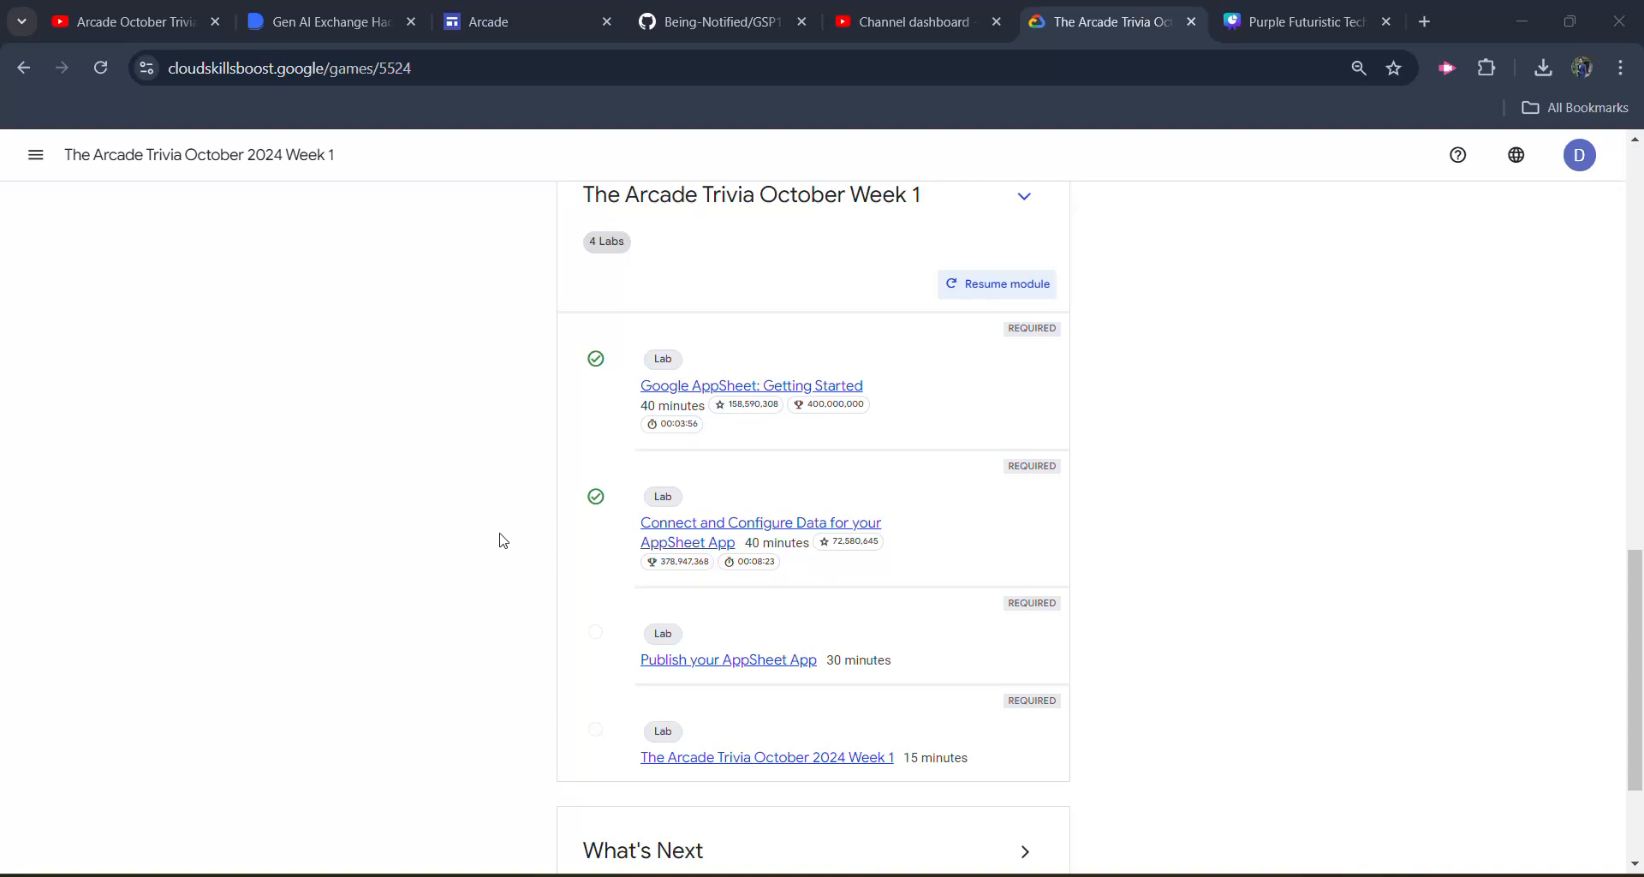
{"action": "mouse_move", "coordinate": [199, 234]}
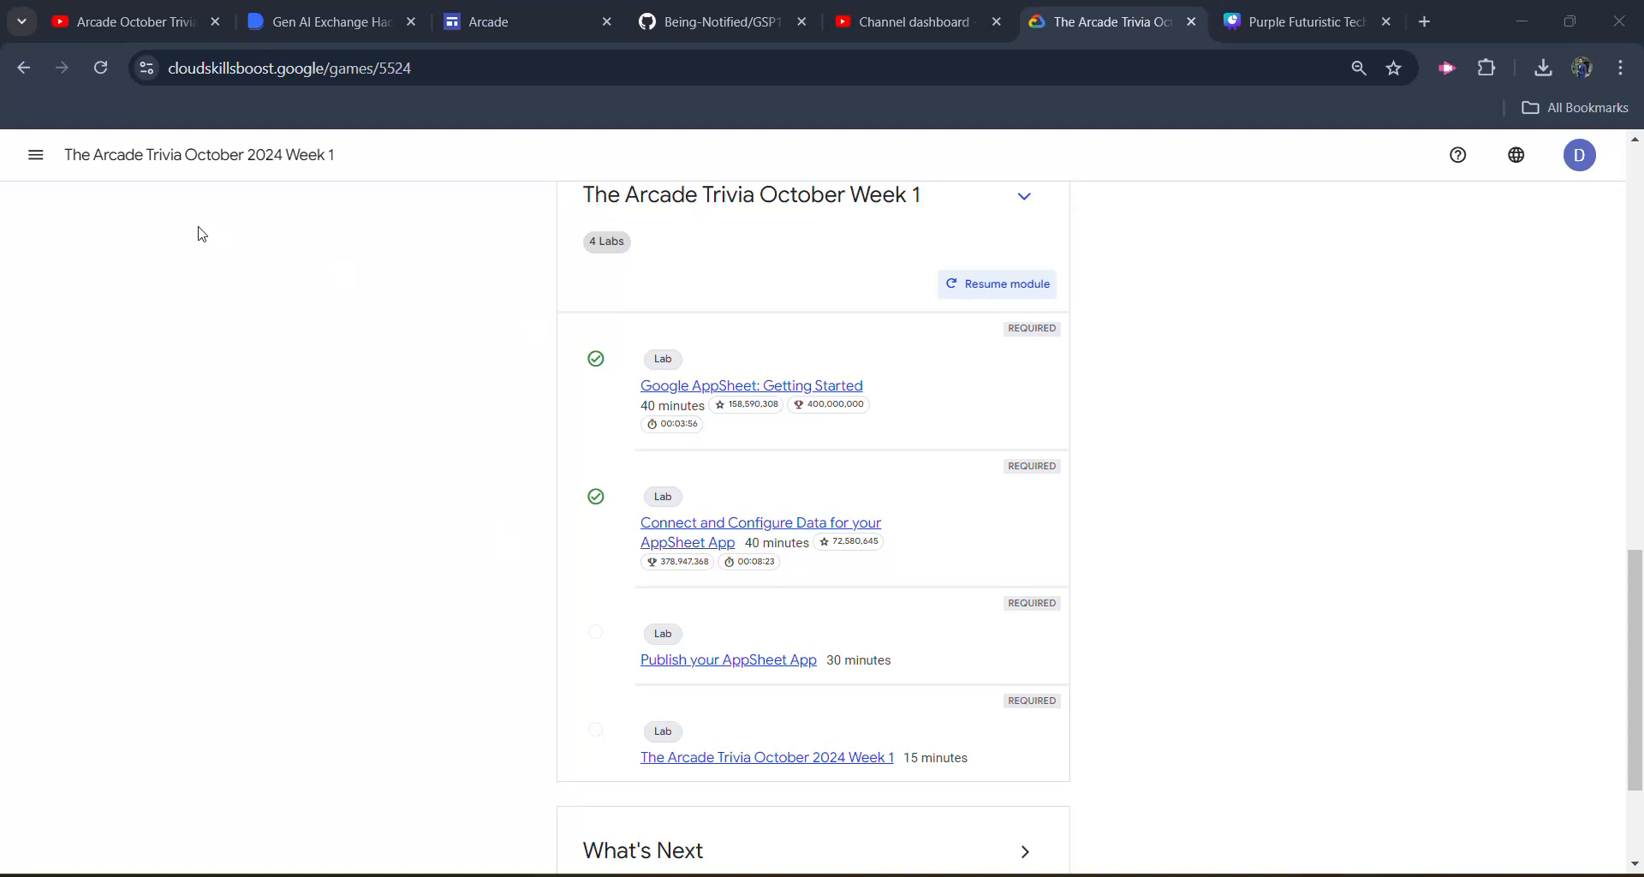
Open the Publish your AppSheet App lab from the arcade labs page.
{"action": "double_click", "coordinate": [205, 155]}
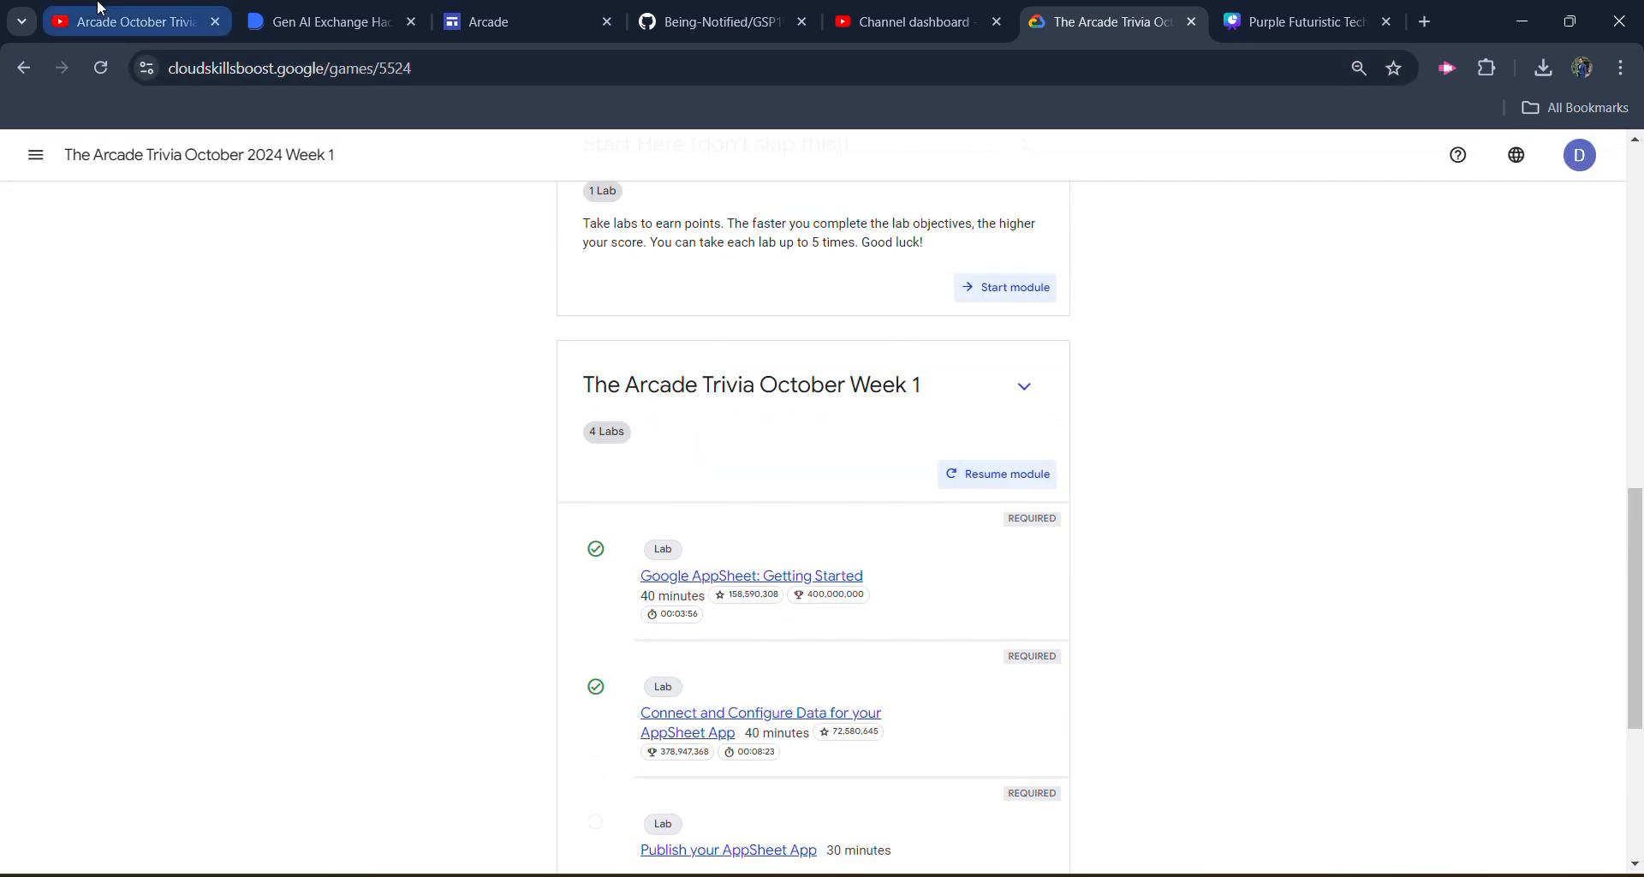
{"action": "left_click", "coordinate": [129, 22]}
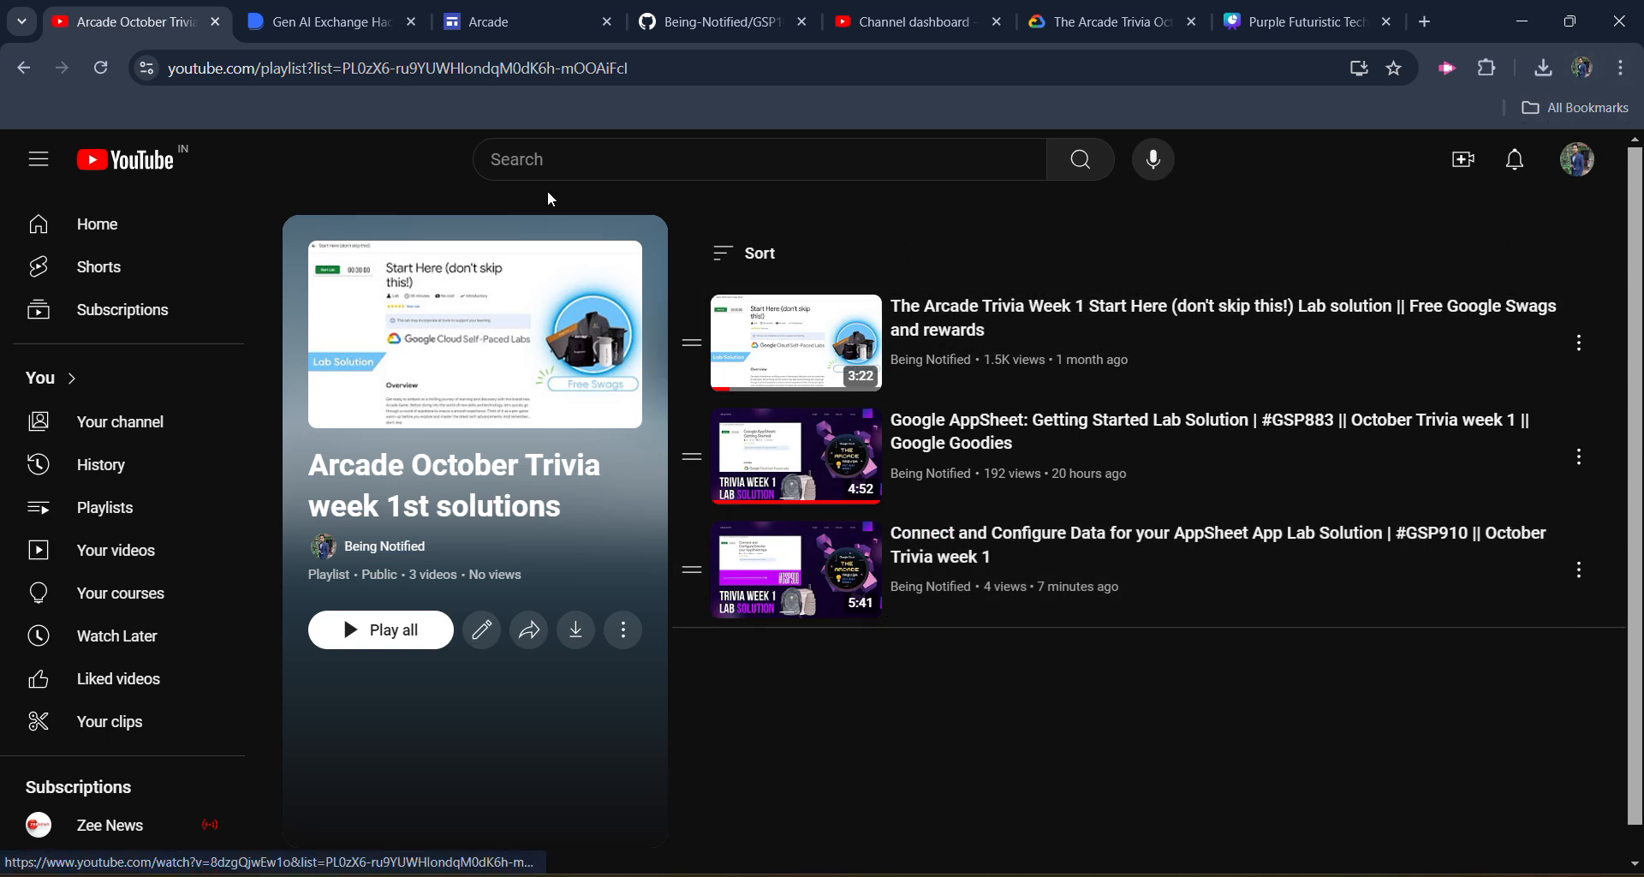
{"action": "left_click", "coordinate": [1108, 23]}
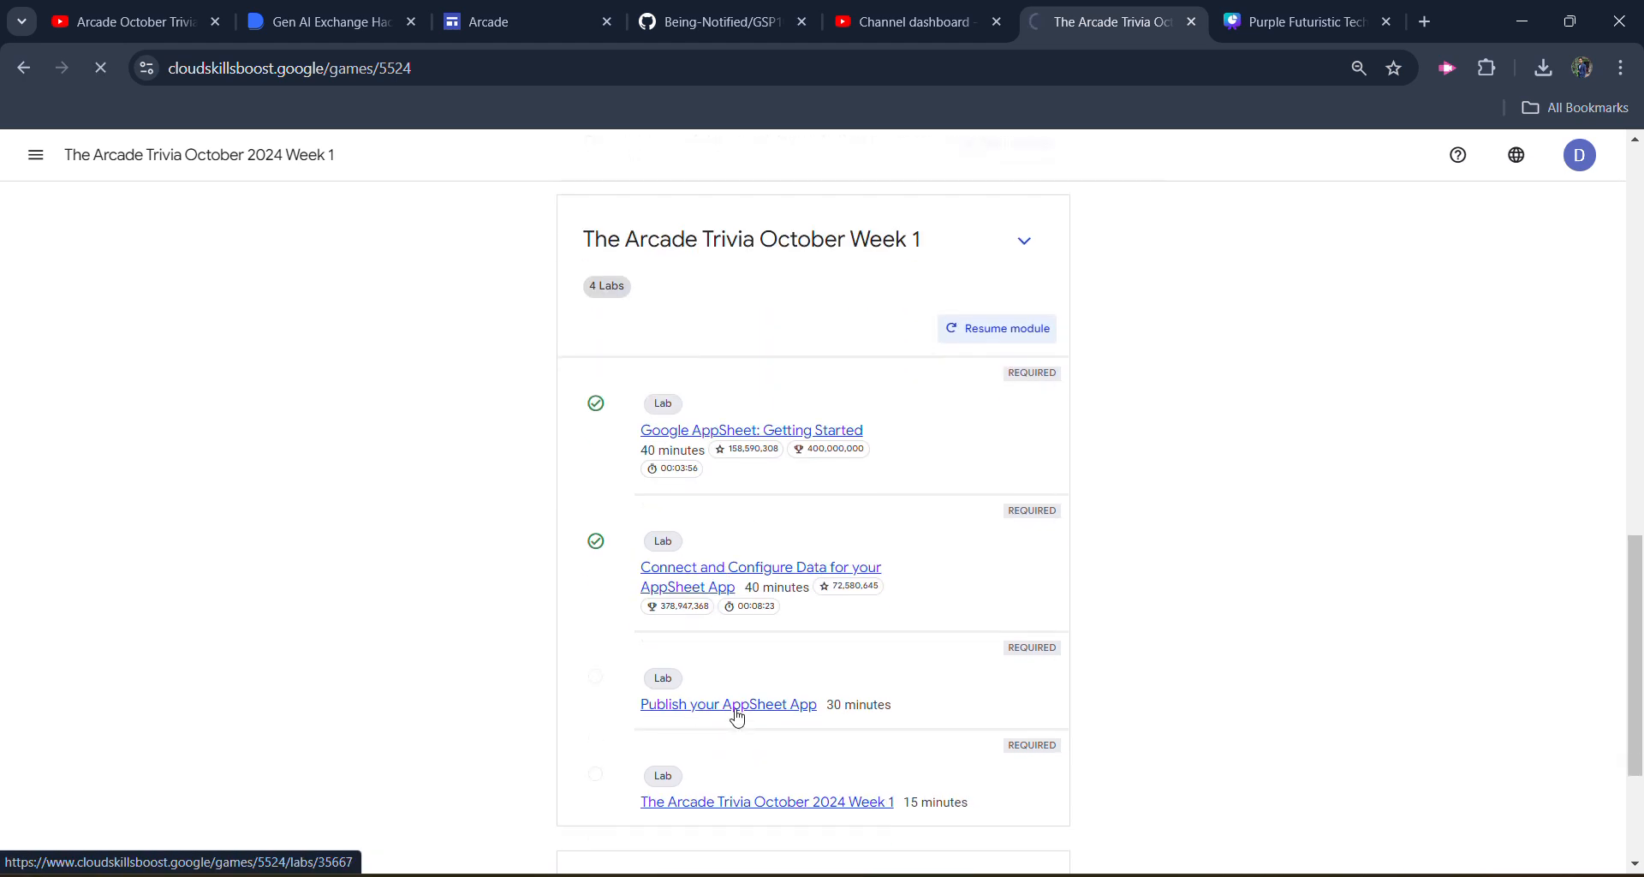
{"action": "left_click", "coordinate": [728, 703]}
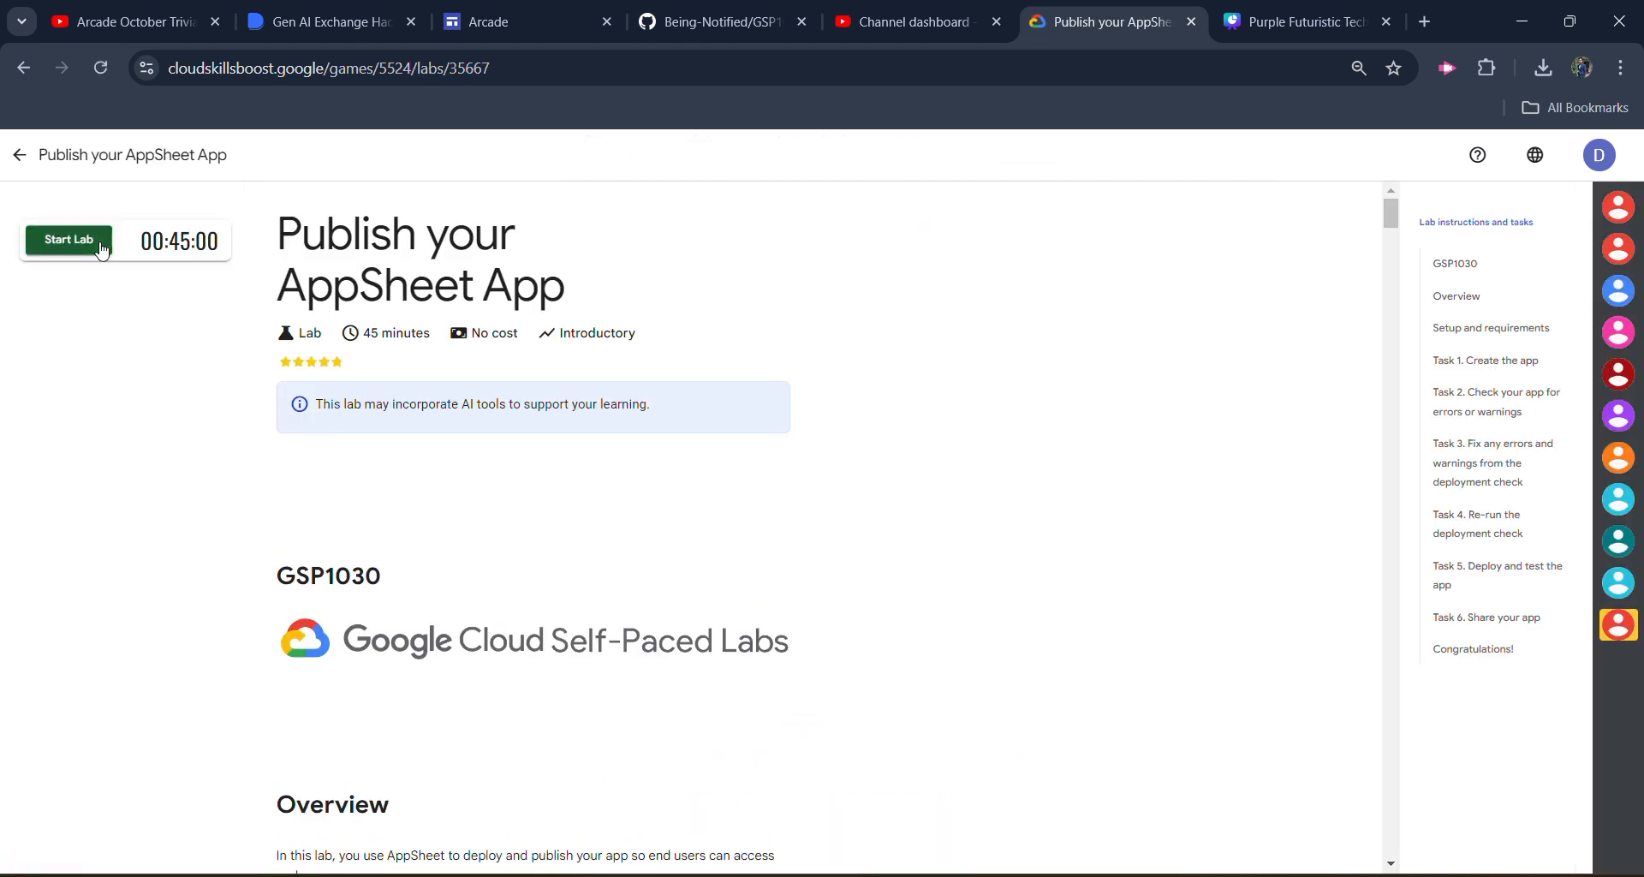
Start the lab, copy the lab username, and bring up the AppSheet link's options.
{"action": "left_click", "coordinate": [67, 240]}
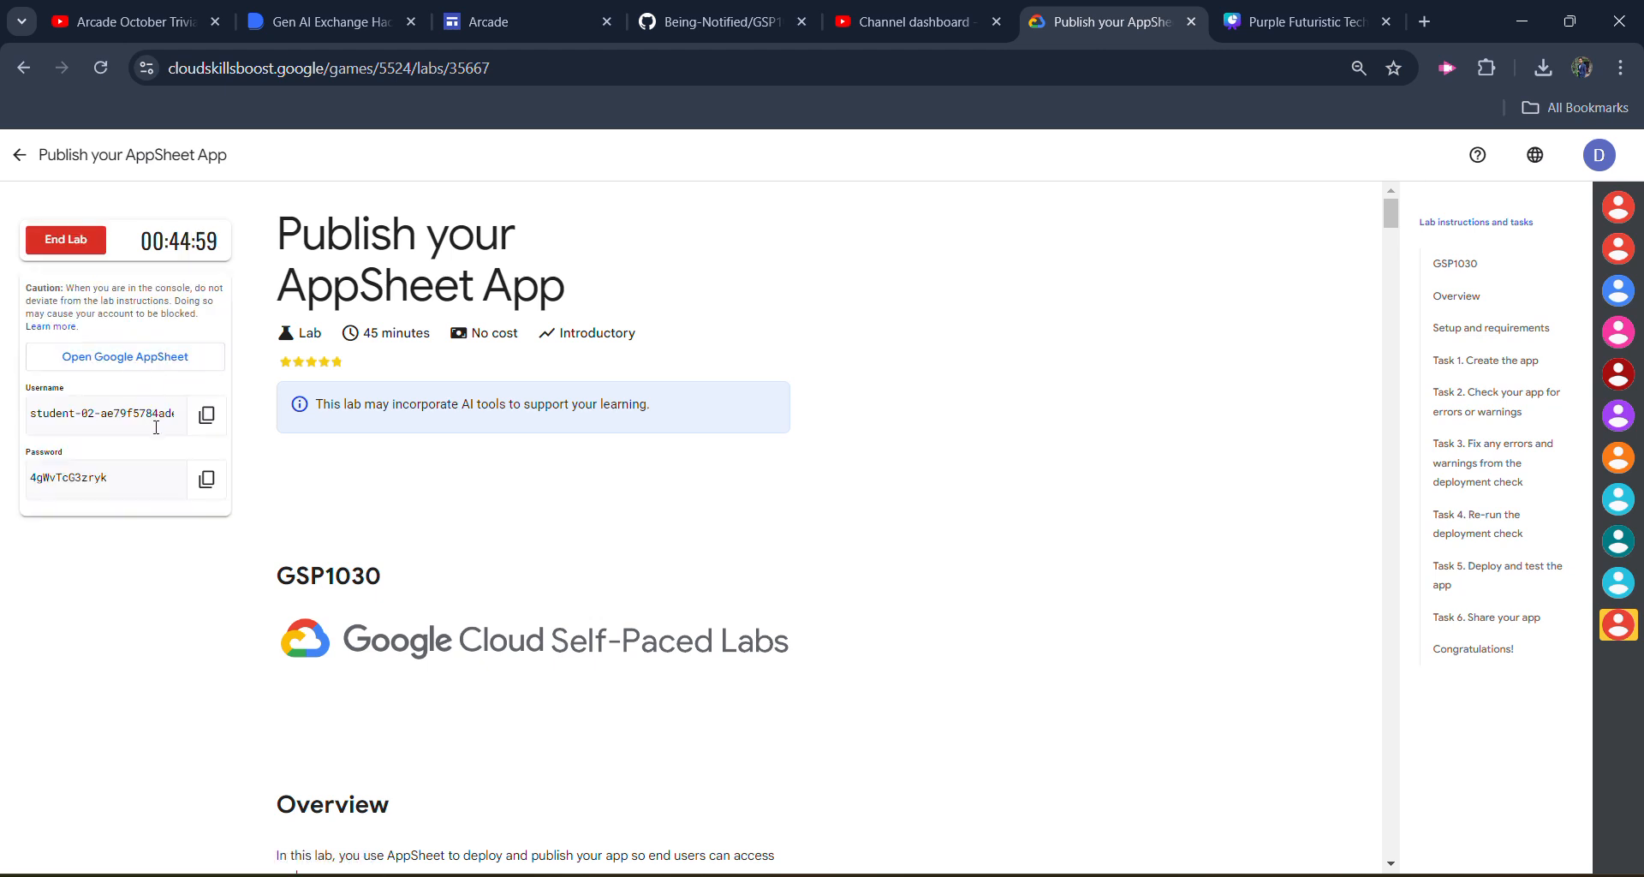
{"action": "left_click", "coordinate": [205, 415]}
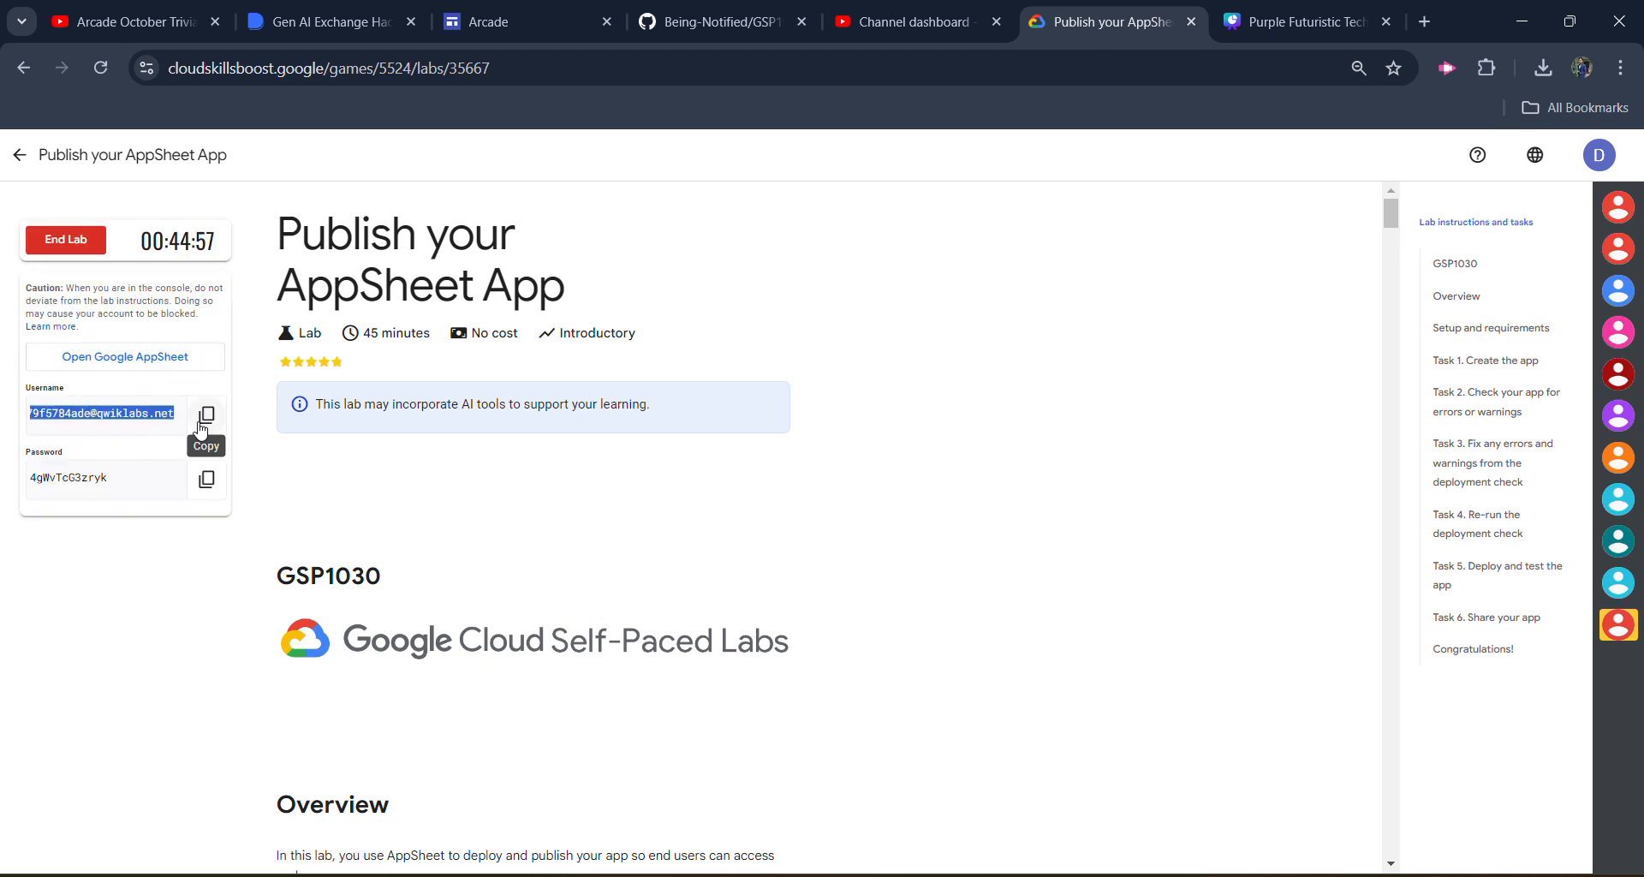
{"action": "left_click", "coordinate": [205, 416]}
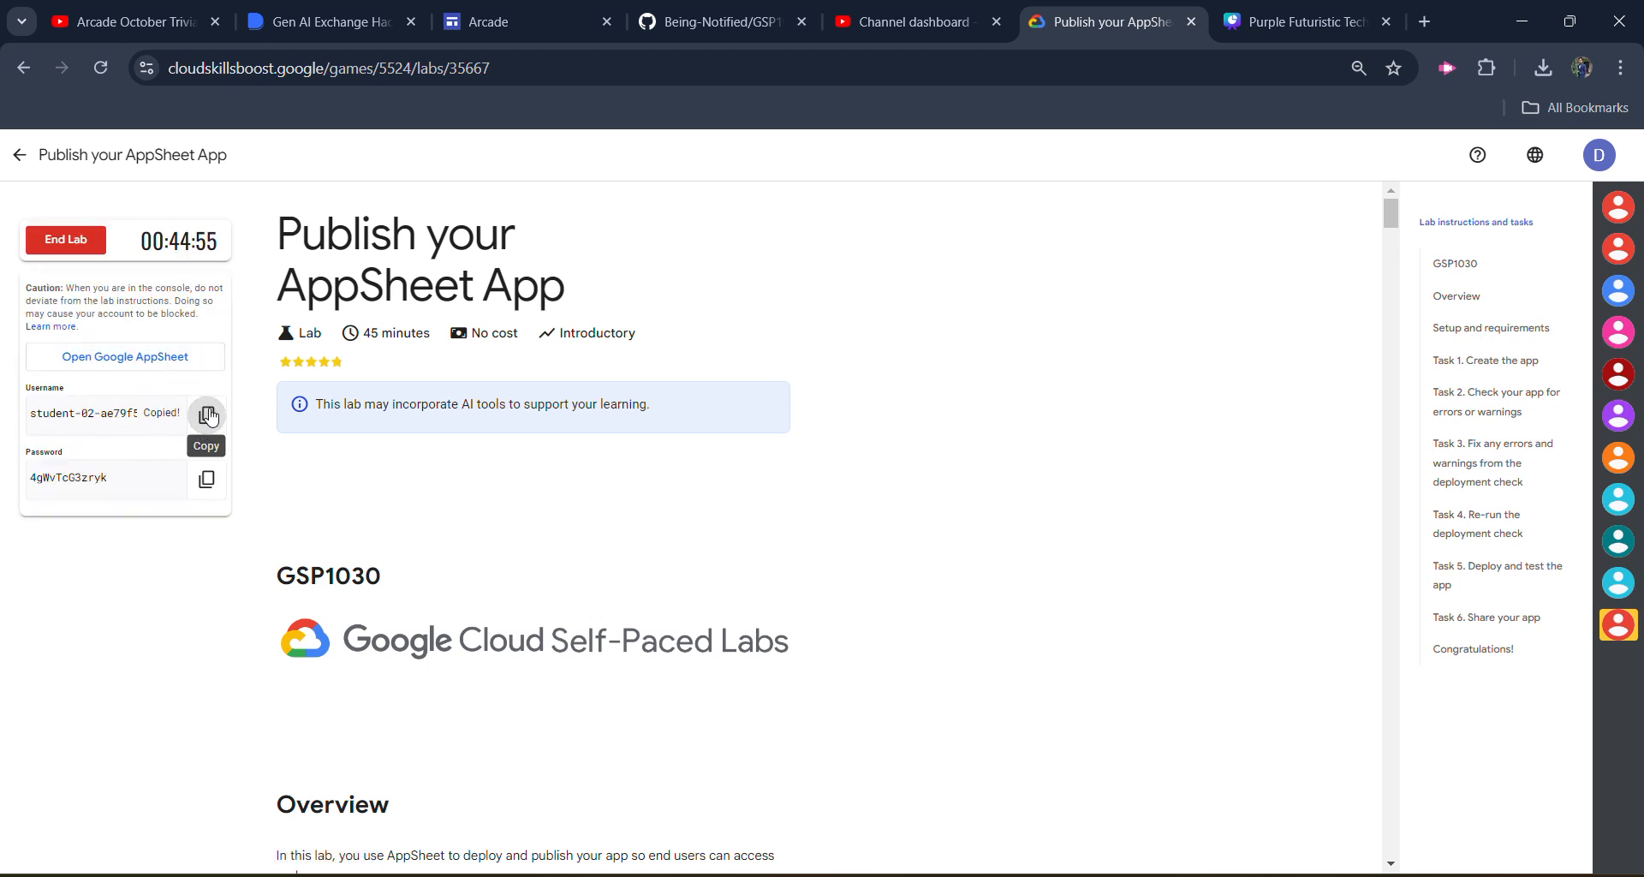
{"action": "mouse_move", "coordinate": [122, 363]}
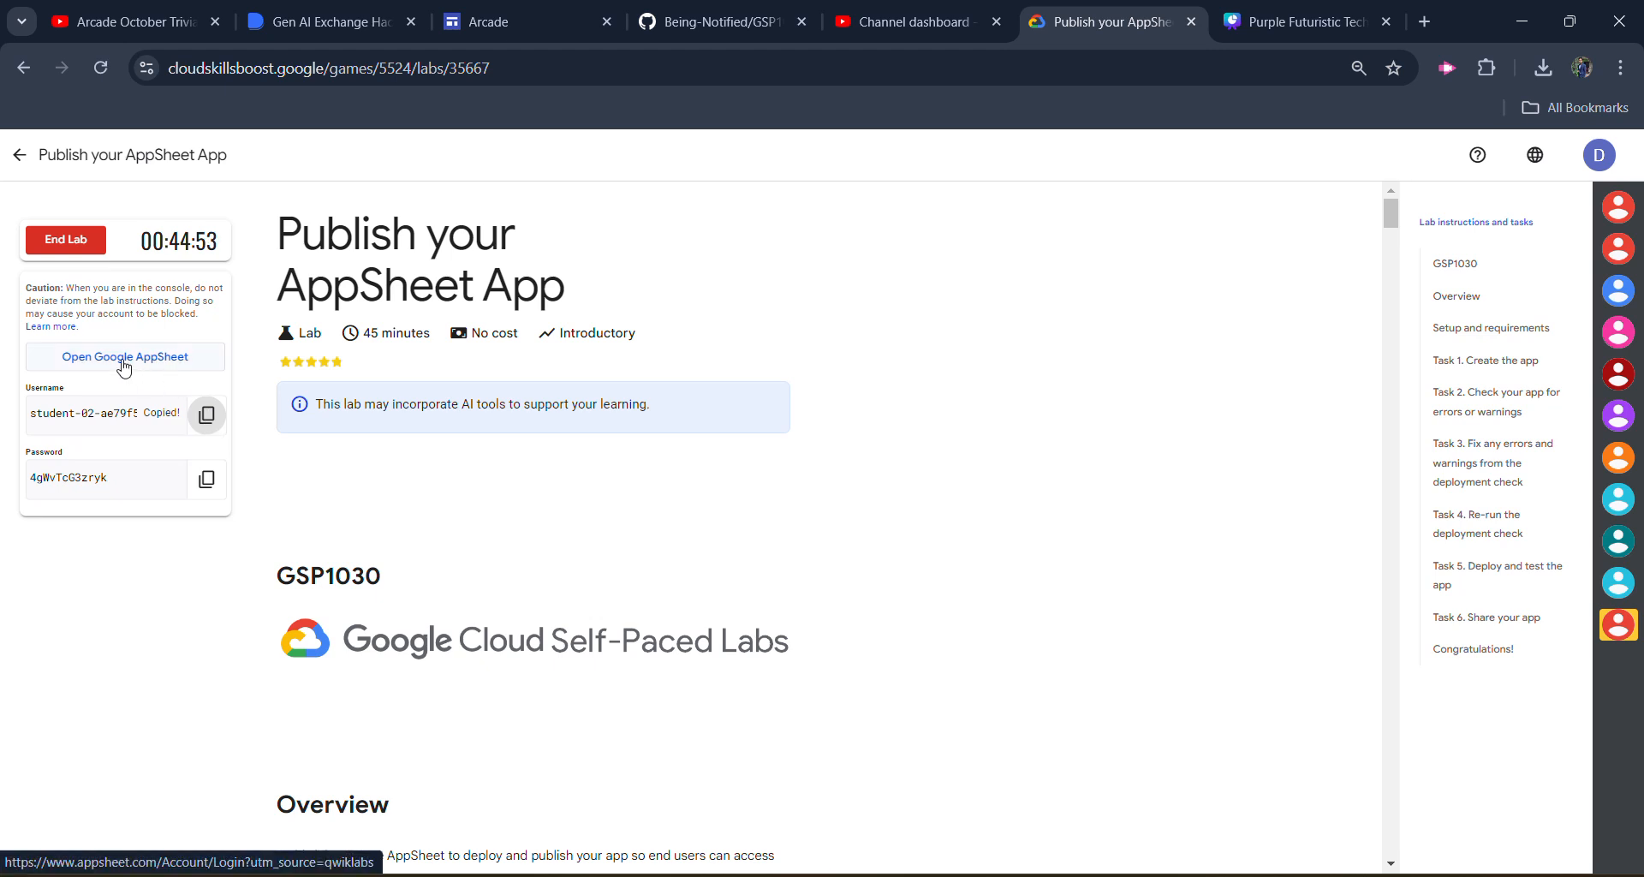
{"action": "right_click", "coordinate": [124, 357]}
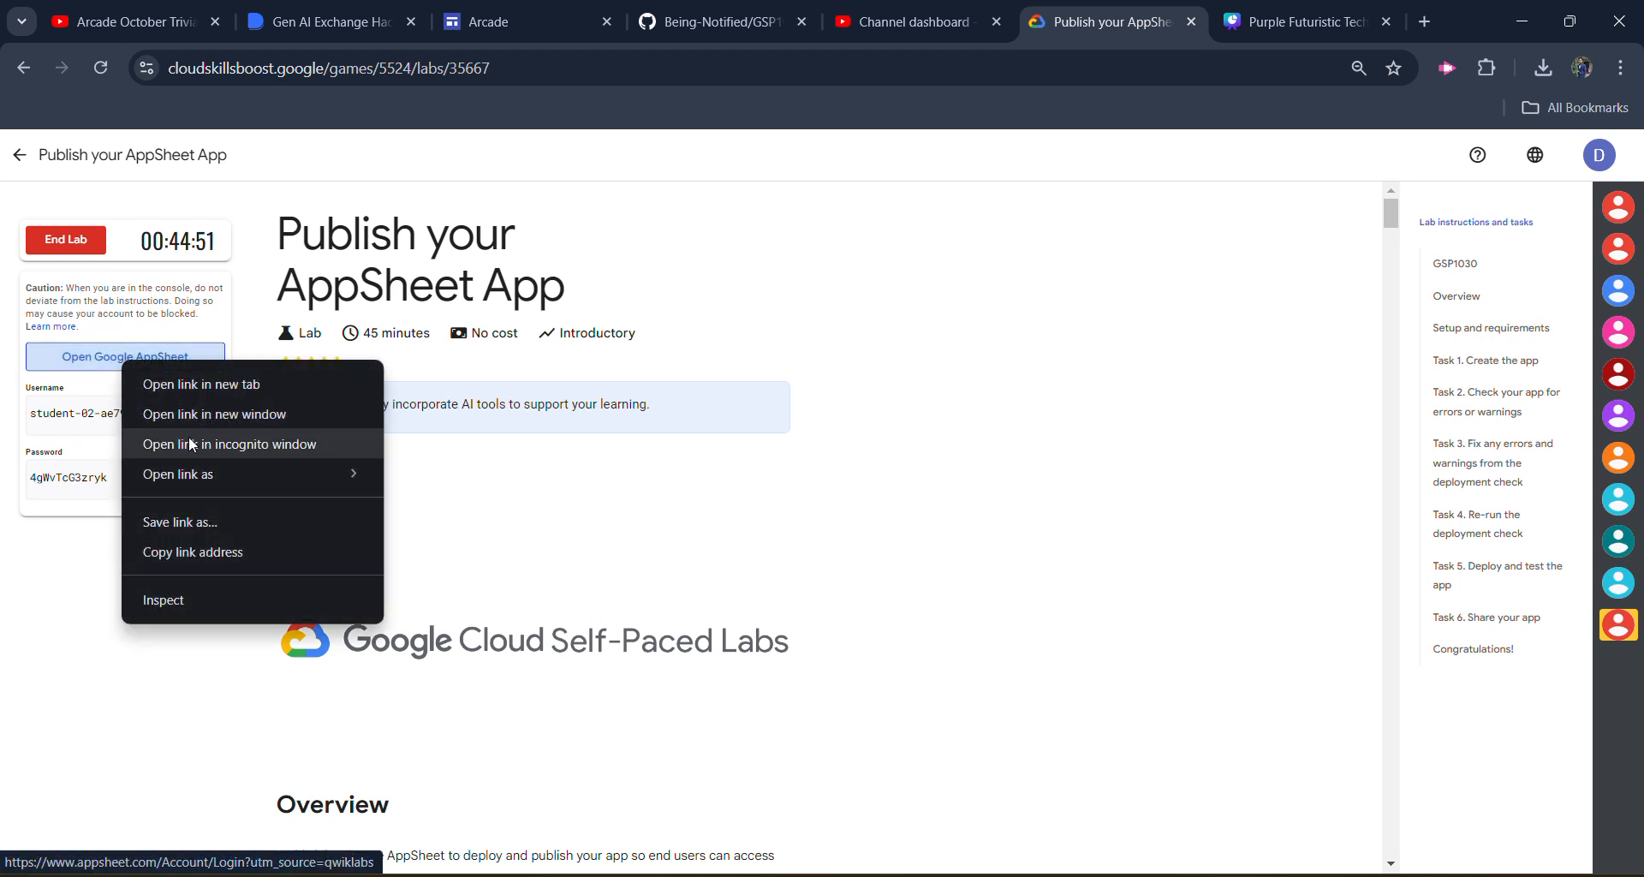
Sign in to AppSheet in an incognito window with the lab username and password.
{"action": "left_click", "coordinate": [229, 444]}
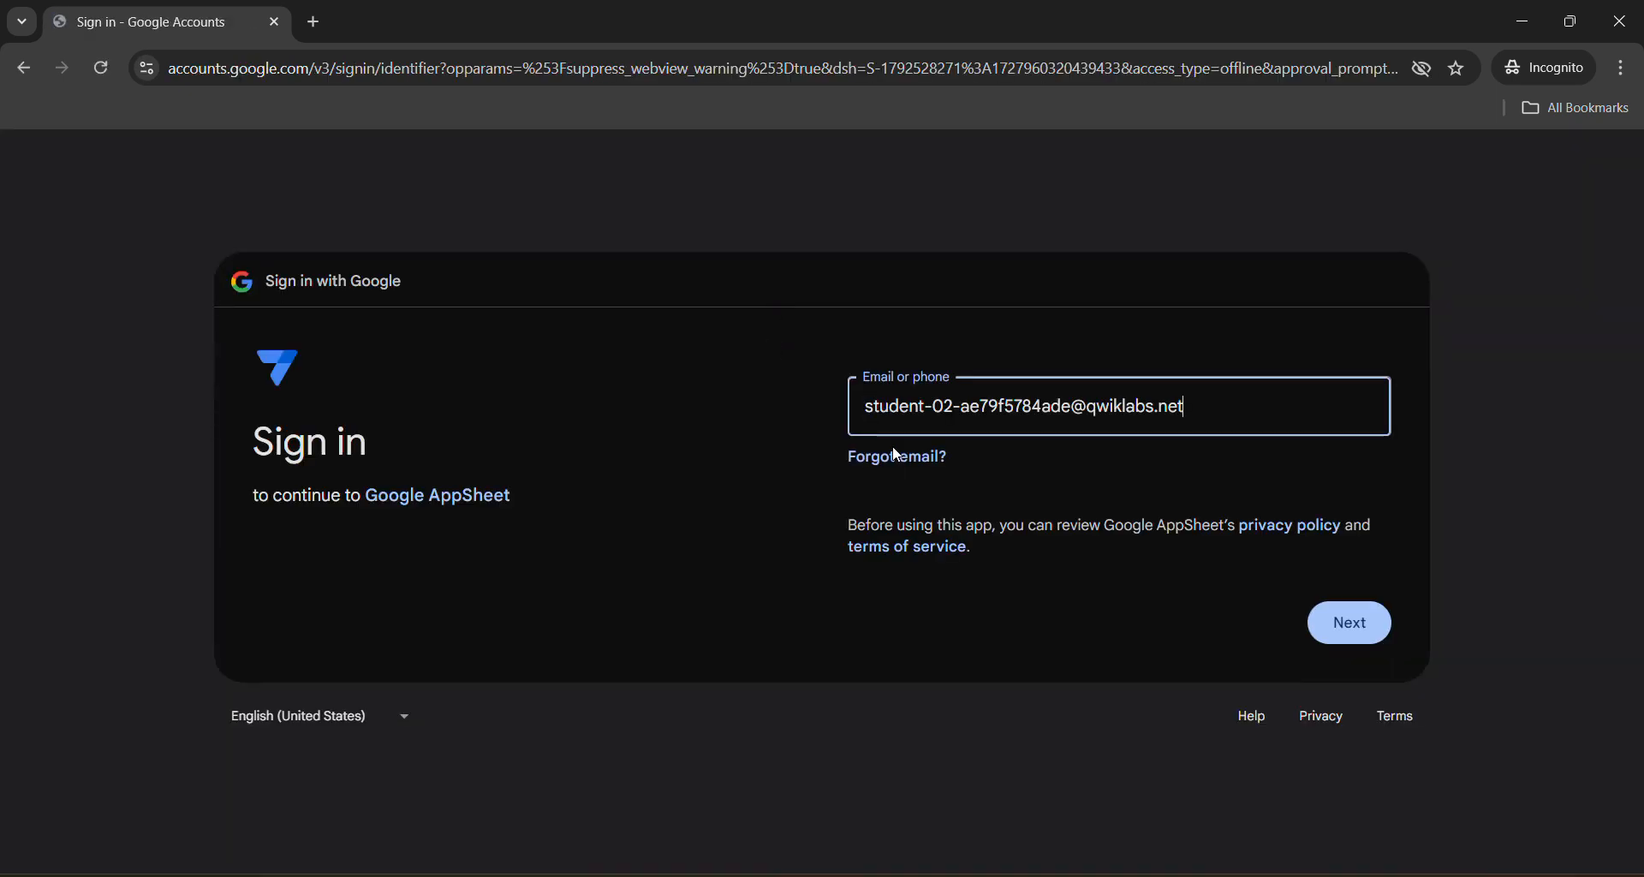
{"action": "left_click", "coordinate": [1348, 622]}
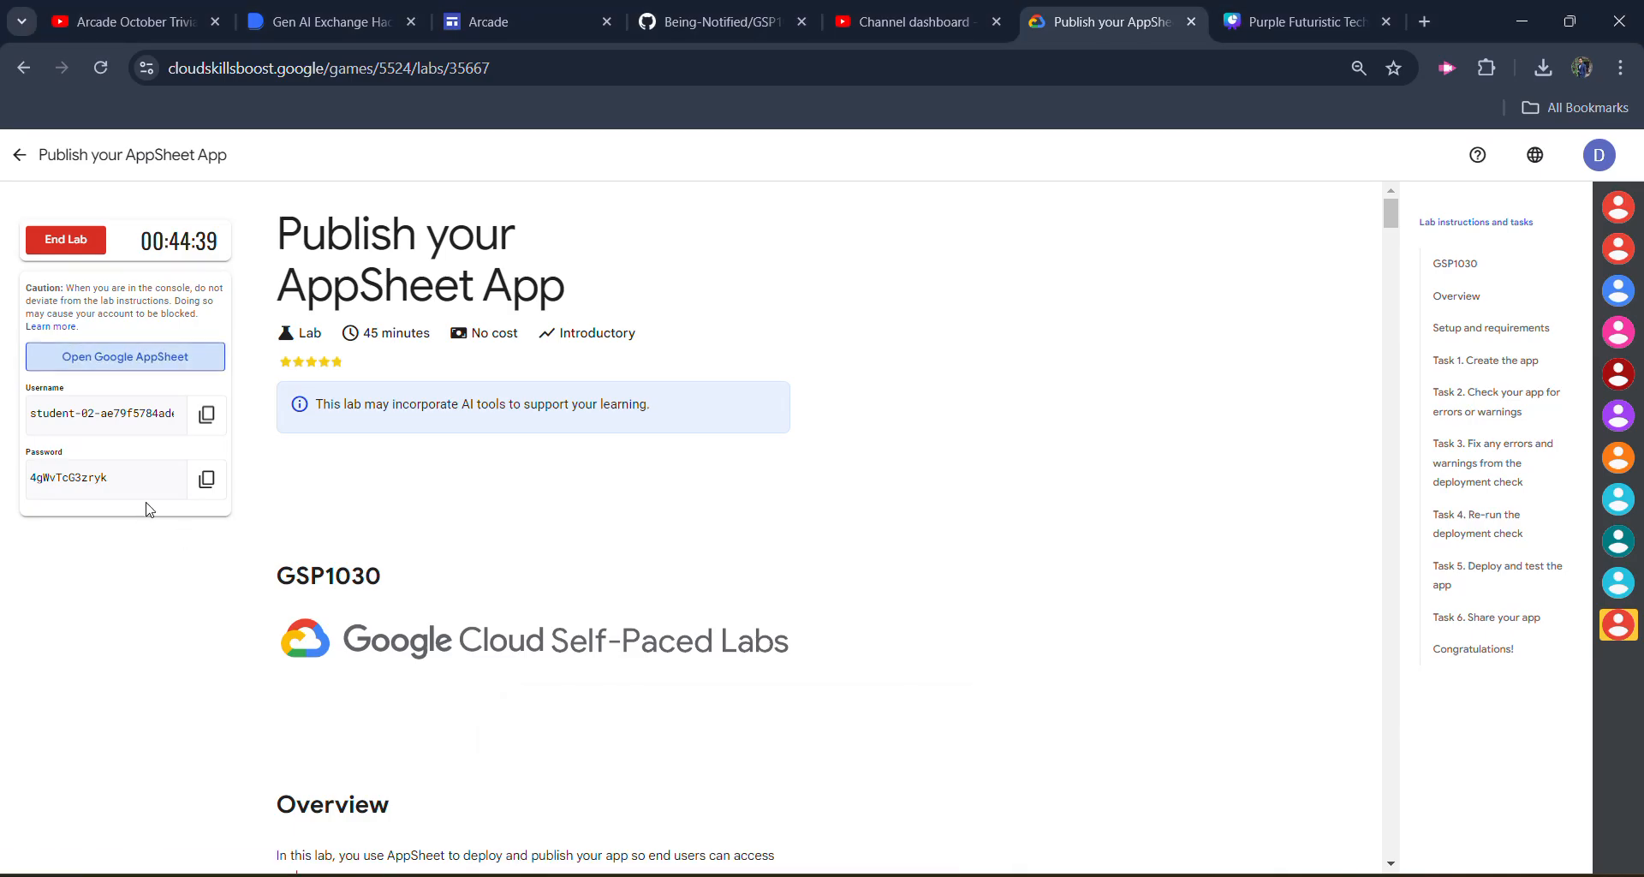
{"action": "double_click", "coordinate": [69, 477]}
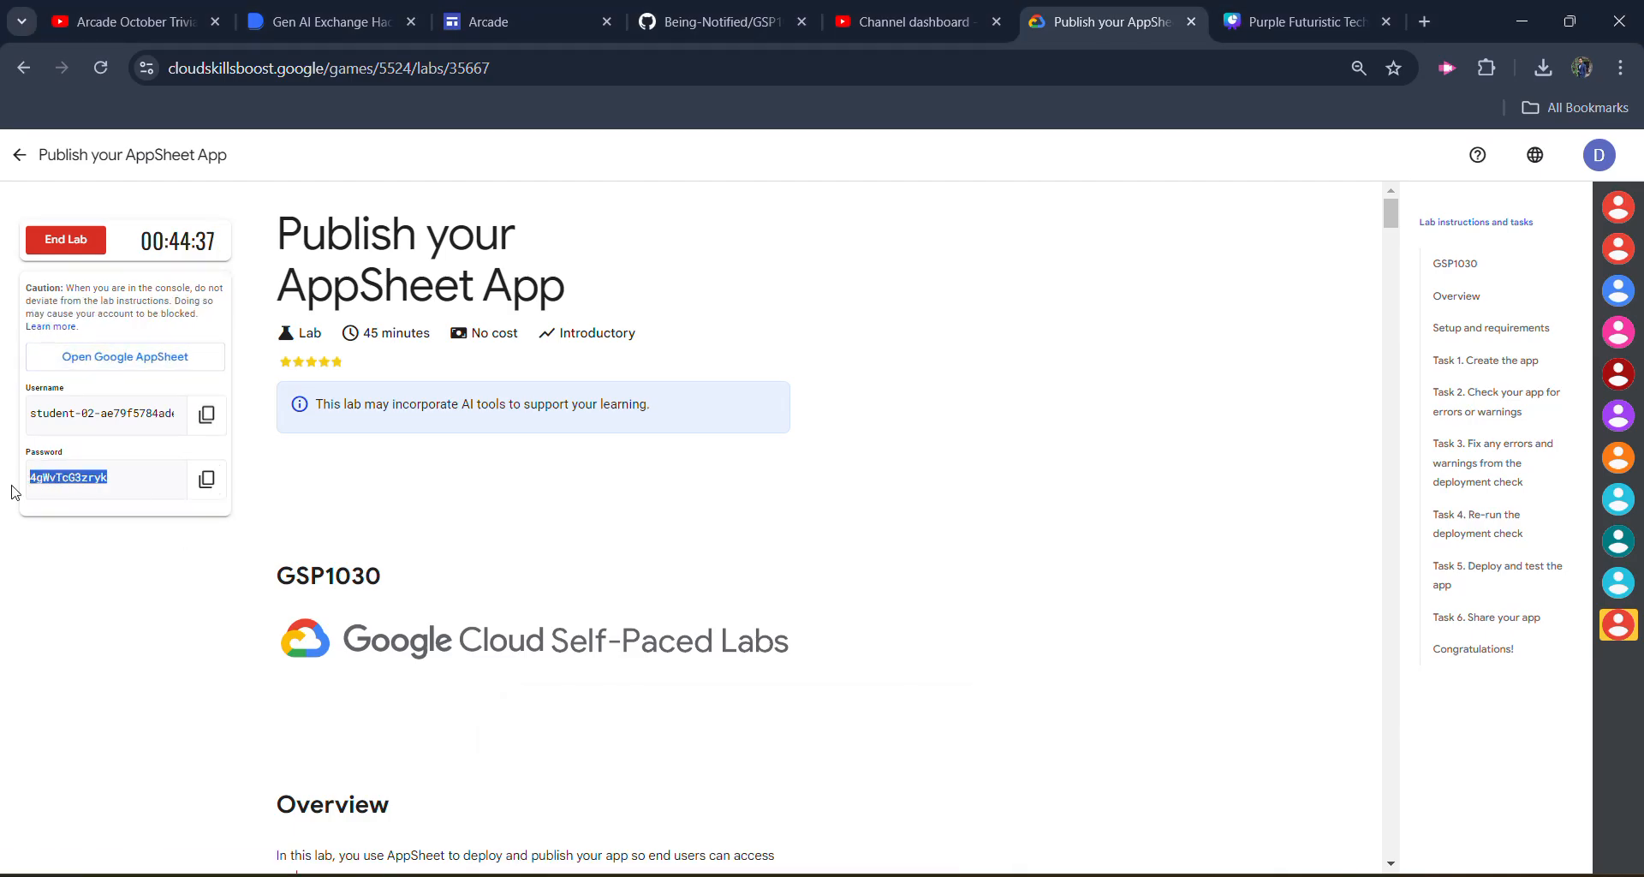
{"action": "left_click", "coordinate": [206, 480]}
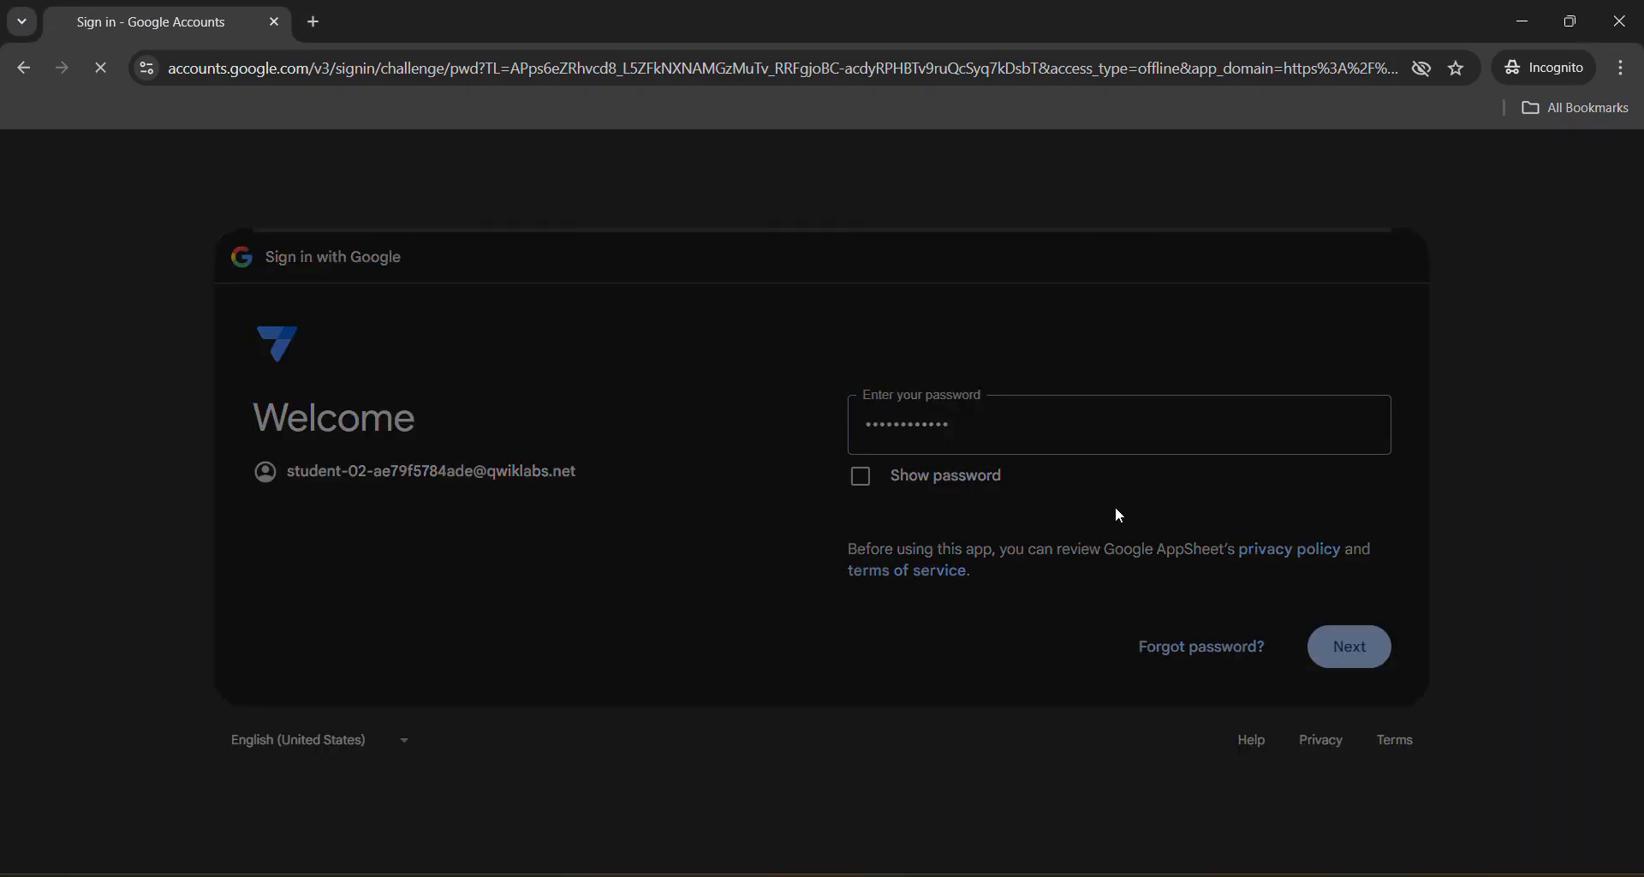
{"action": "left_click", "coordinate": [1349, 645]}
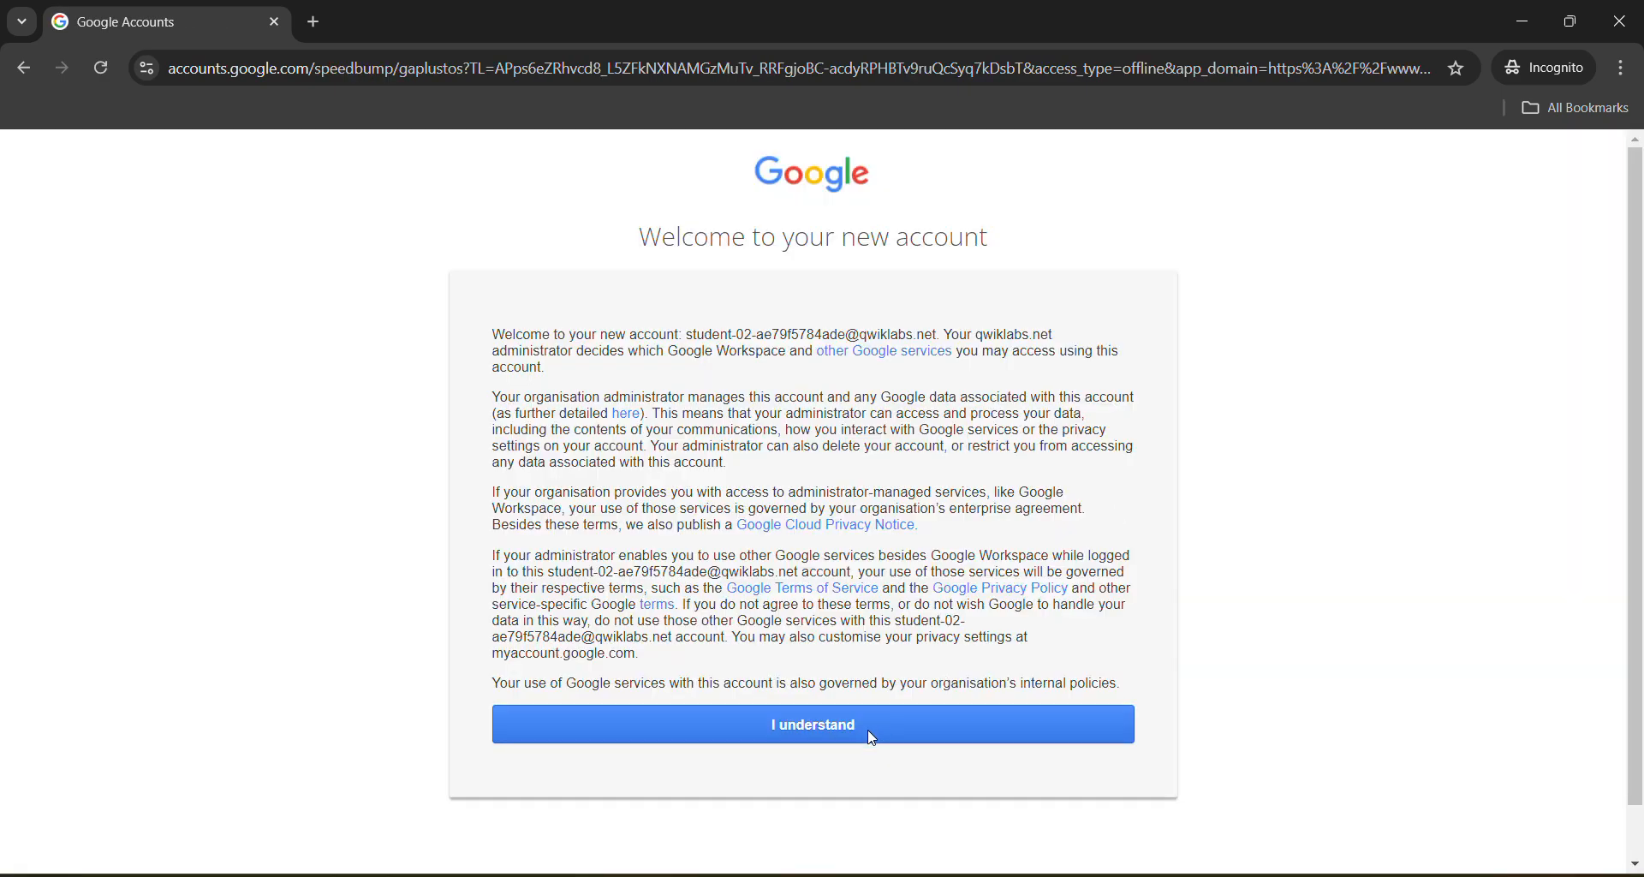
Accept the account terms and allow AppSheet access to Drive and Sheets.
{"action": "left_click", "coordinate": [812, 724]}
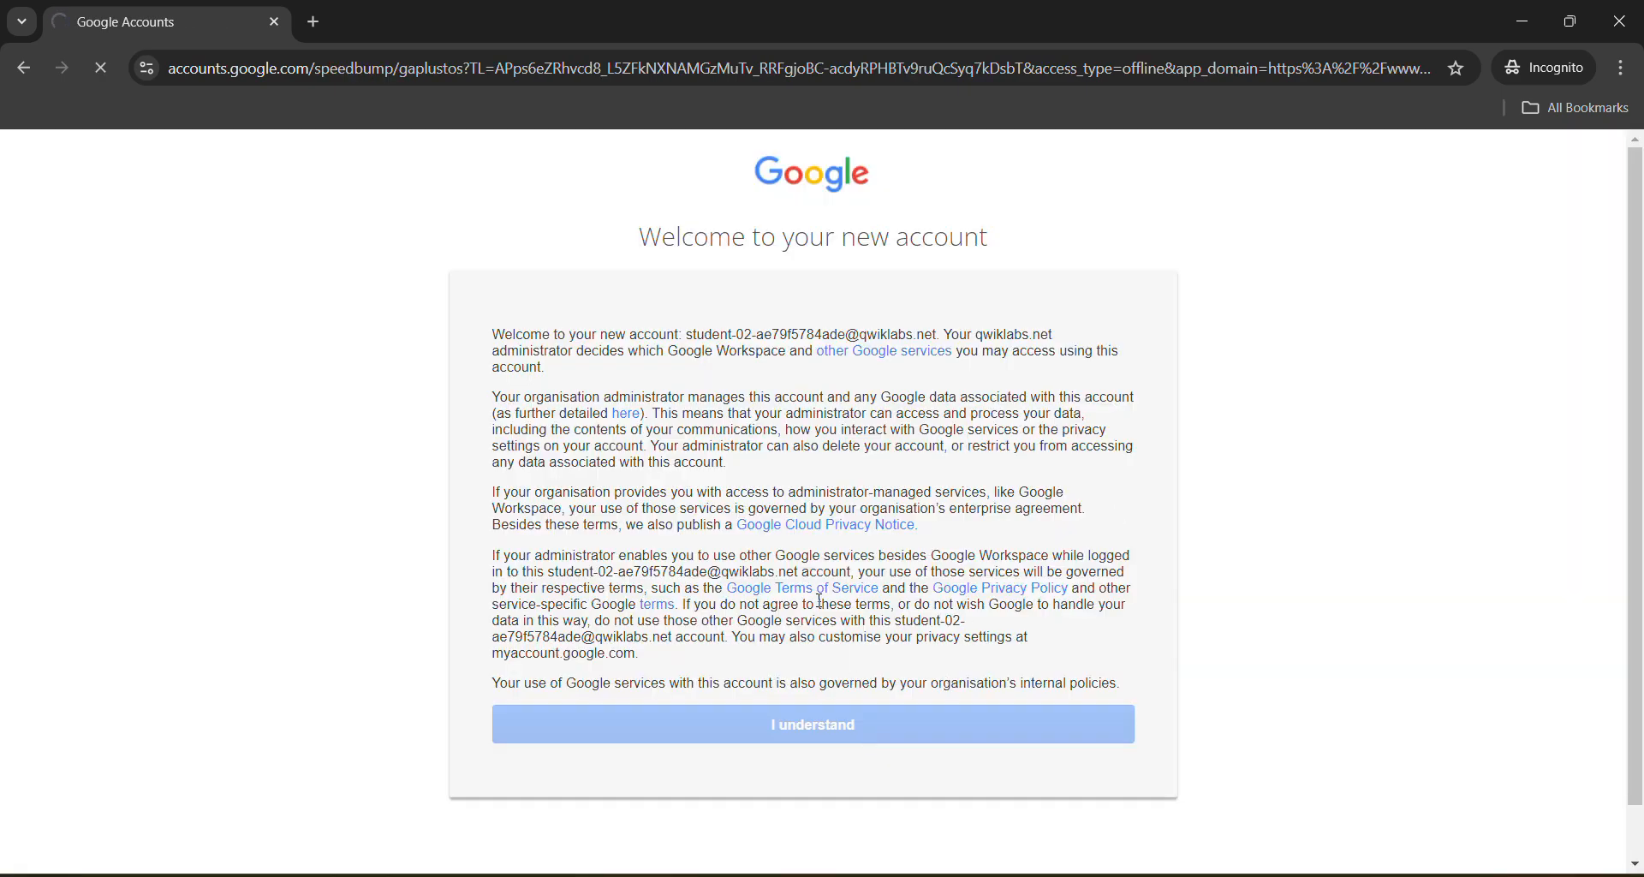
{"action": "left_click", "coordinate": [812, 724]}
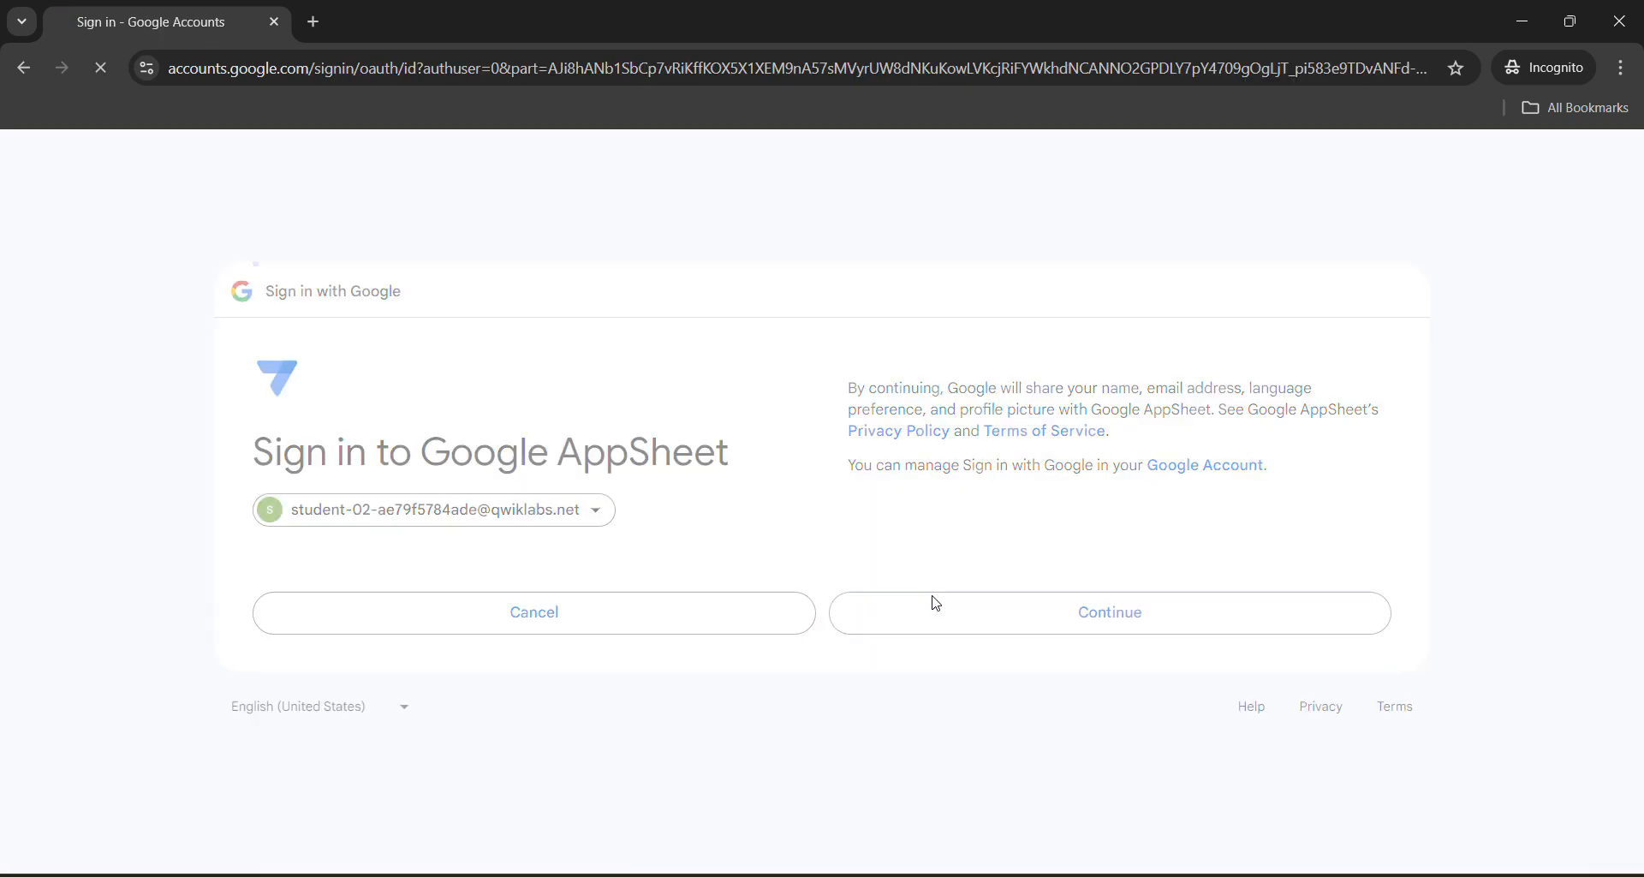
{"action": "left_click", "coordinate": [1109, 612]}
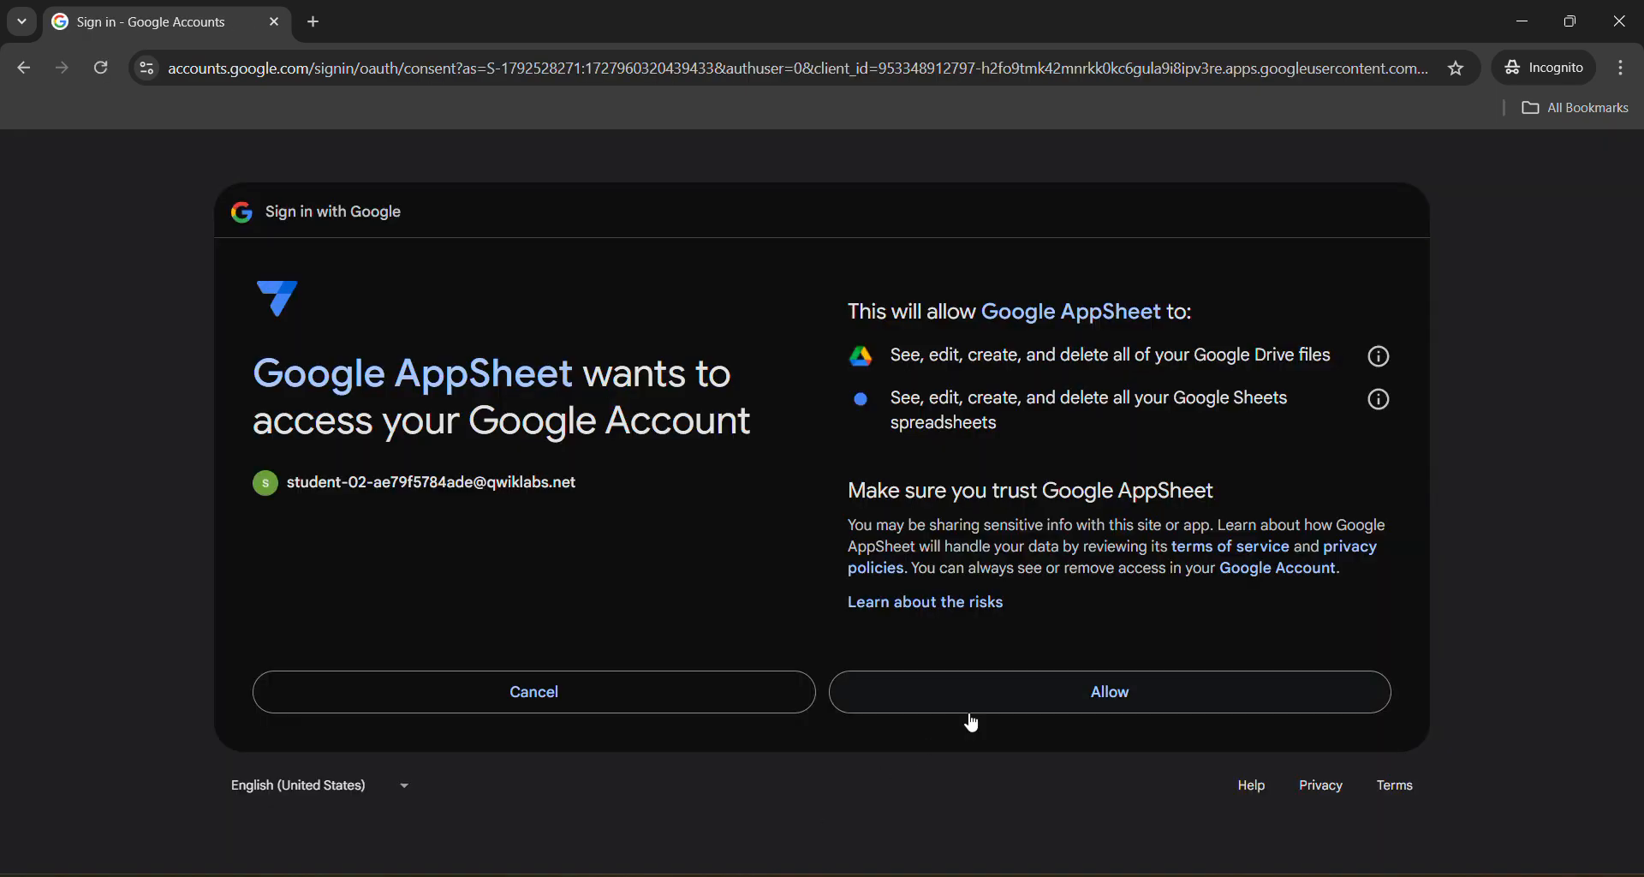
{"action": "left_click", "coordinate": [1109, 691]}
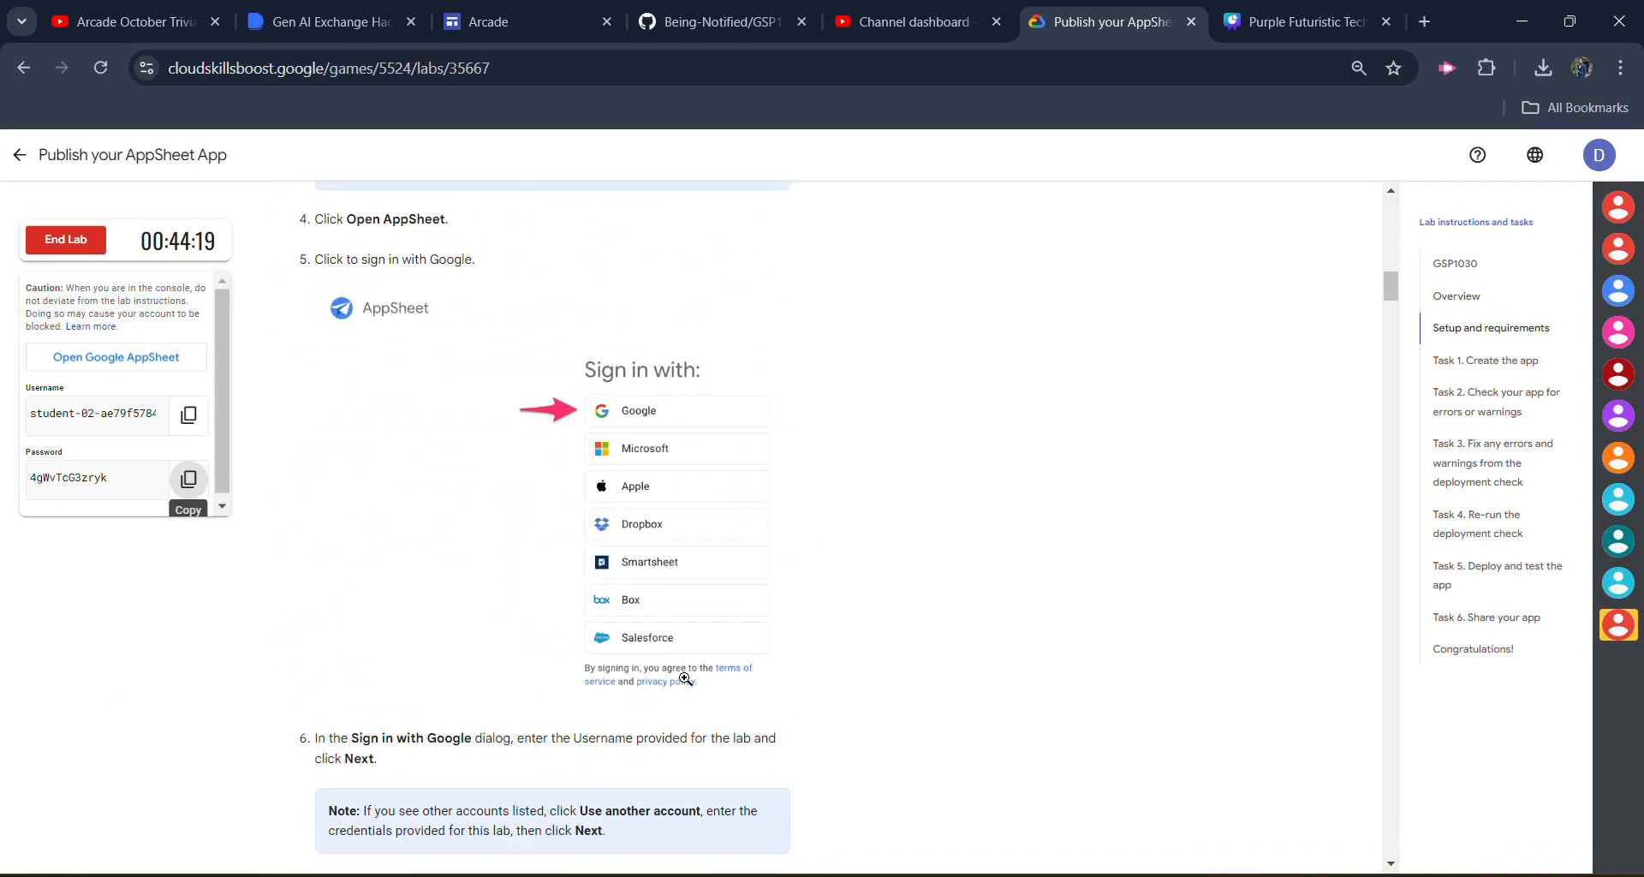
Scroll the lab instructions down to Task 1's Customer Contacts app details.
{"action": "scroll", "scroll_direction": "down", "scroll_amount": 3}
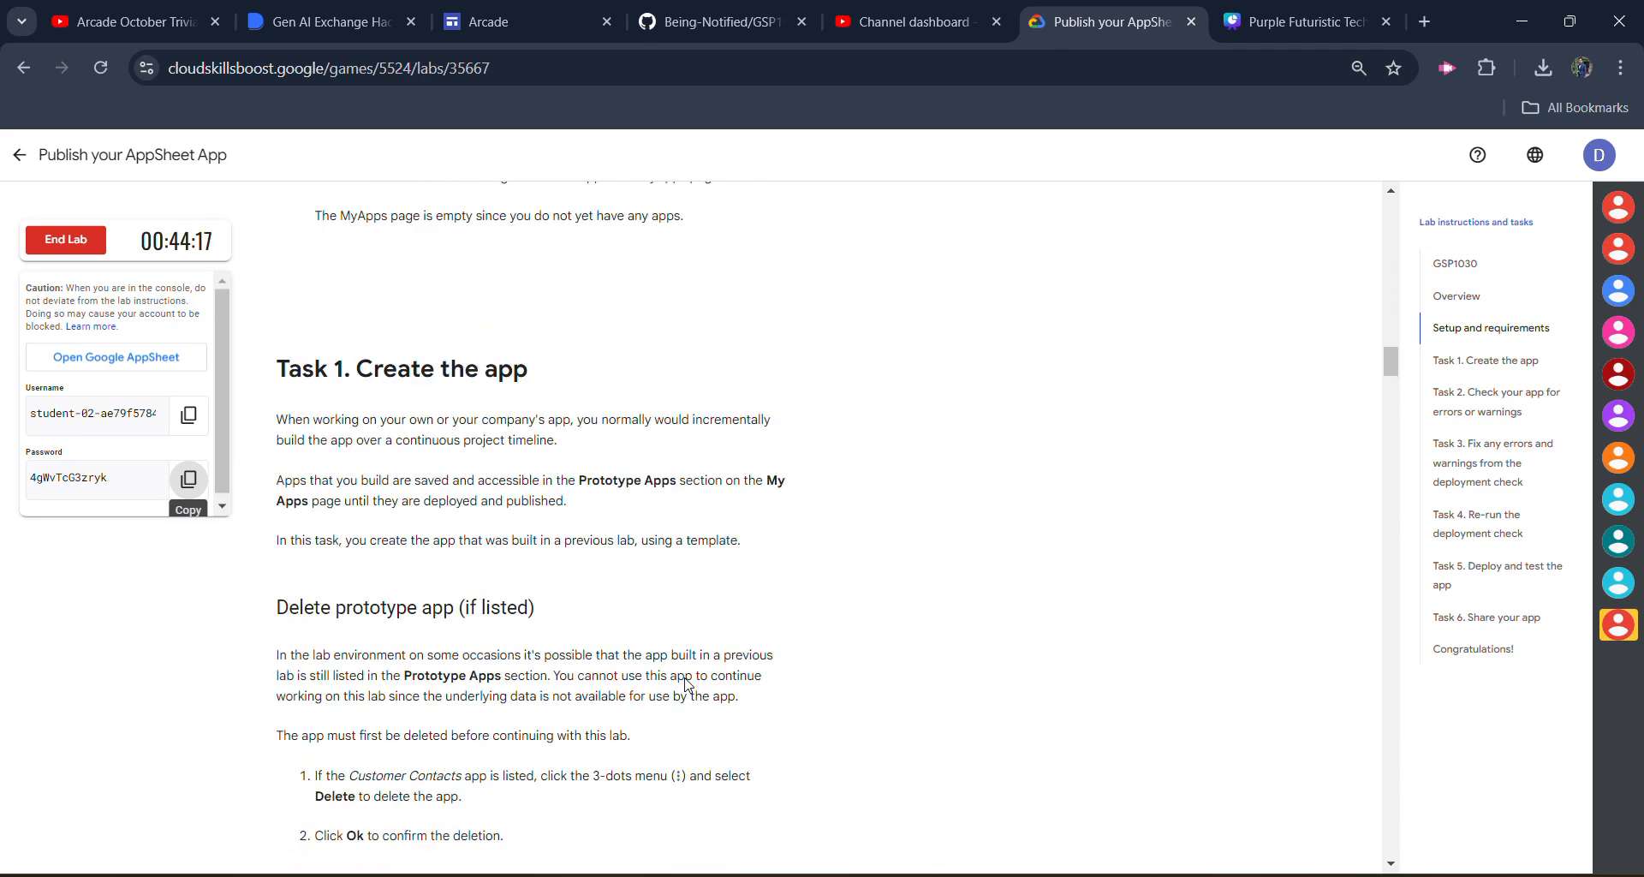
{"action": "scroll", "scroll_direction": "down", "scroll_amount": 3}
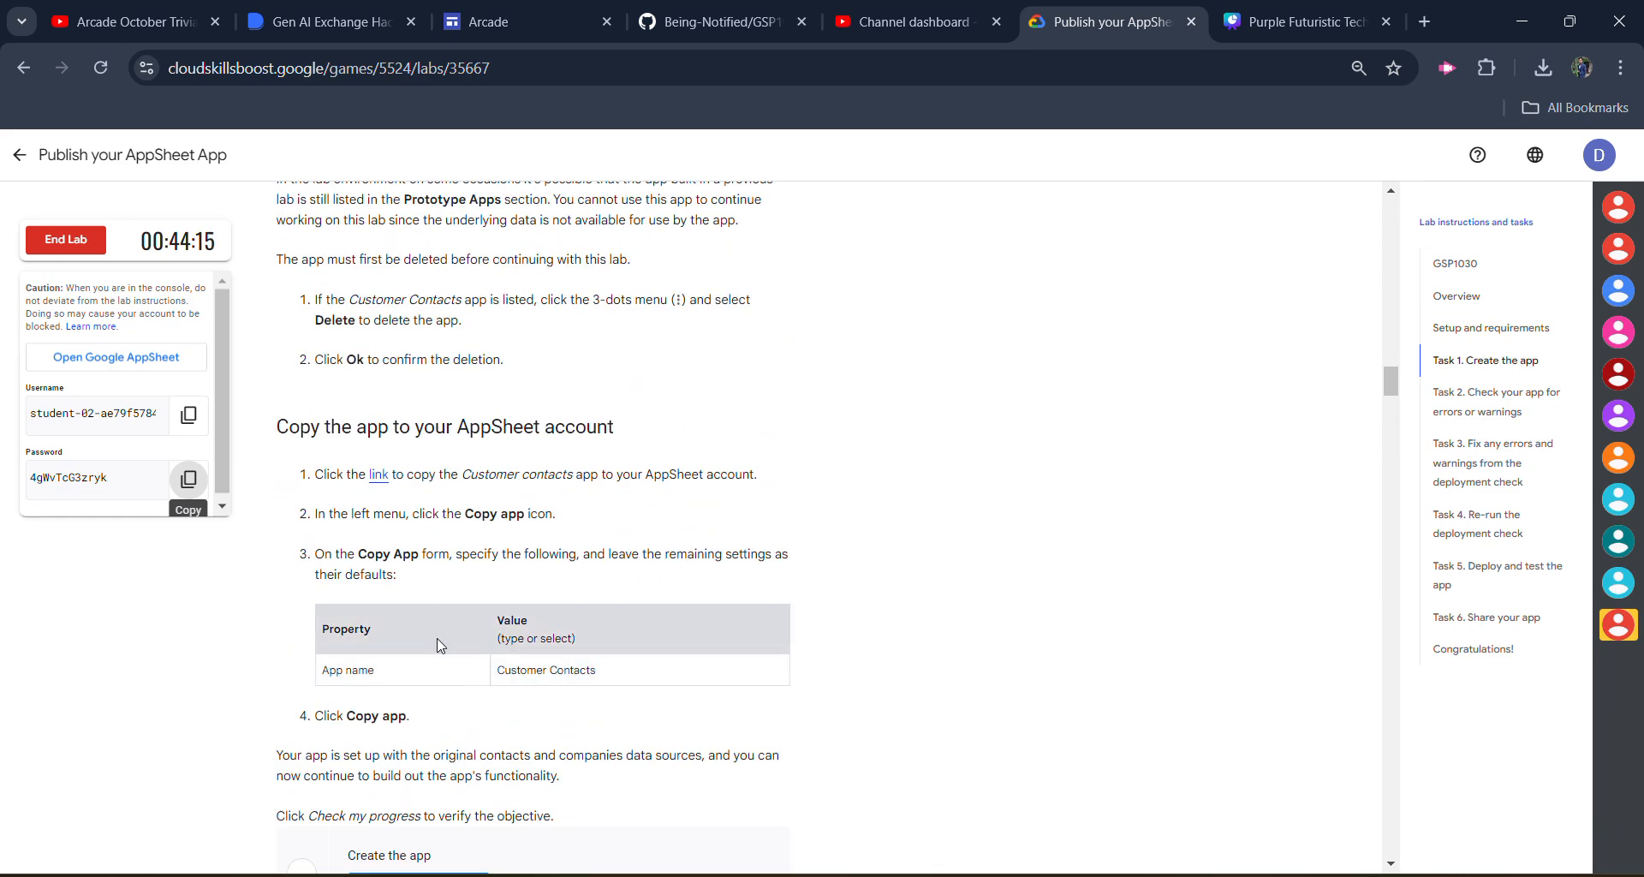
{"action": "mouse_move", "coordinate": [379, 481]}
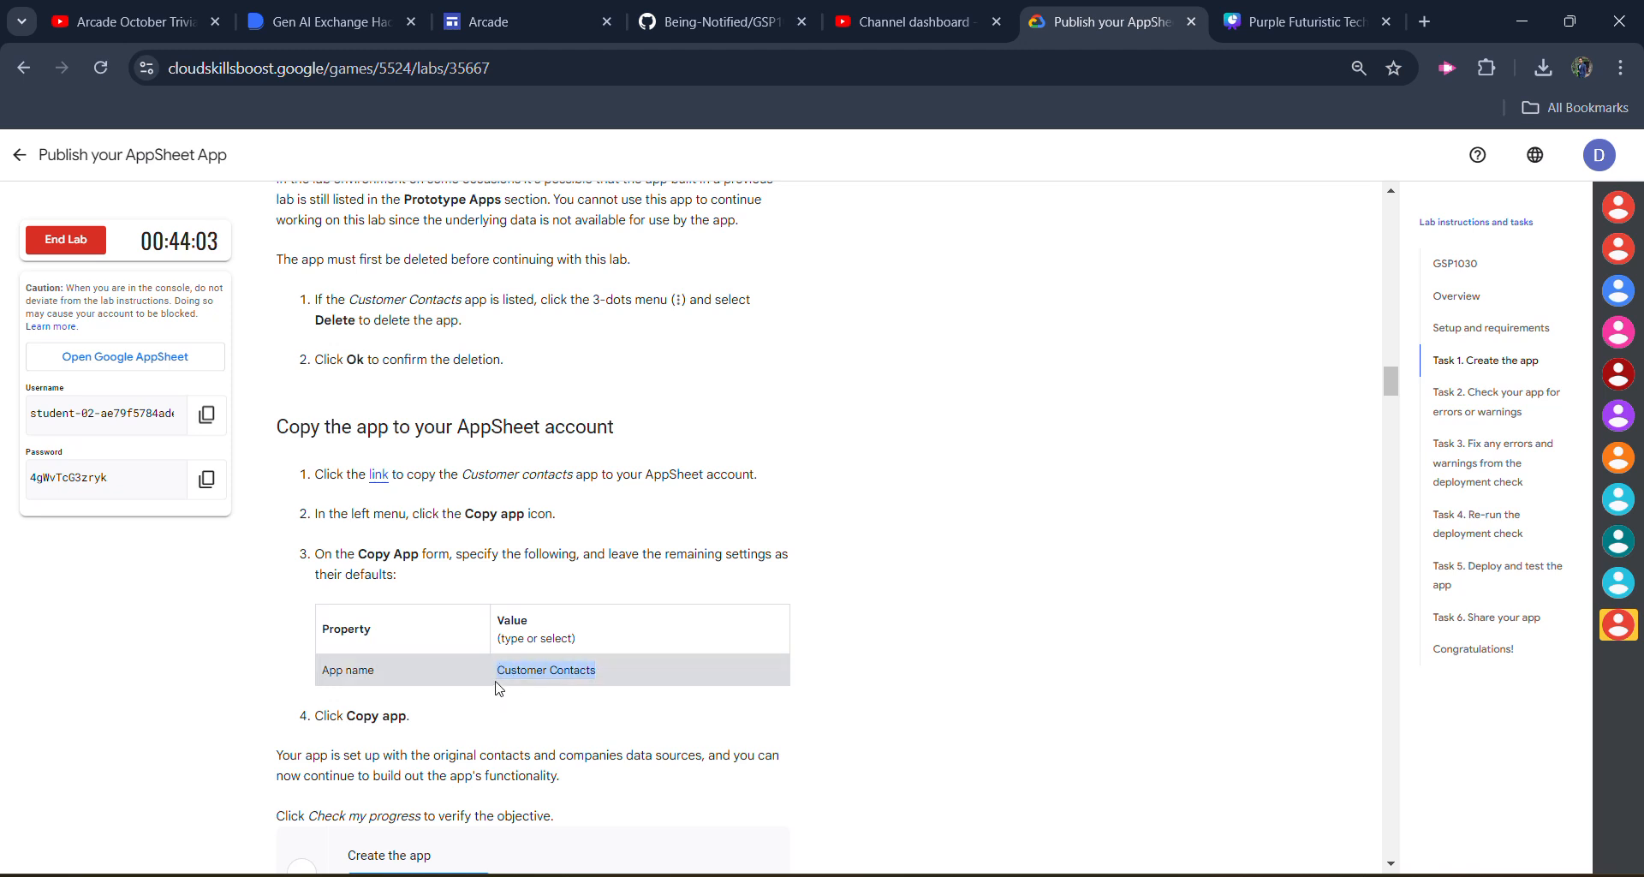
{"action": "mouse_move", "coordinate": [507, 685]}
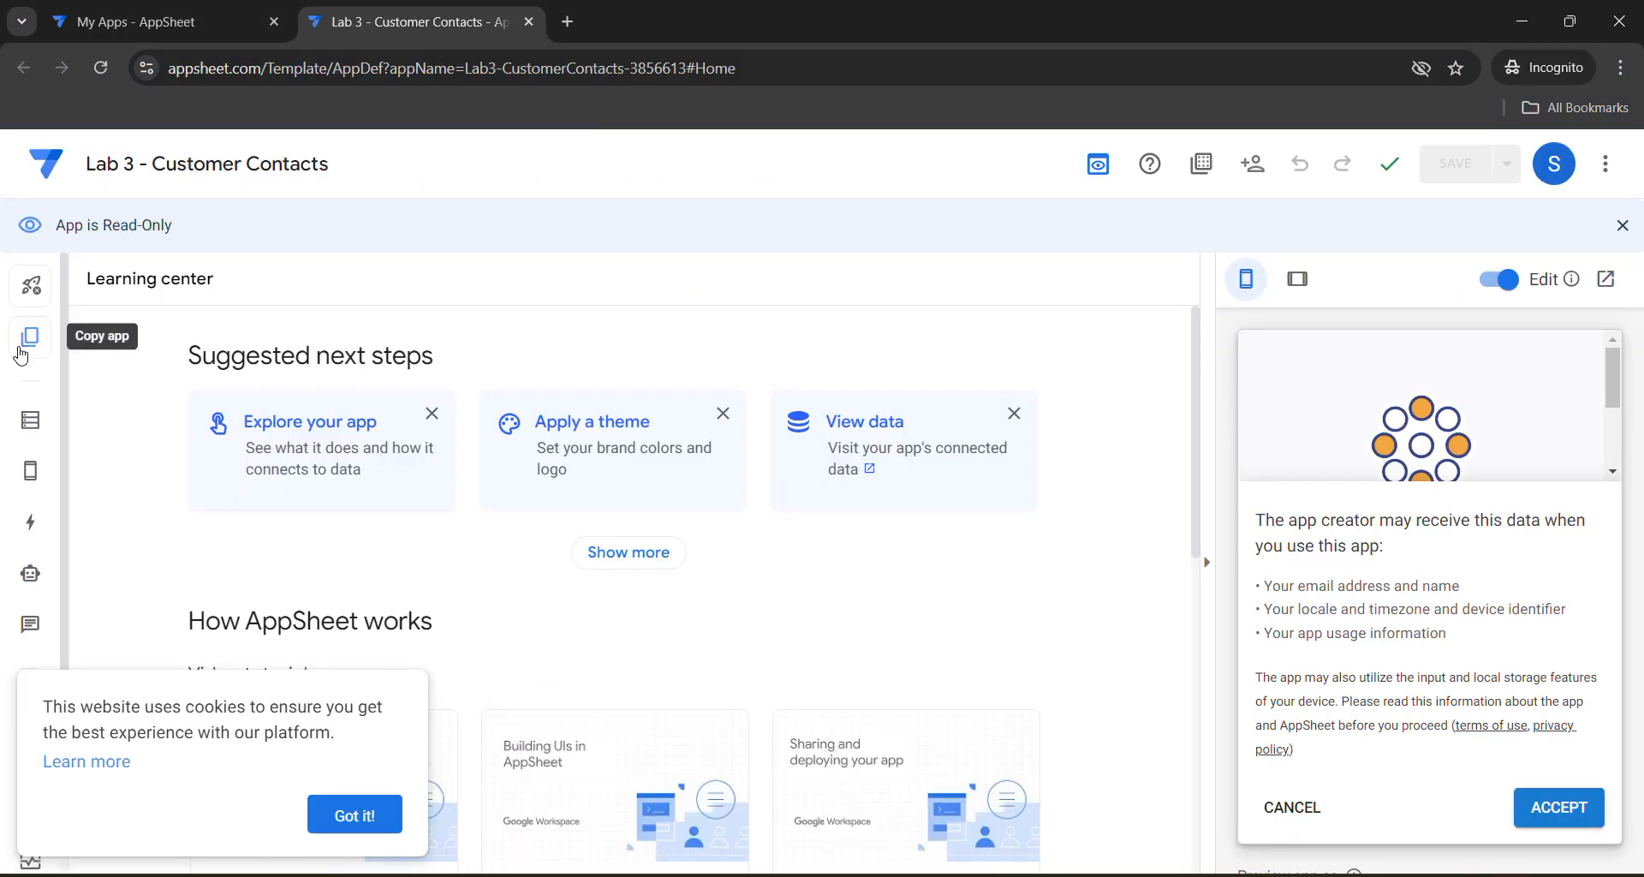
Copy the template app with the app name 'Customer Contacts'.
{"action": "left_click", "coordinate": [30, 338]}
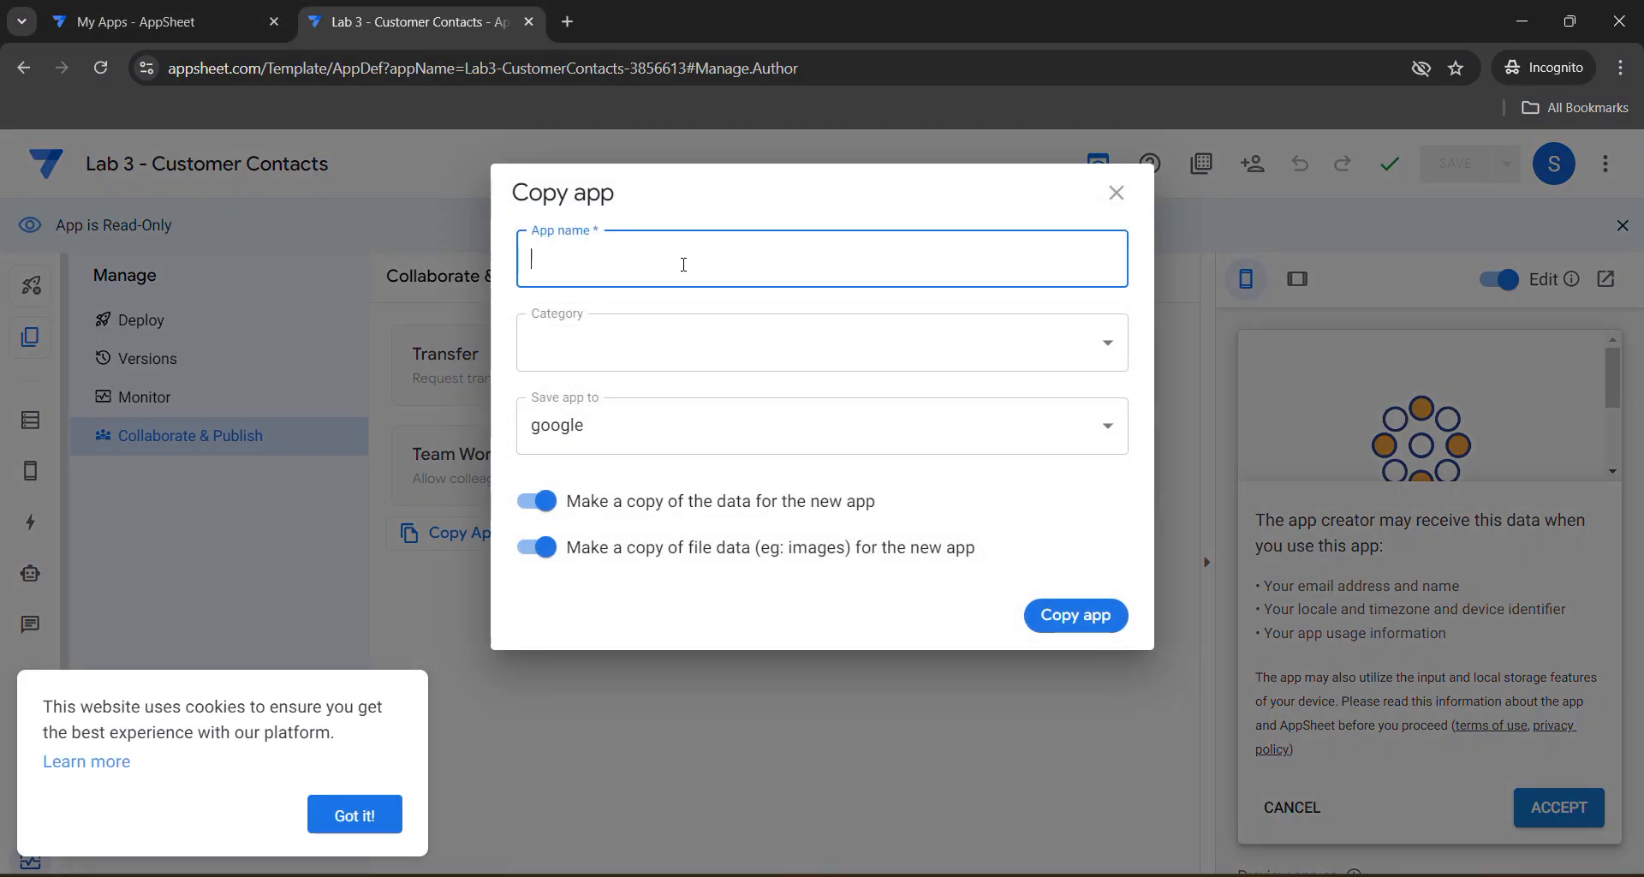
{"action": "type", "text": "Customer Contacts"}
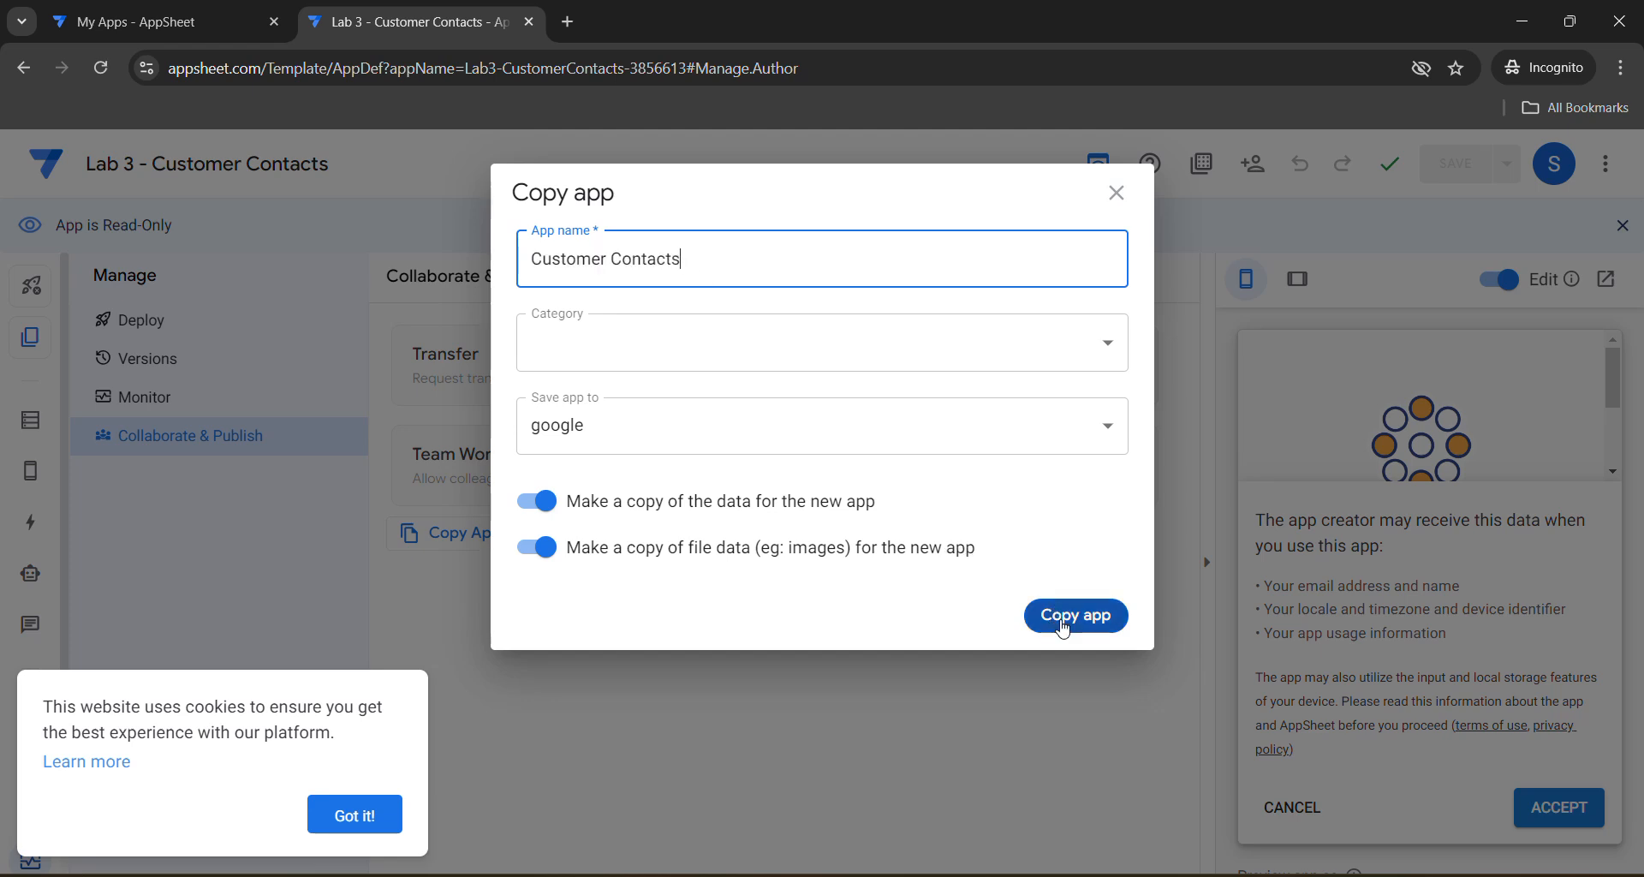
{"action": "left_click", "coordinate": [1075, 616]}
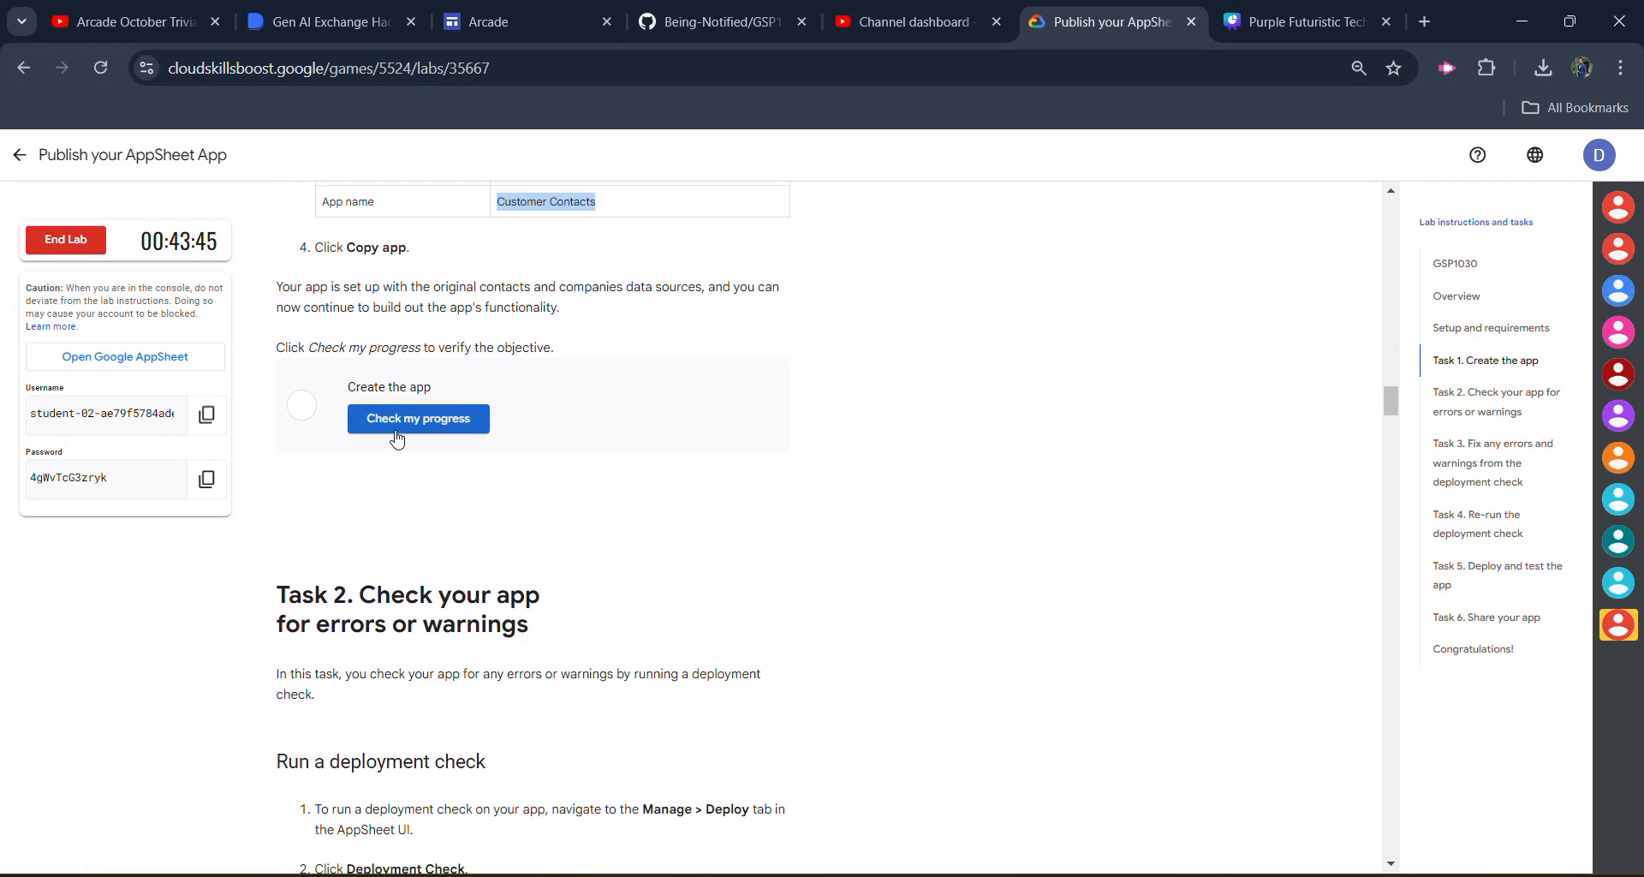
Pass the Create the app progress check and open a new blank tab.
{"action": "left_click", "coordinate": [418, 418]}
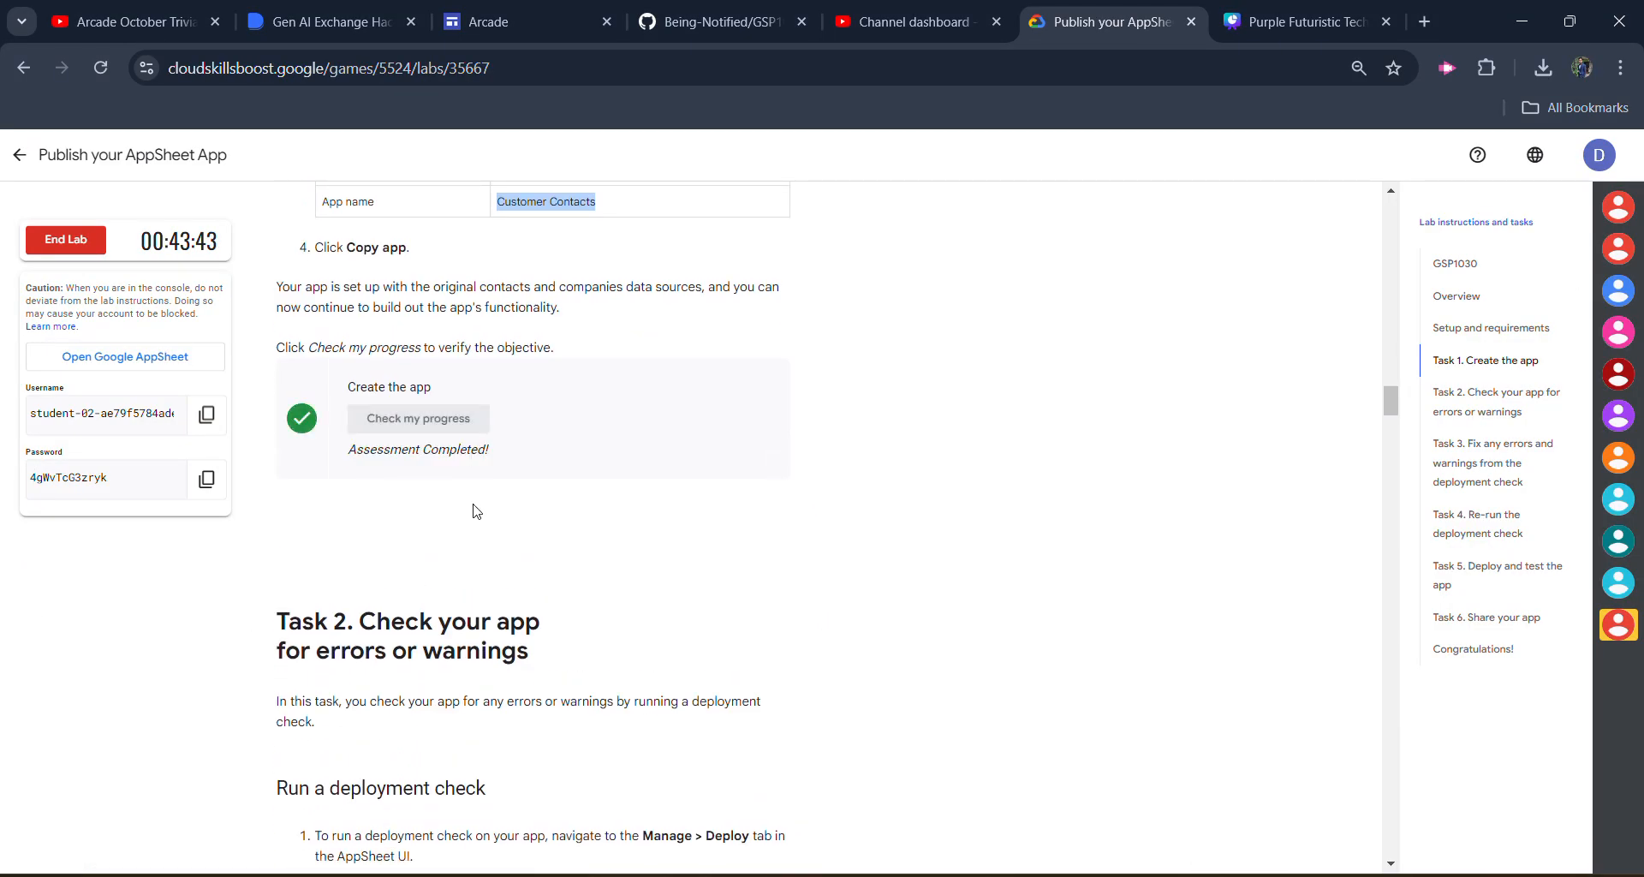
{"action": "scroll", "scroll_direction": "down", "scroll_amount": 3}
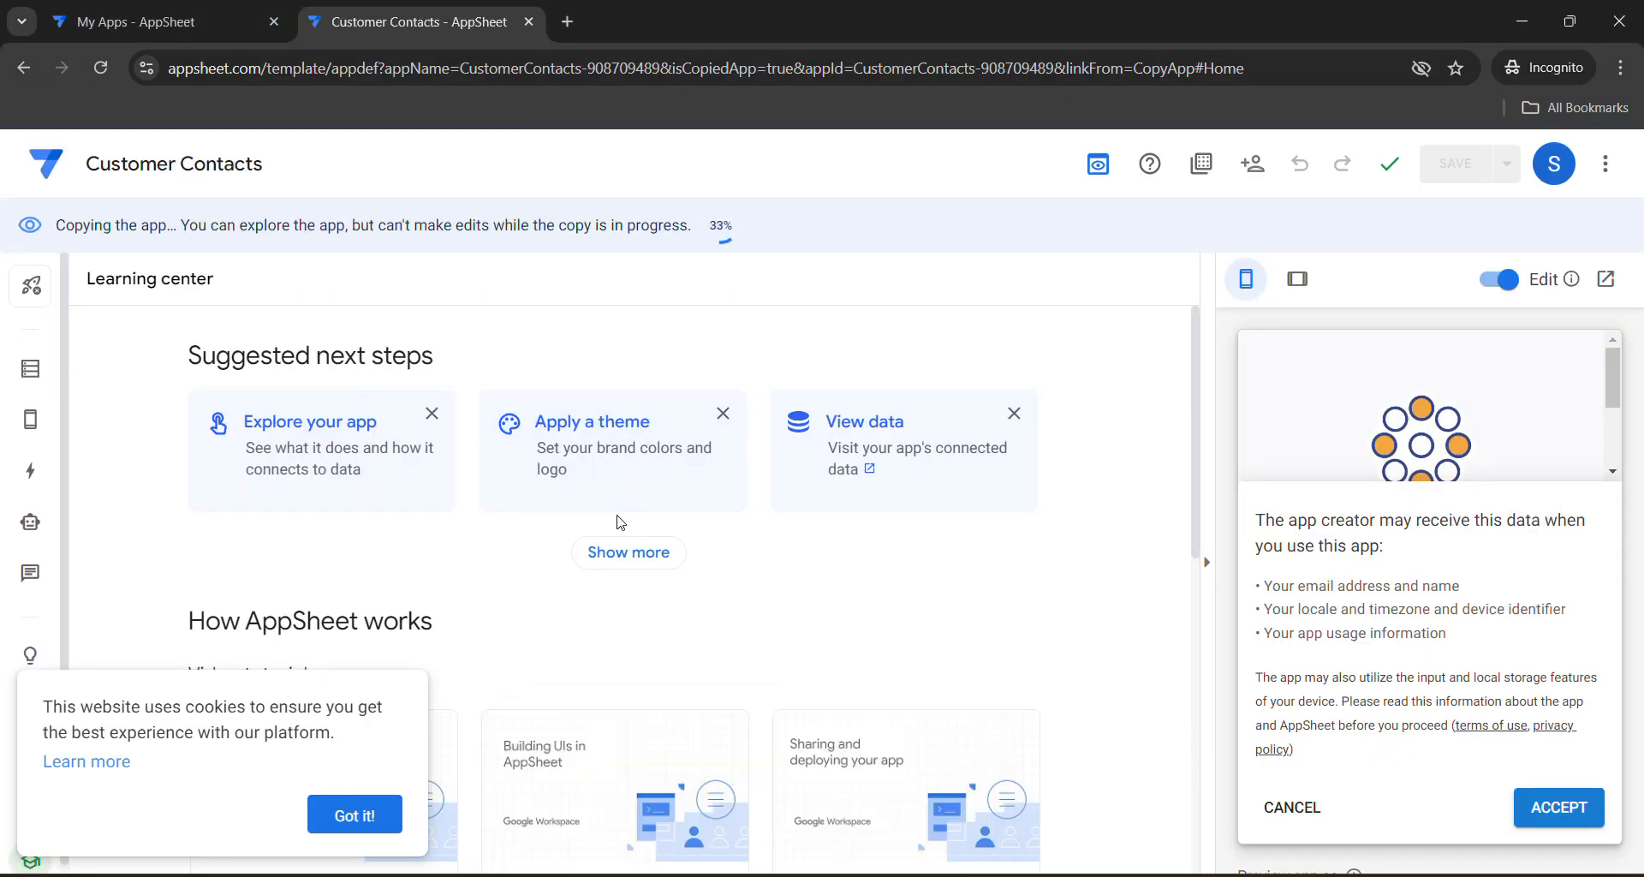
{"action": "mouse_move", "coordinate": [578, 354]}
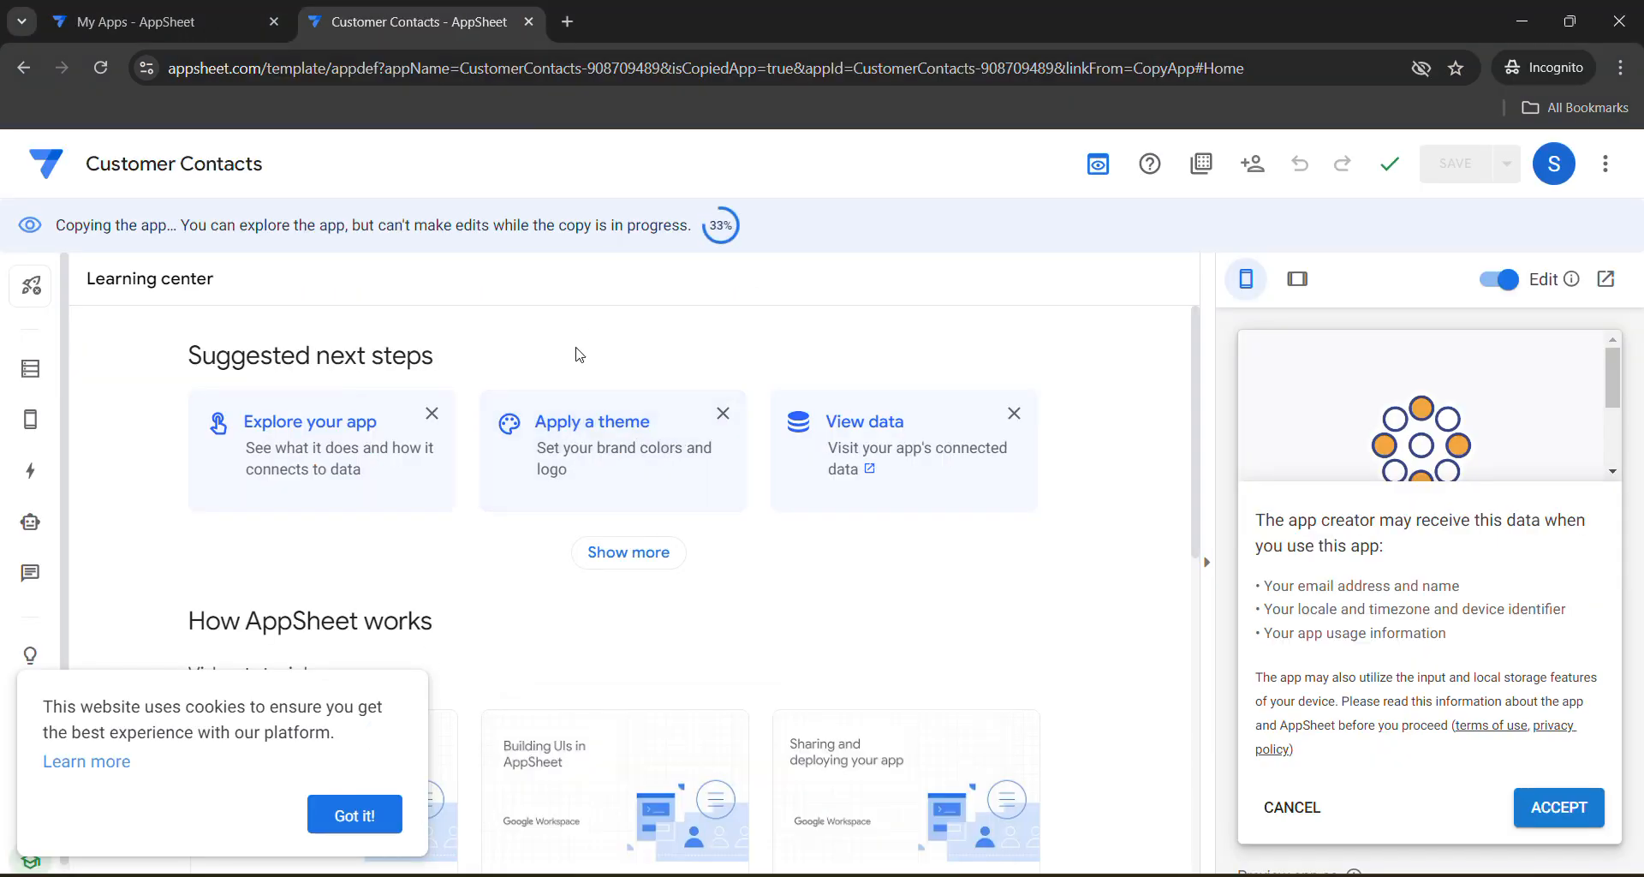
{"action": "left_click", "coordinate": [566, 22]}
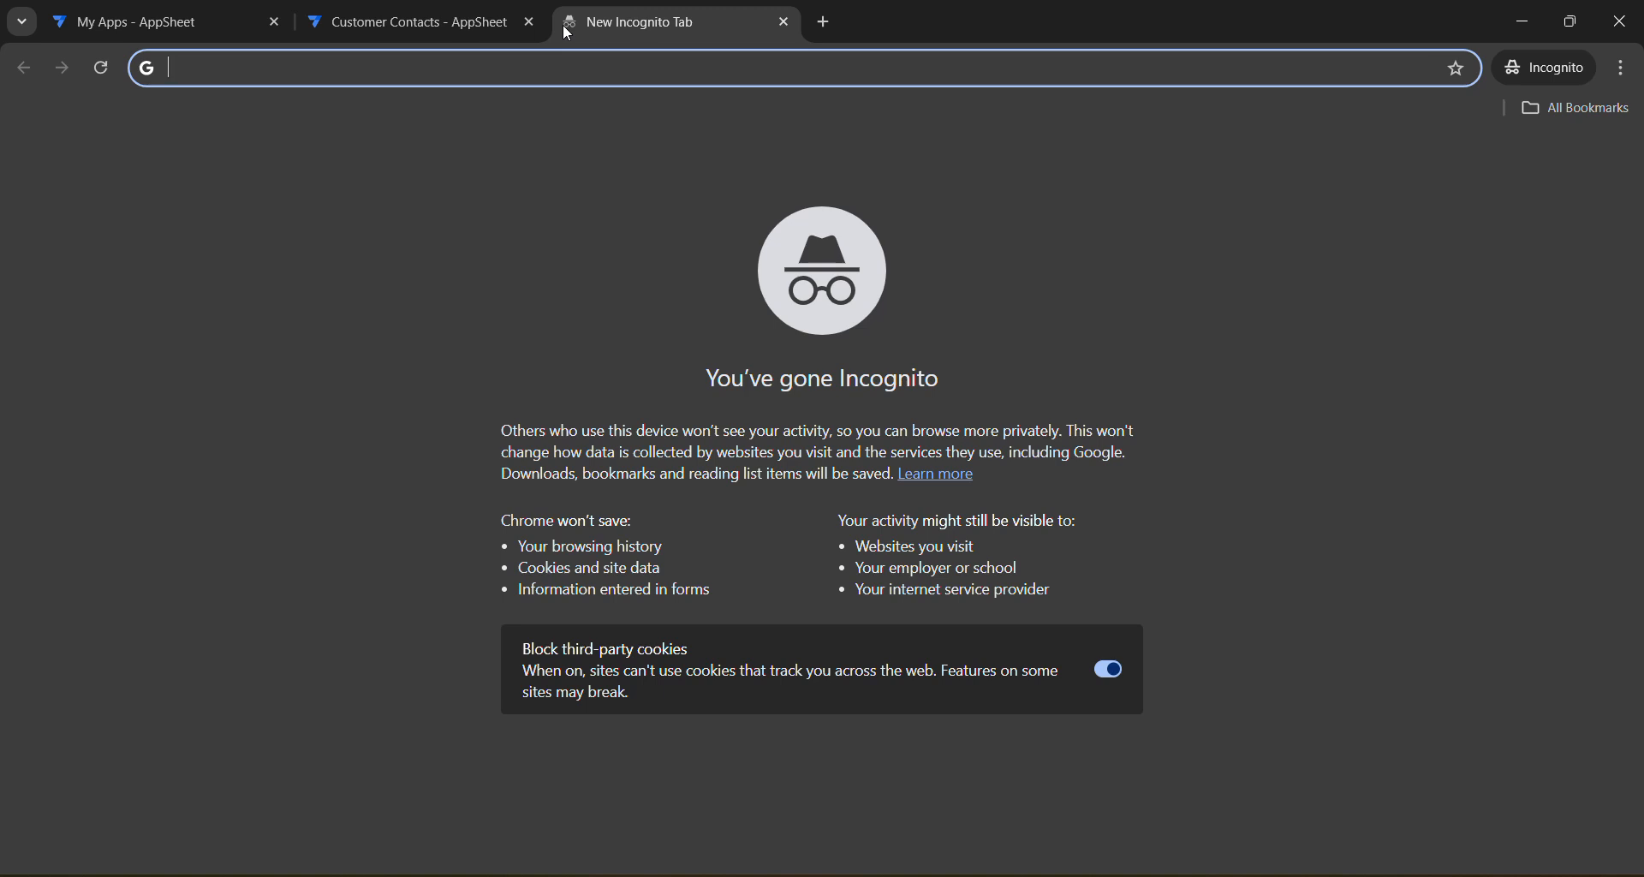
Search for 'spre' and open the Google Sheets sign-in result.
{"action": "type", "text": "spre"}
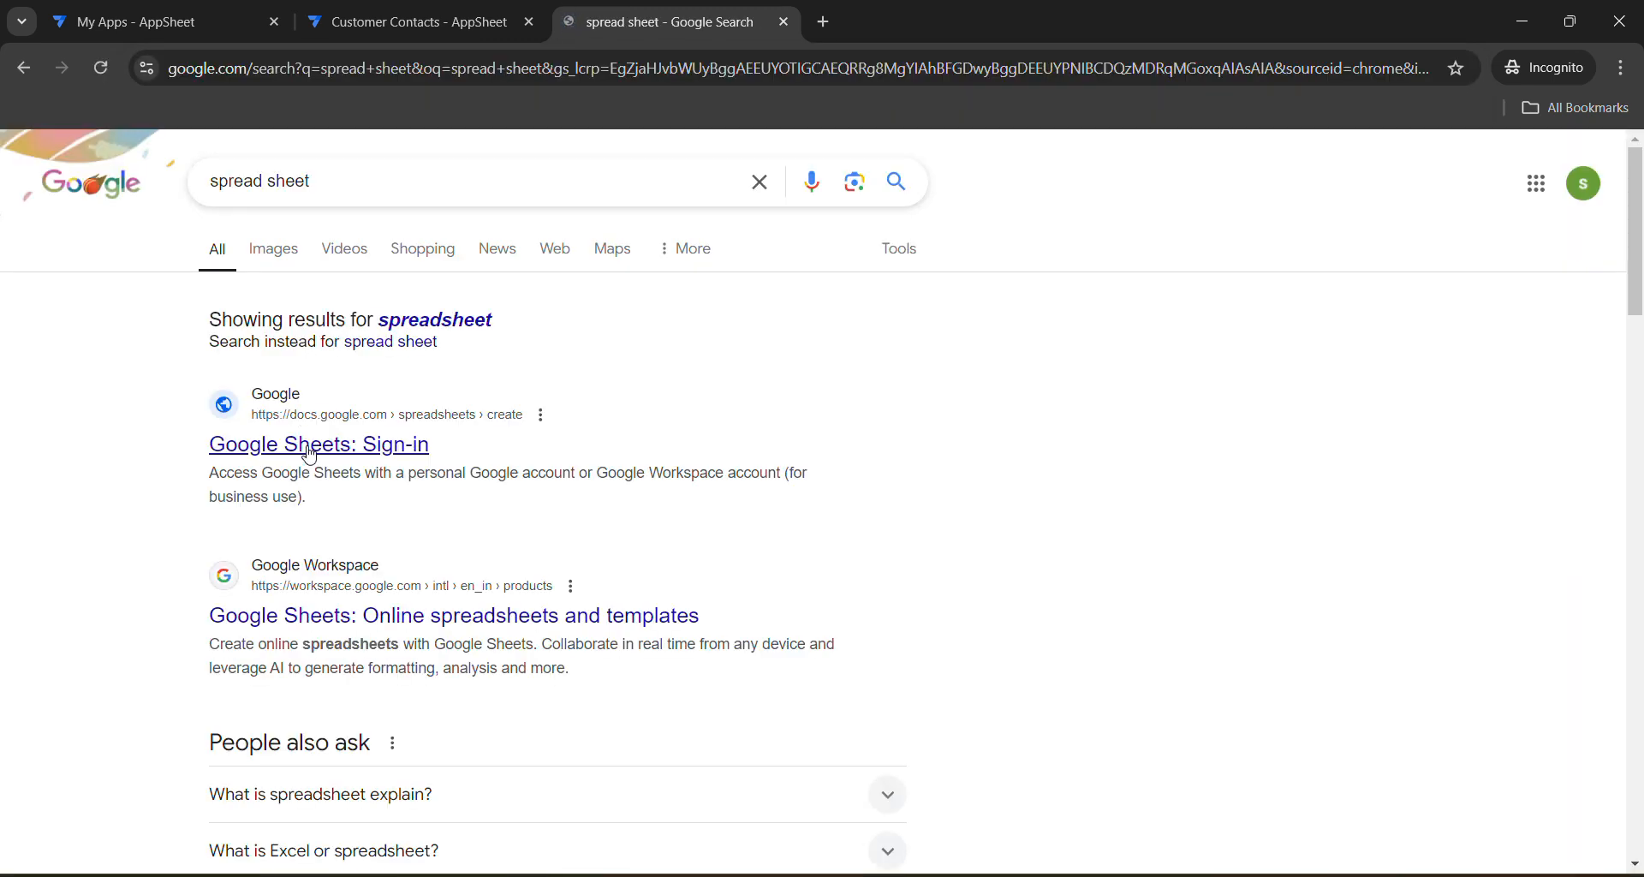
{"action": "left_click", "coordinate": [317, 444]}
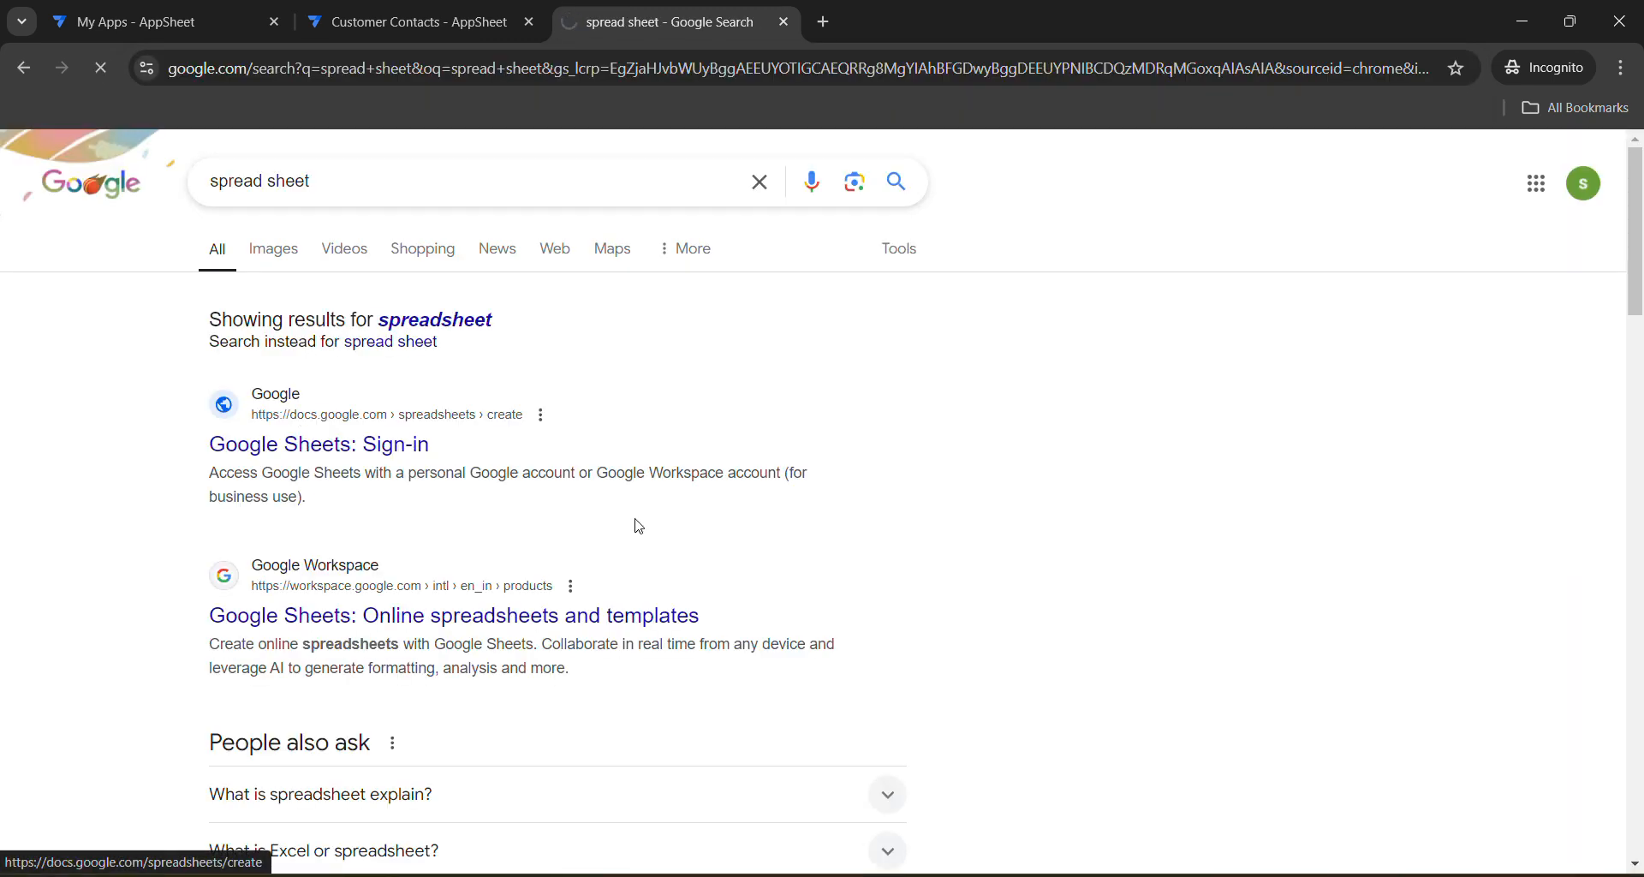
{"action": "mouse_move", "coordinate": [653, 498]}
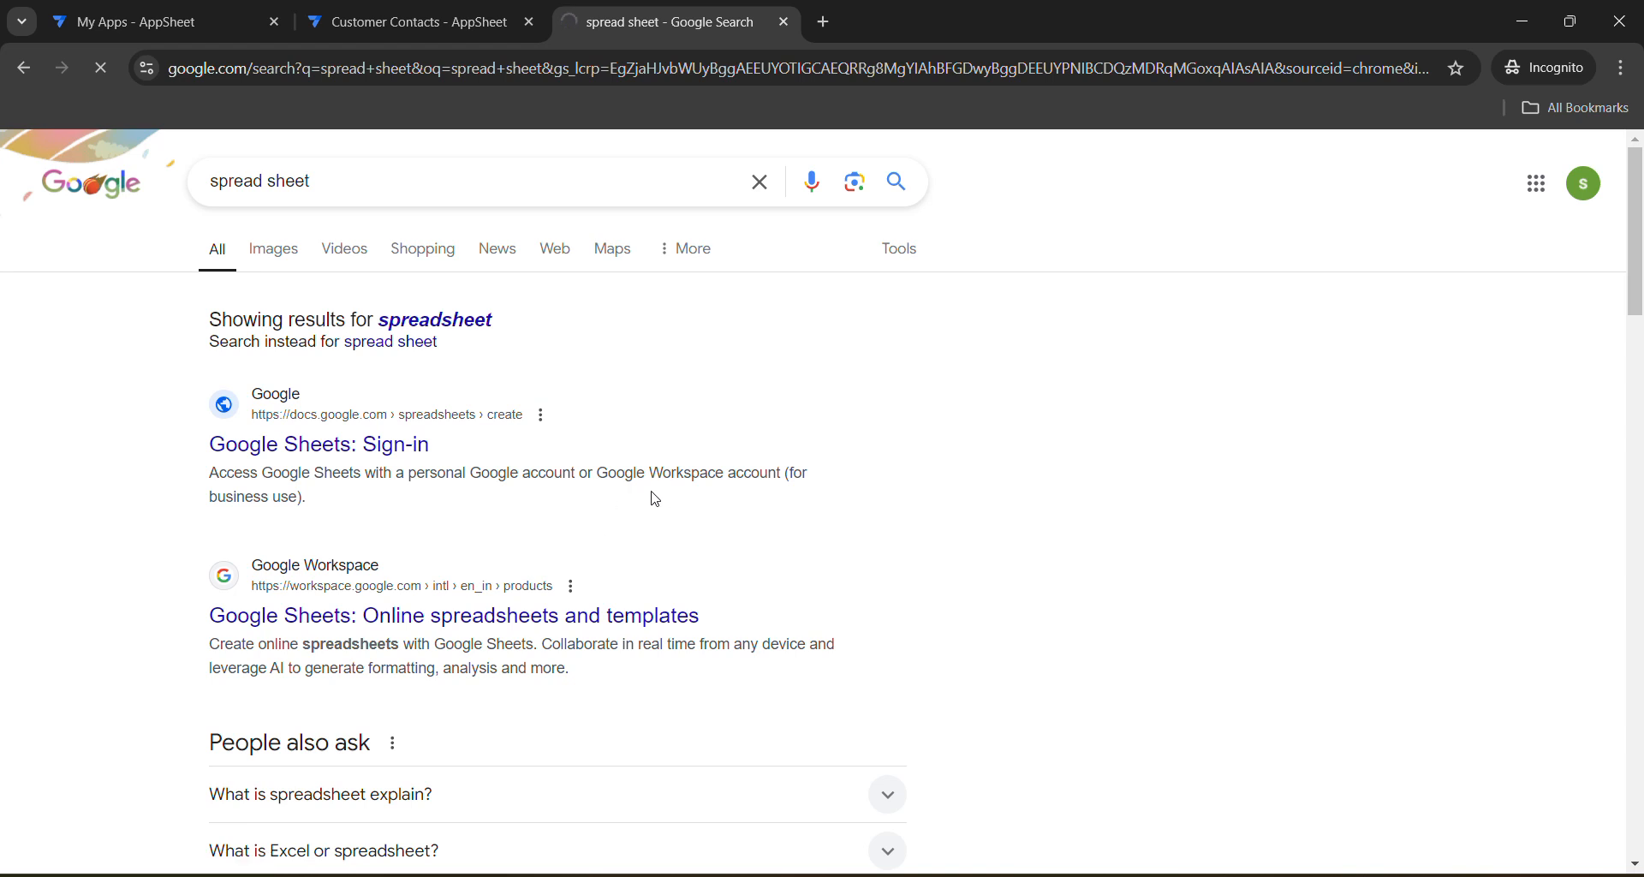
{"action": "left_click", "coordinate": [319, 443]}
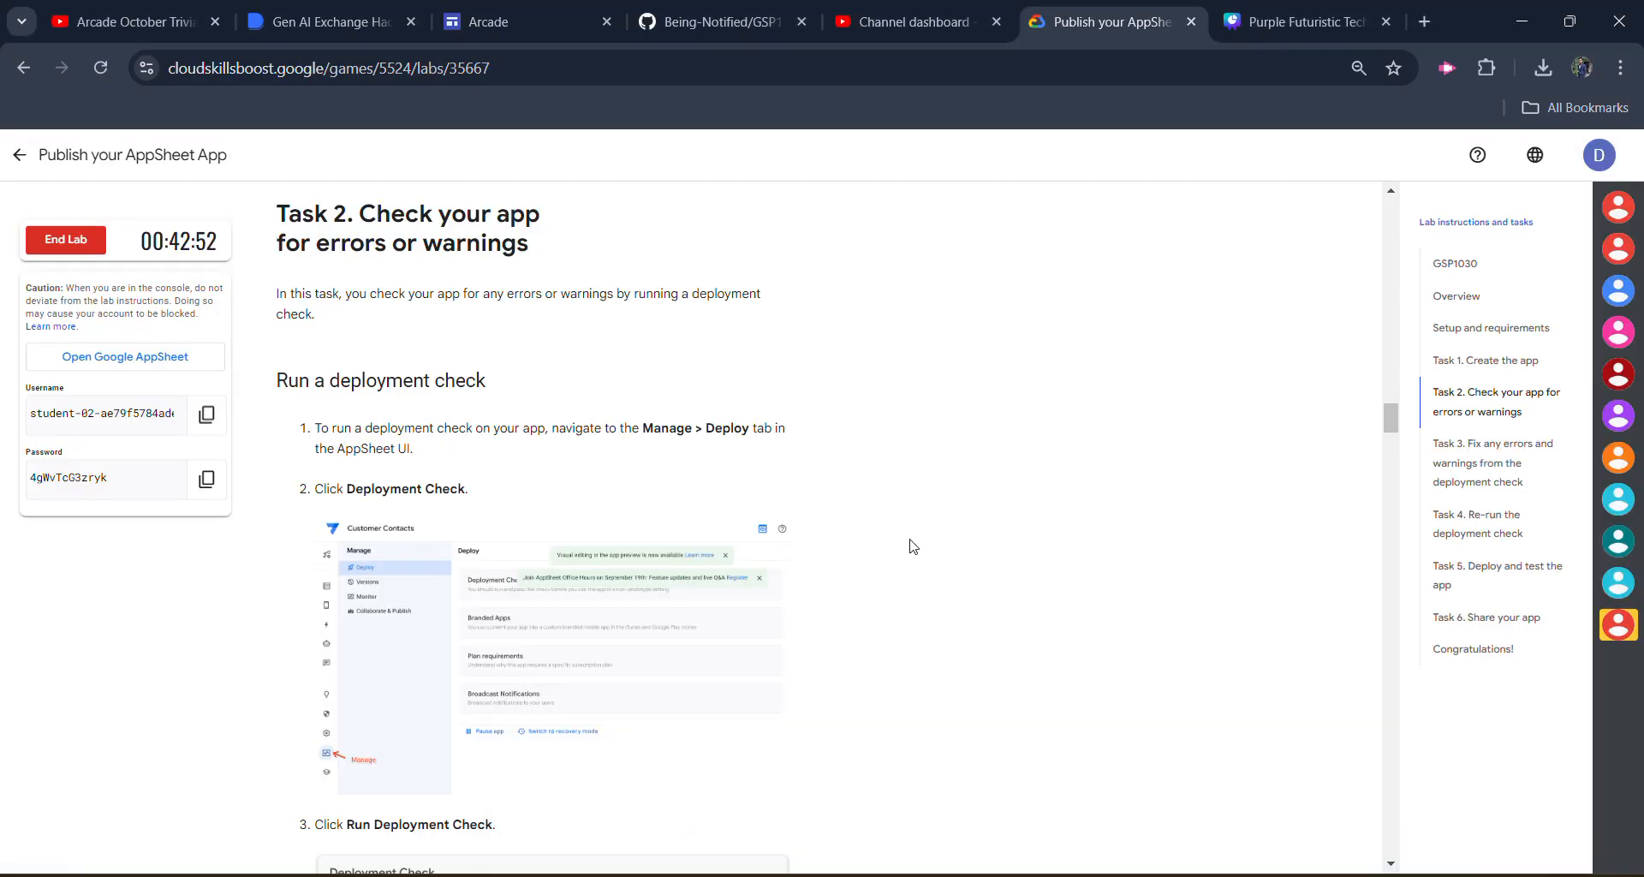
Download the raw GSP1030.xlsx from GitHub and confirm the 7.6 KB download finished.
{"action": "left_click", "coordinate": [717, 22]}
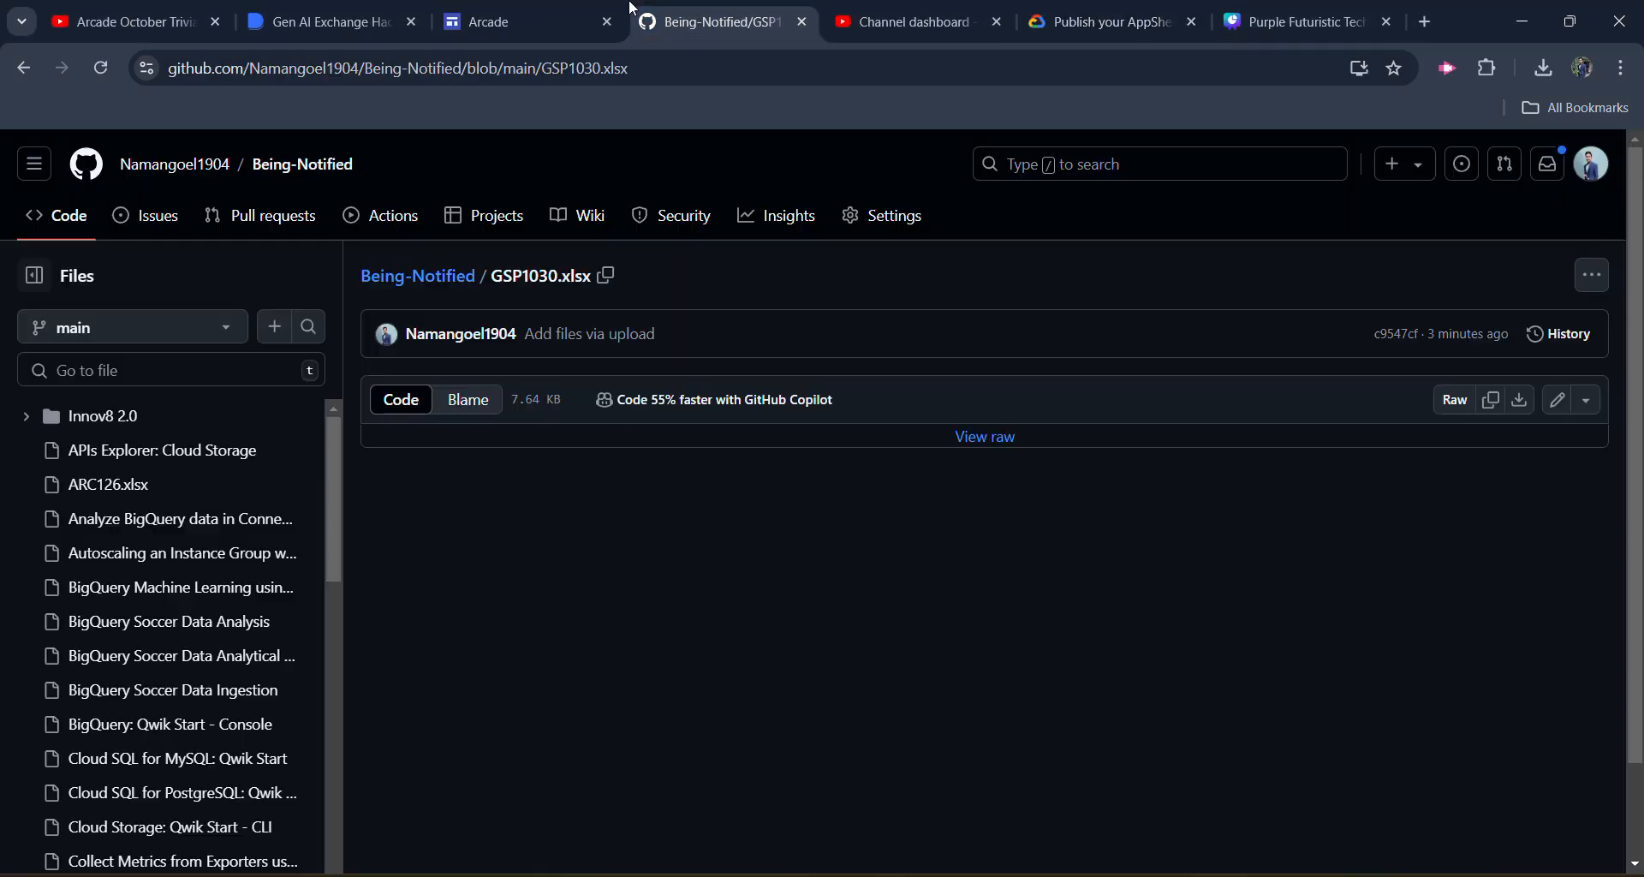
{"action": "mouse_move", "coordinate": [647, 541]}
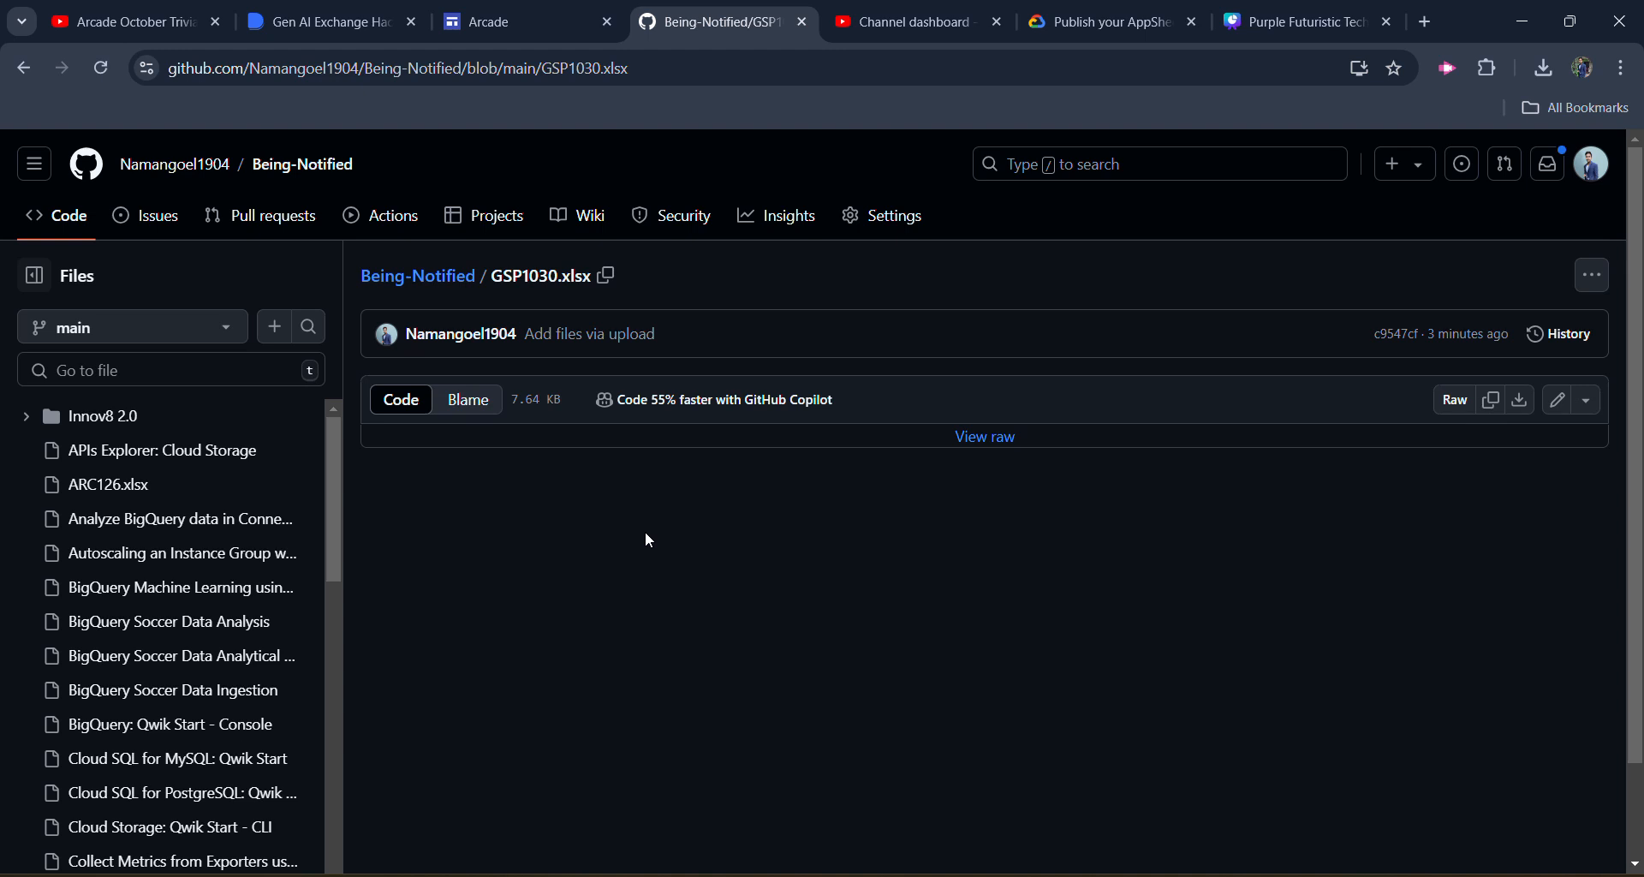
{"action": "mouse_move", "coordinate": [1350, 305]}
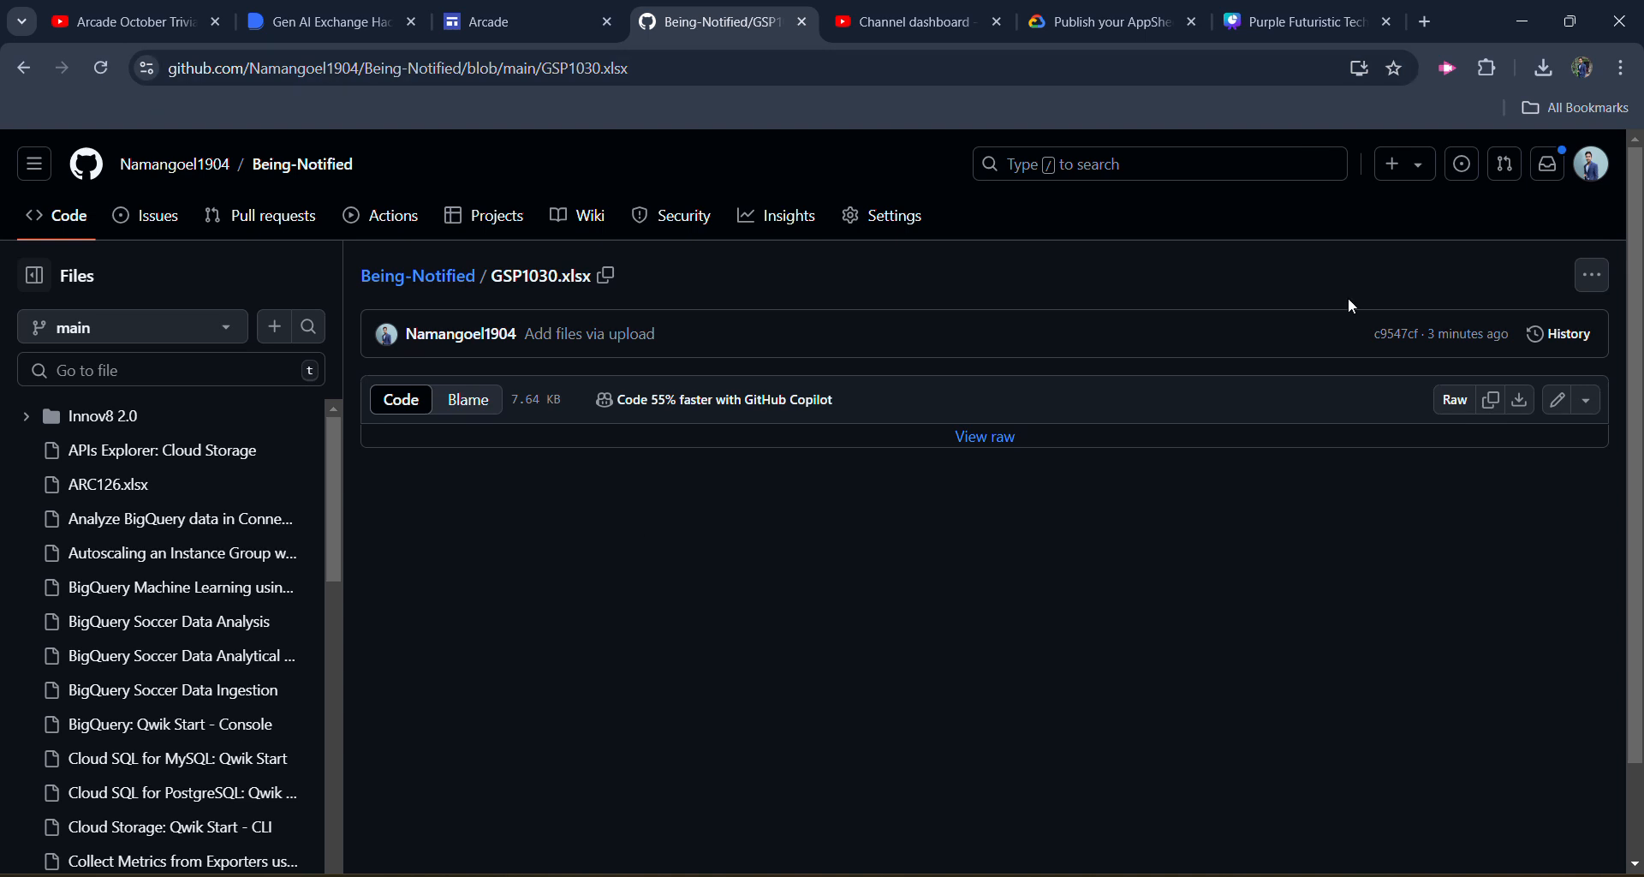
{"action": "mouse_move", "coordinate": [979, 502]}
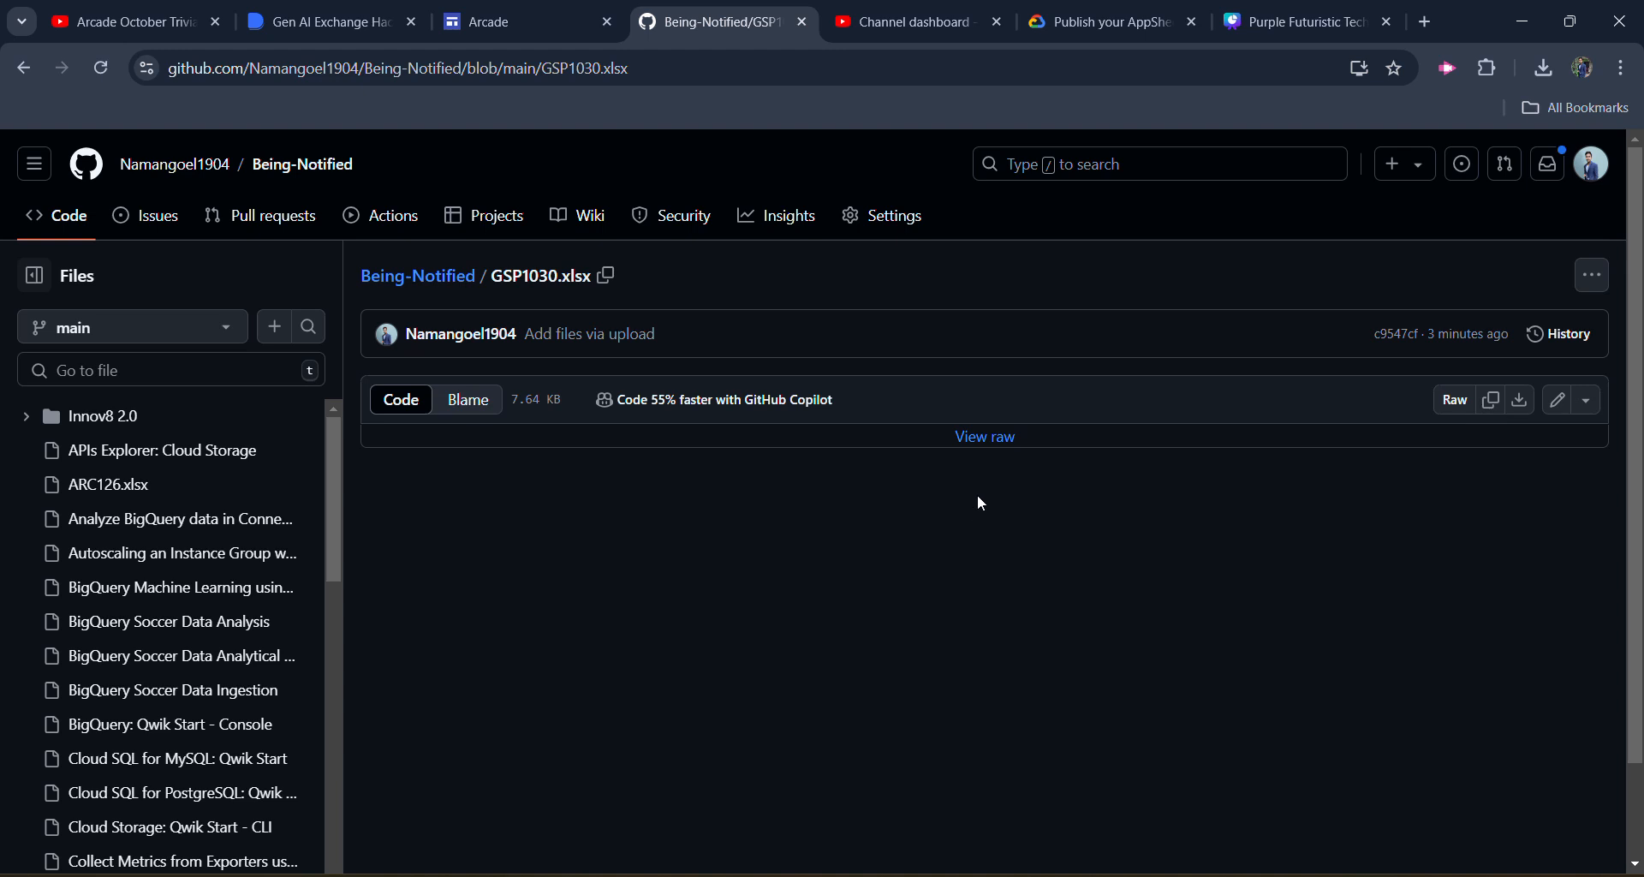
{"action": "mouse_move", "coordinate": [983, 443]}
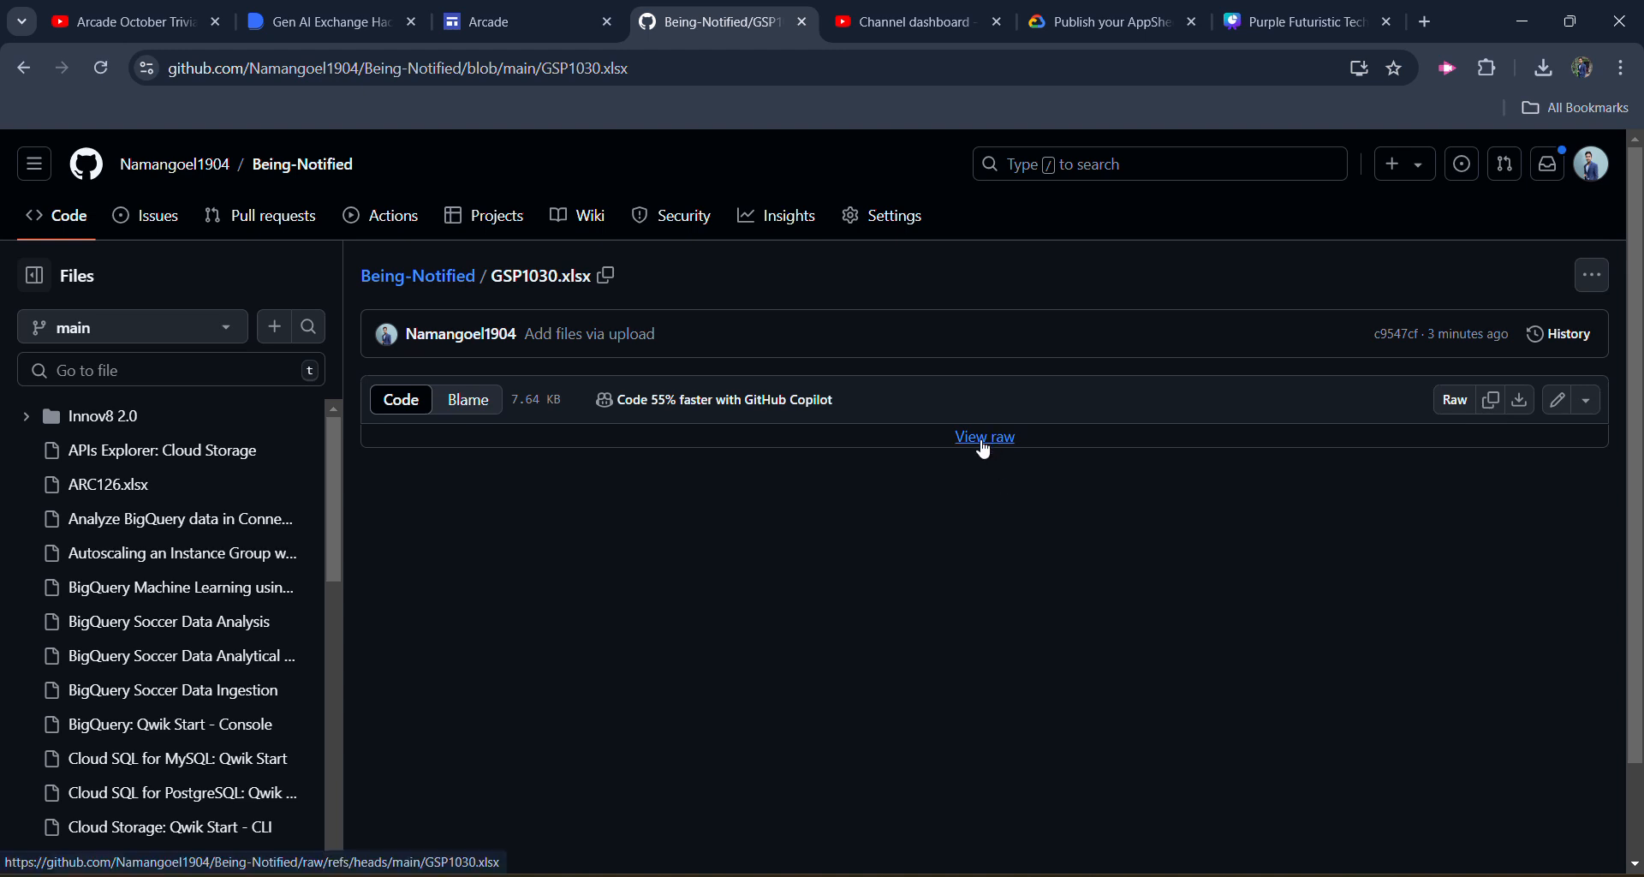
{"action": "left_click", "coordinate": [984, 436]}
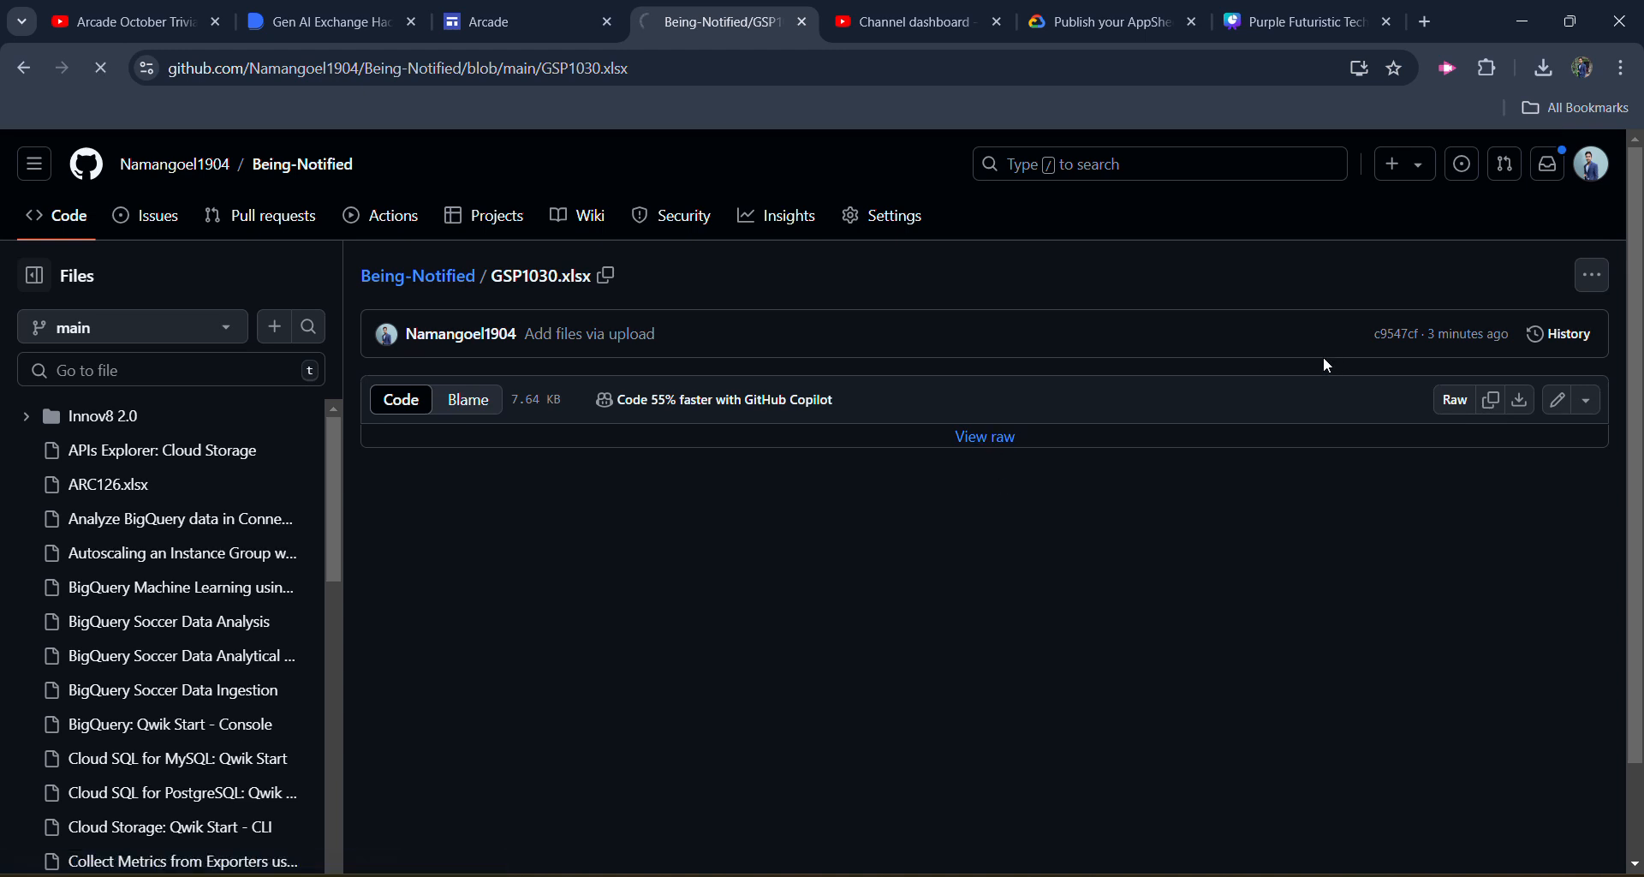
{"action": "left_click", "coordinate": [1519, 399]}
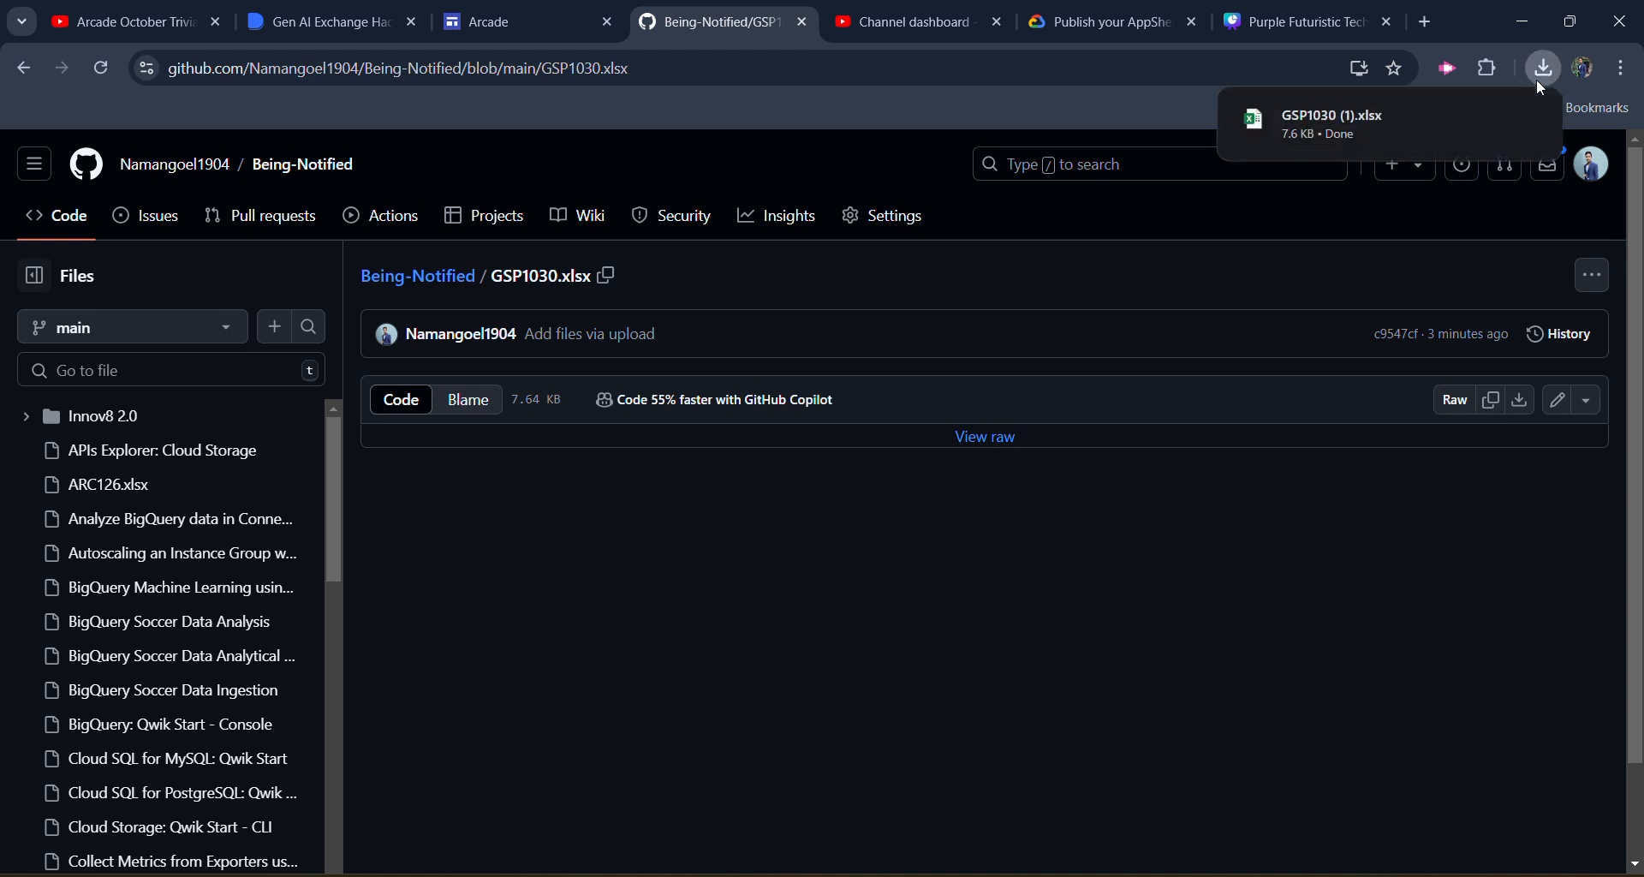
{"action": "mouse_move", "coordinate": [712, 785]}
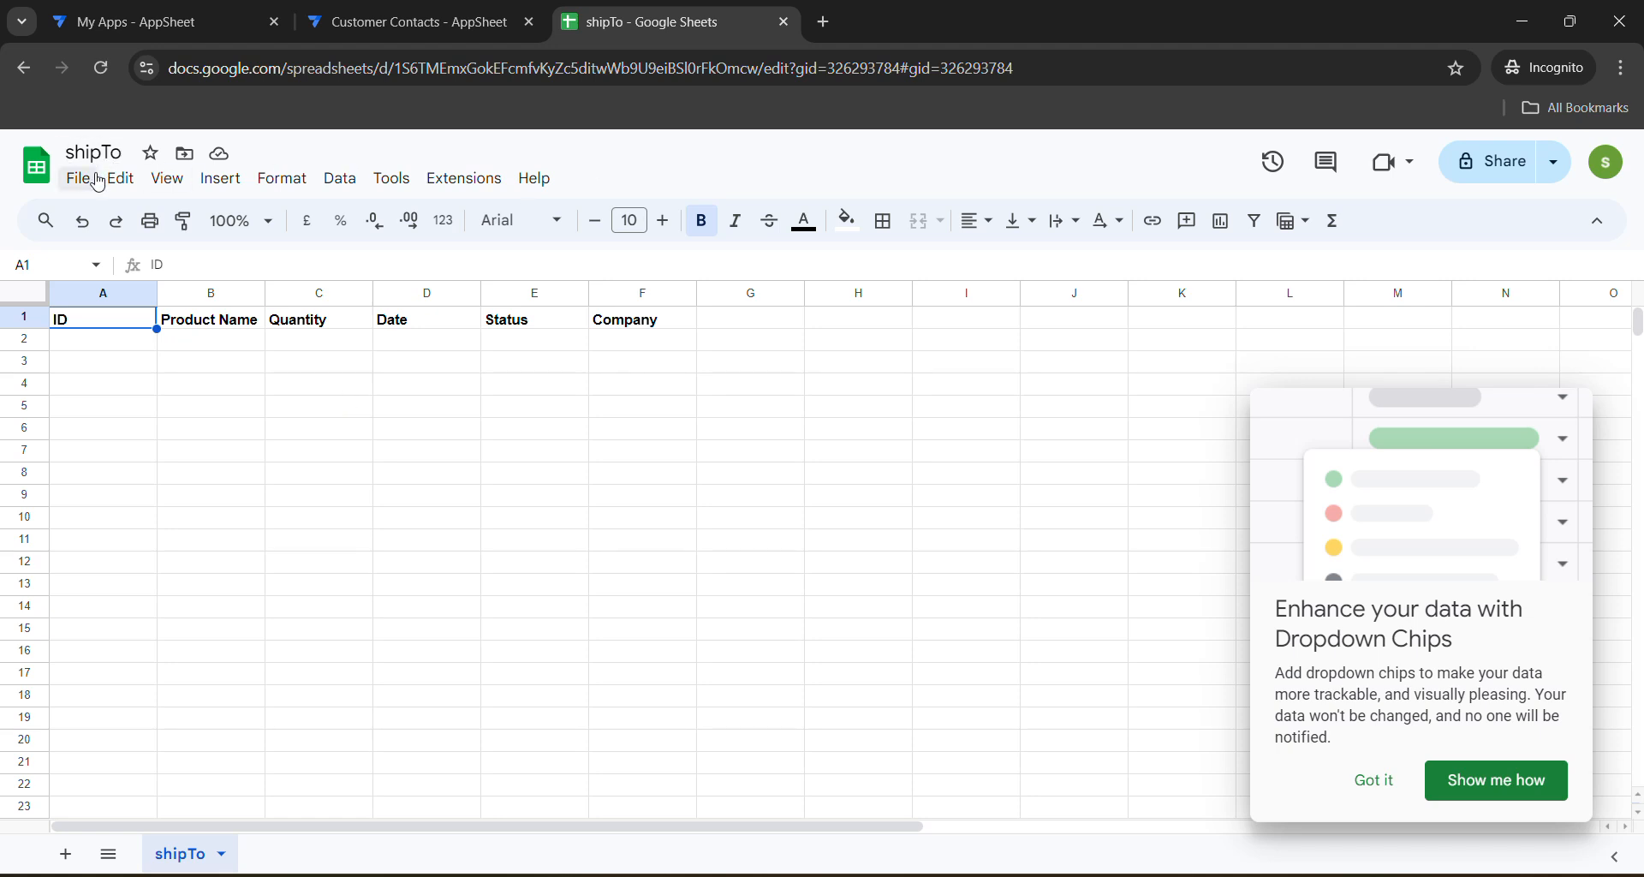
Upload GSP1030.xlsx from Downloads through the File > Import dialog.
{"action": "left_click", "coordinate": [78, 178]}
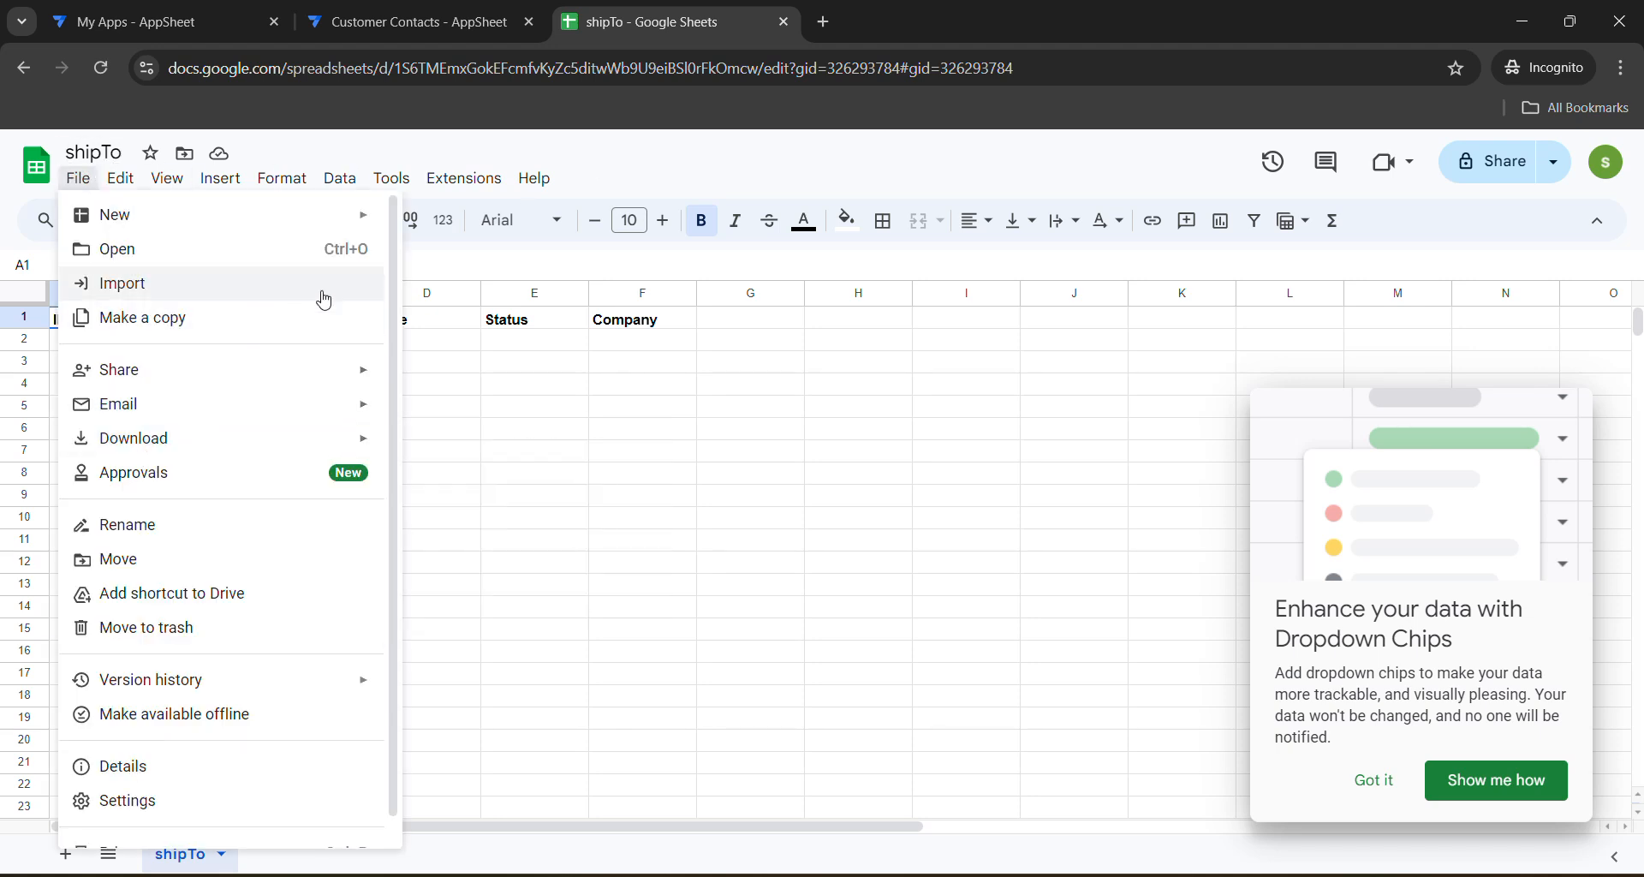
{"action": "left_click", "coordinate": [122, 283]}
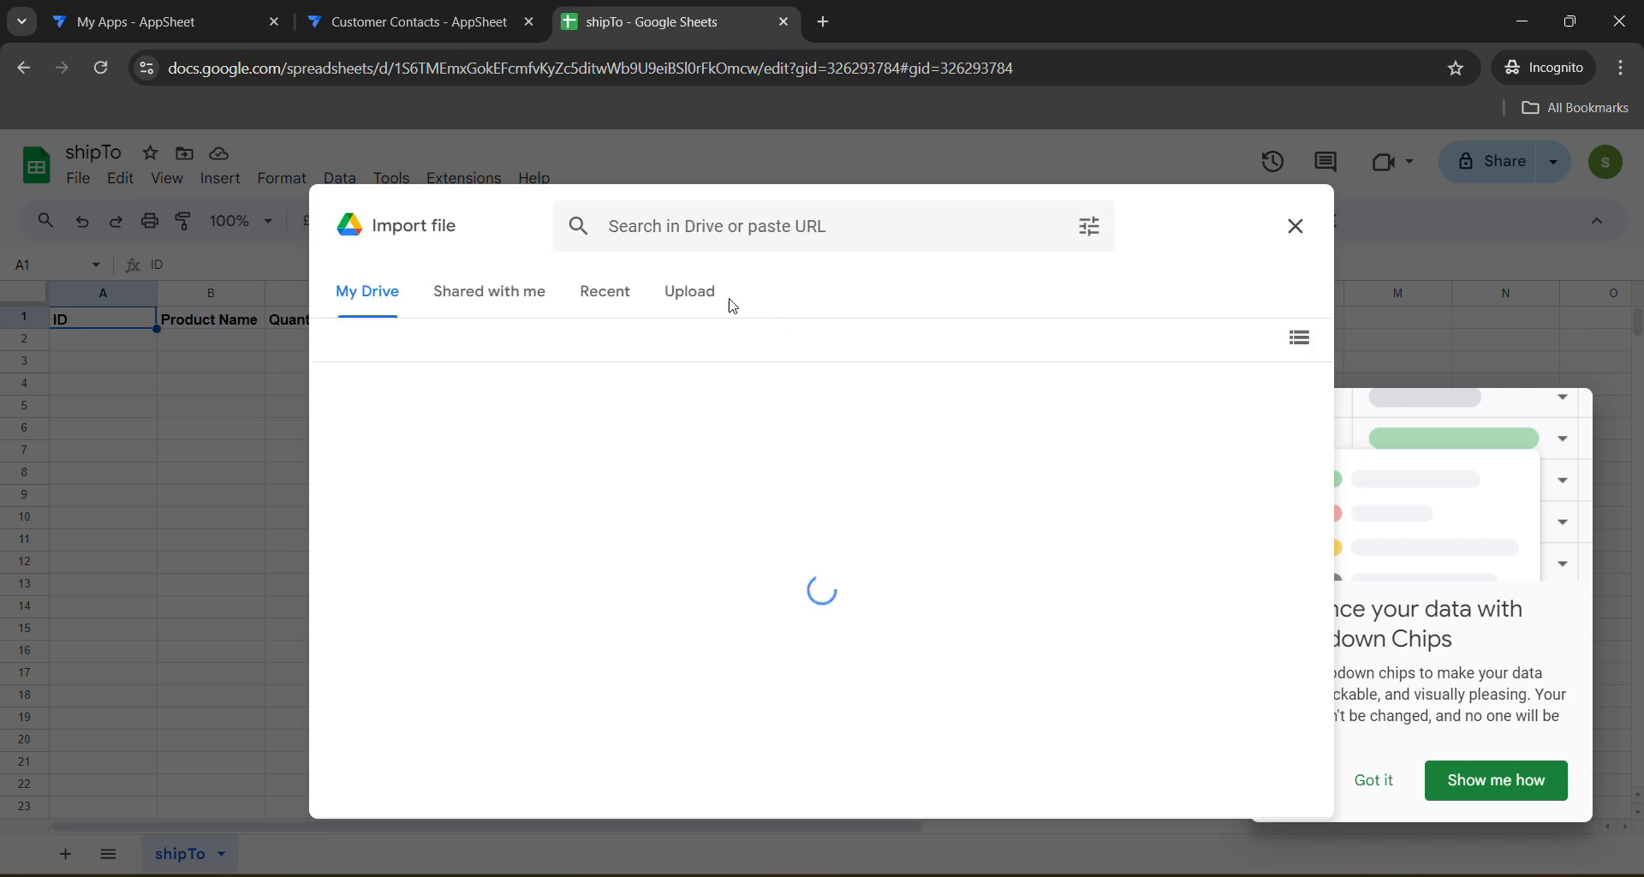
{"action": "left_click", "coordinate": [689, 291]}
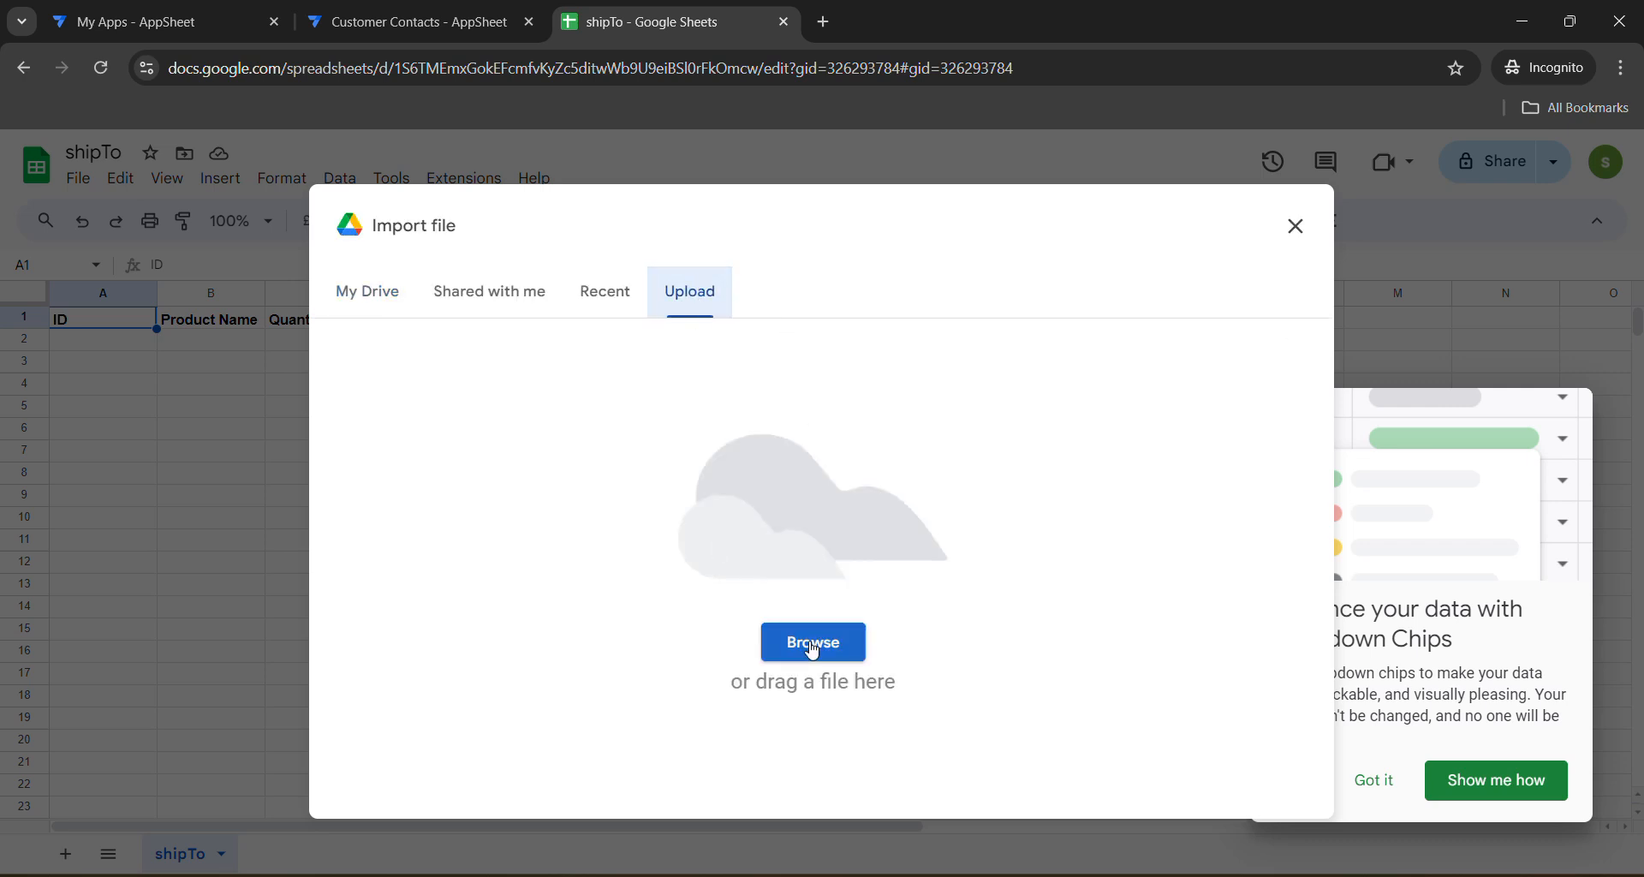
{"action": "left_click", "coordinate": [813, 642]}
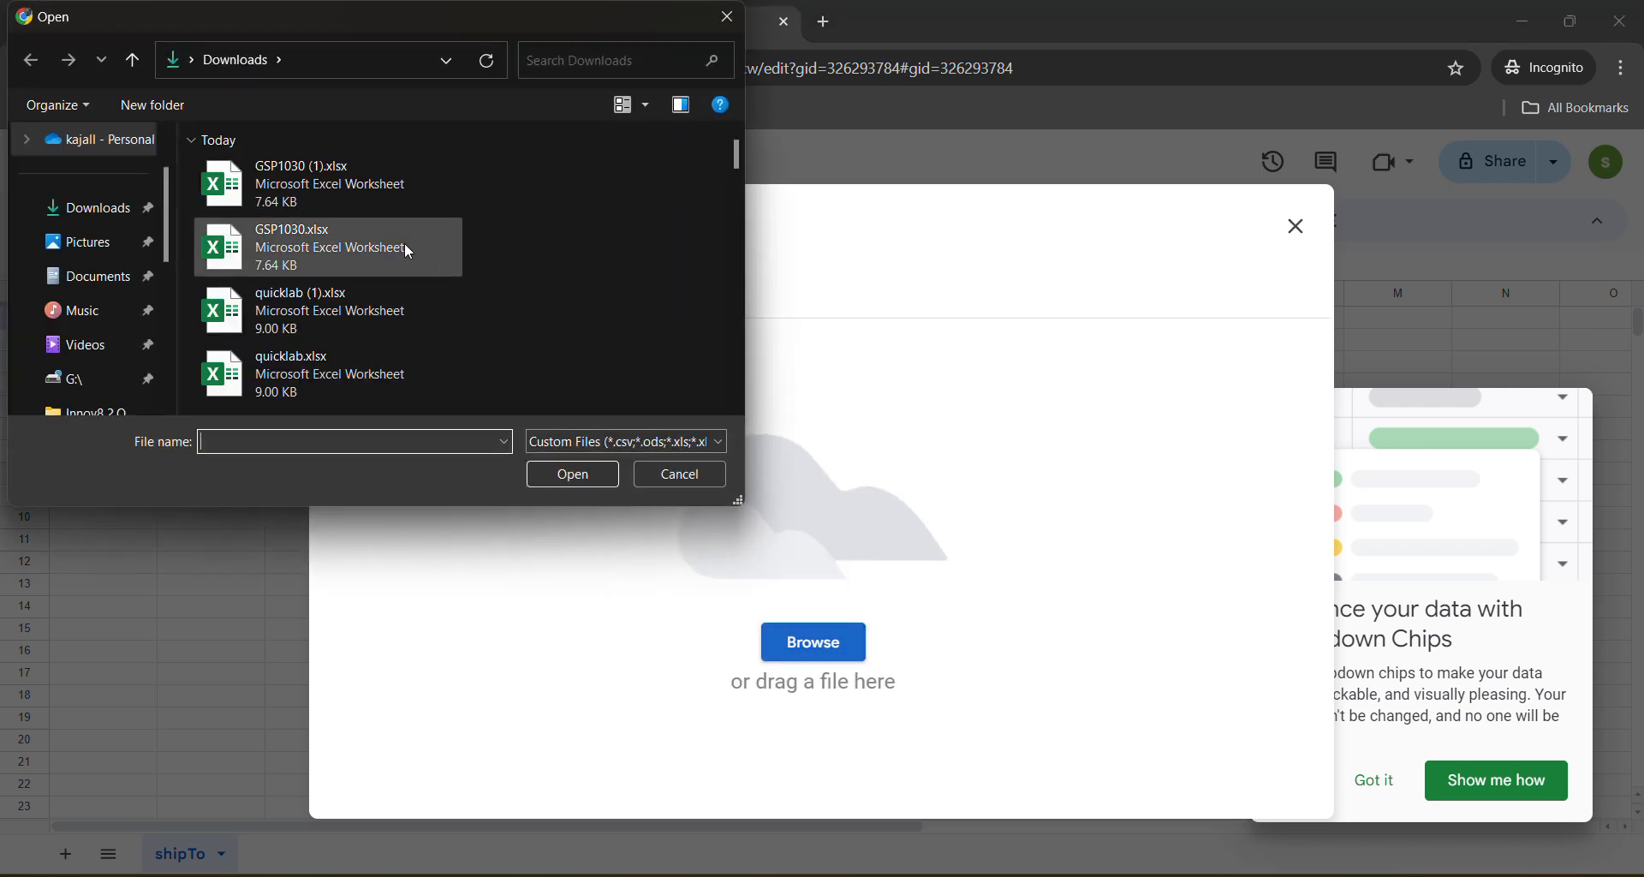
{"action": "mouse_move", "coordinate": [284, 246]}
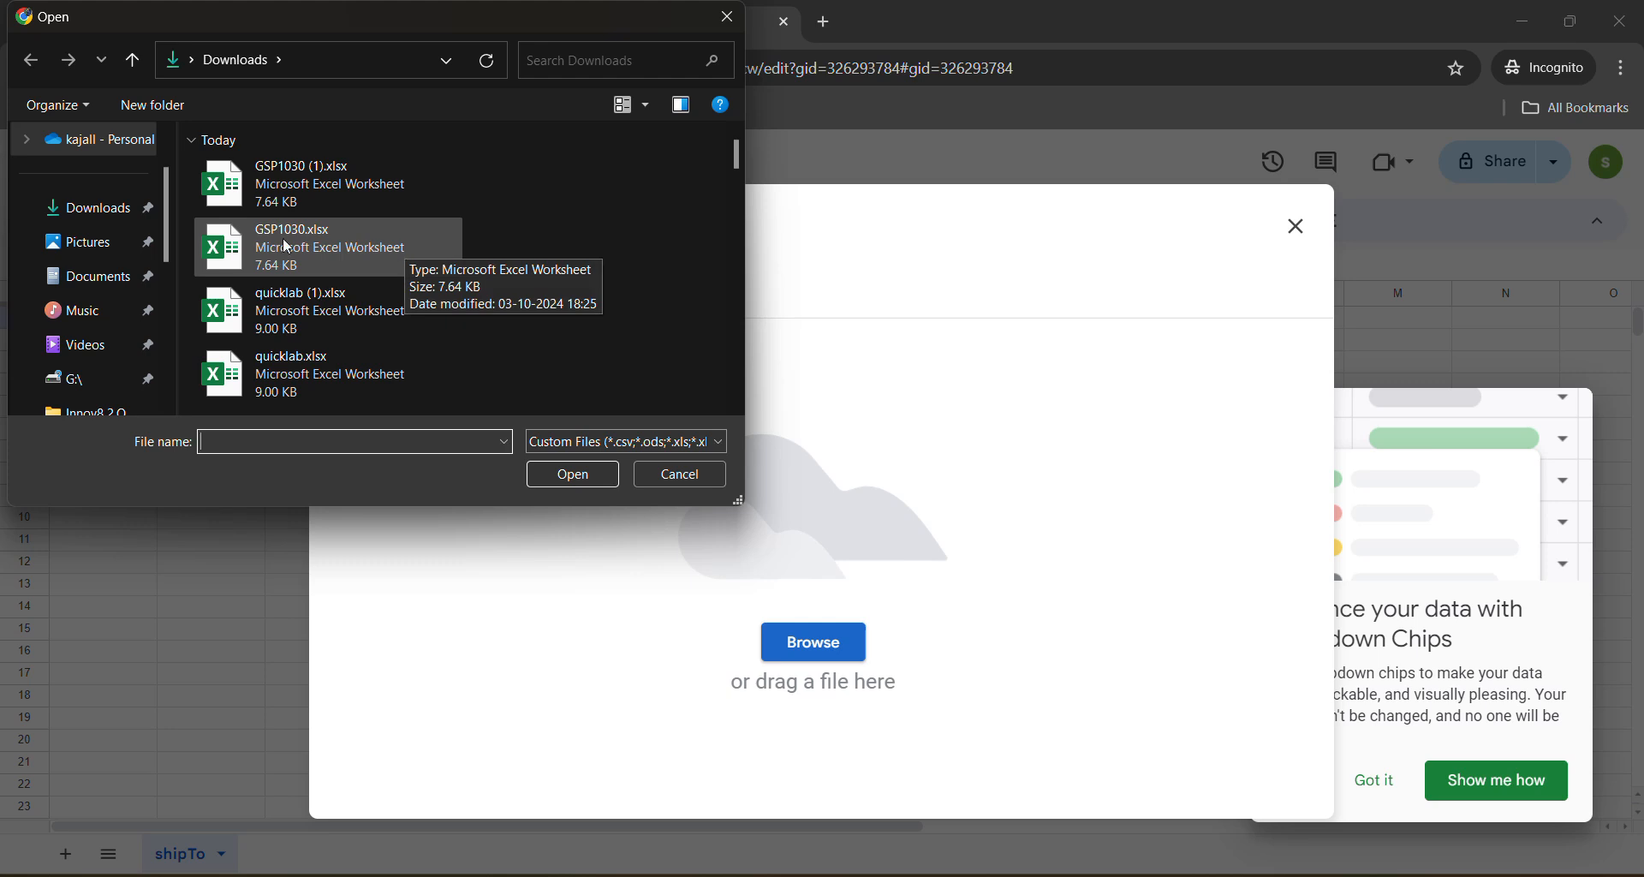
{"action": "left_click", "coordinate": [294, 247]}
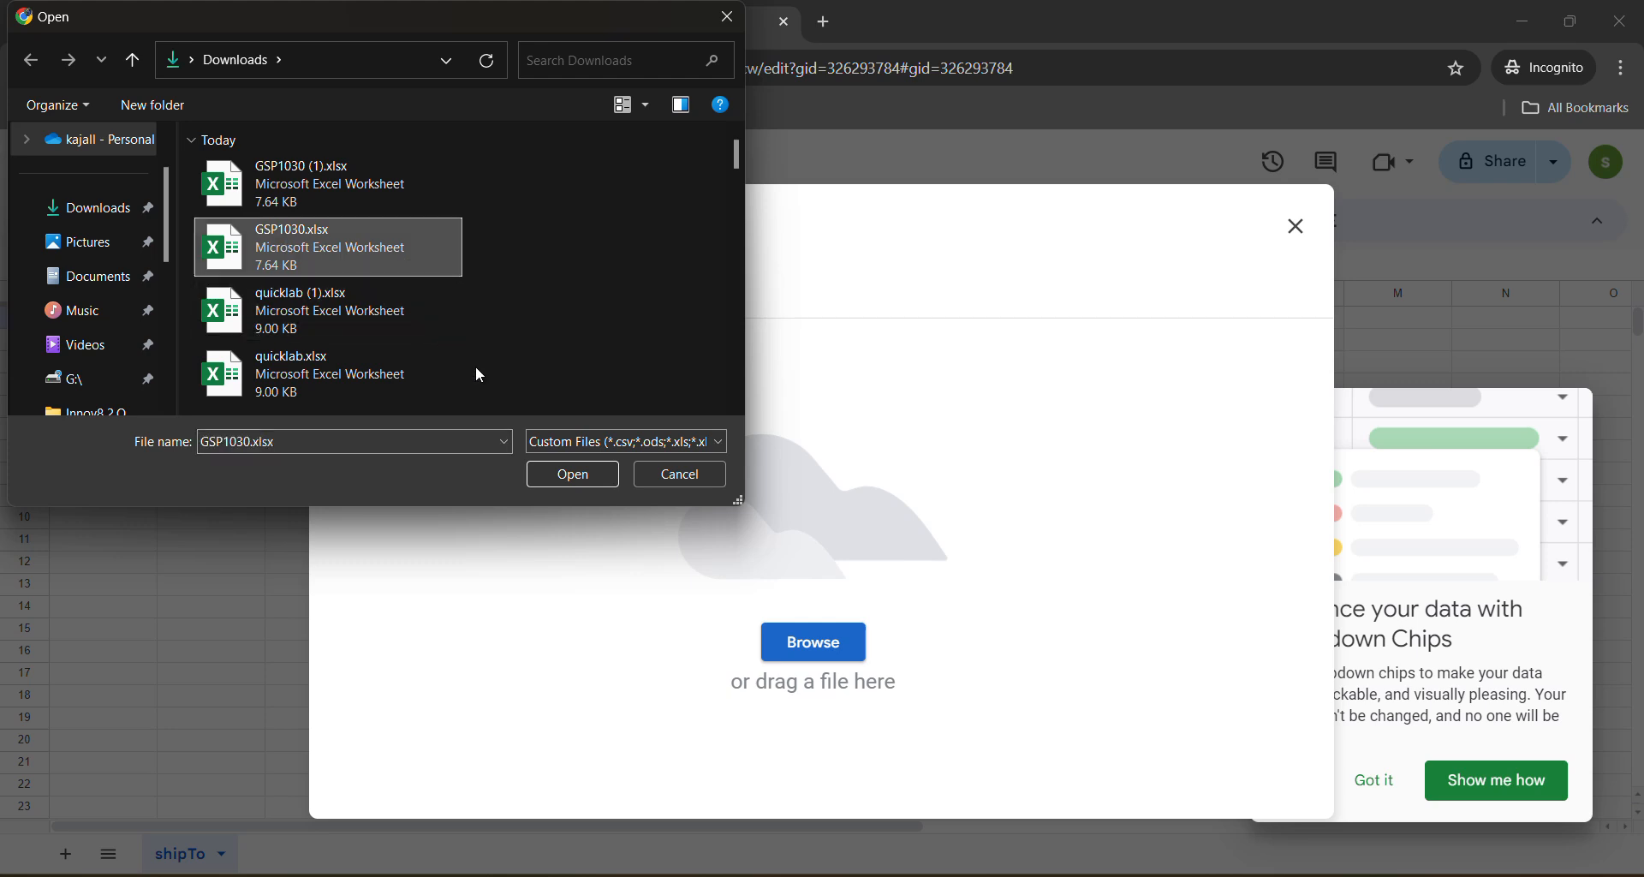
{"action": "left_click", "coordinate": [572, 473]}
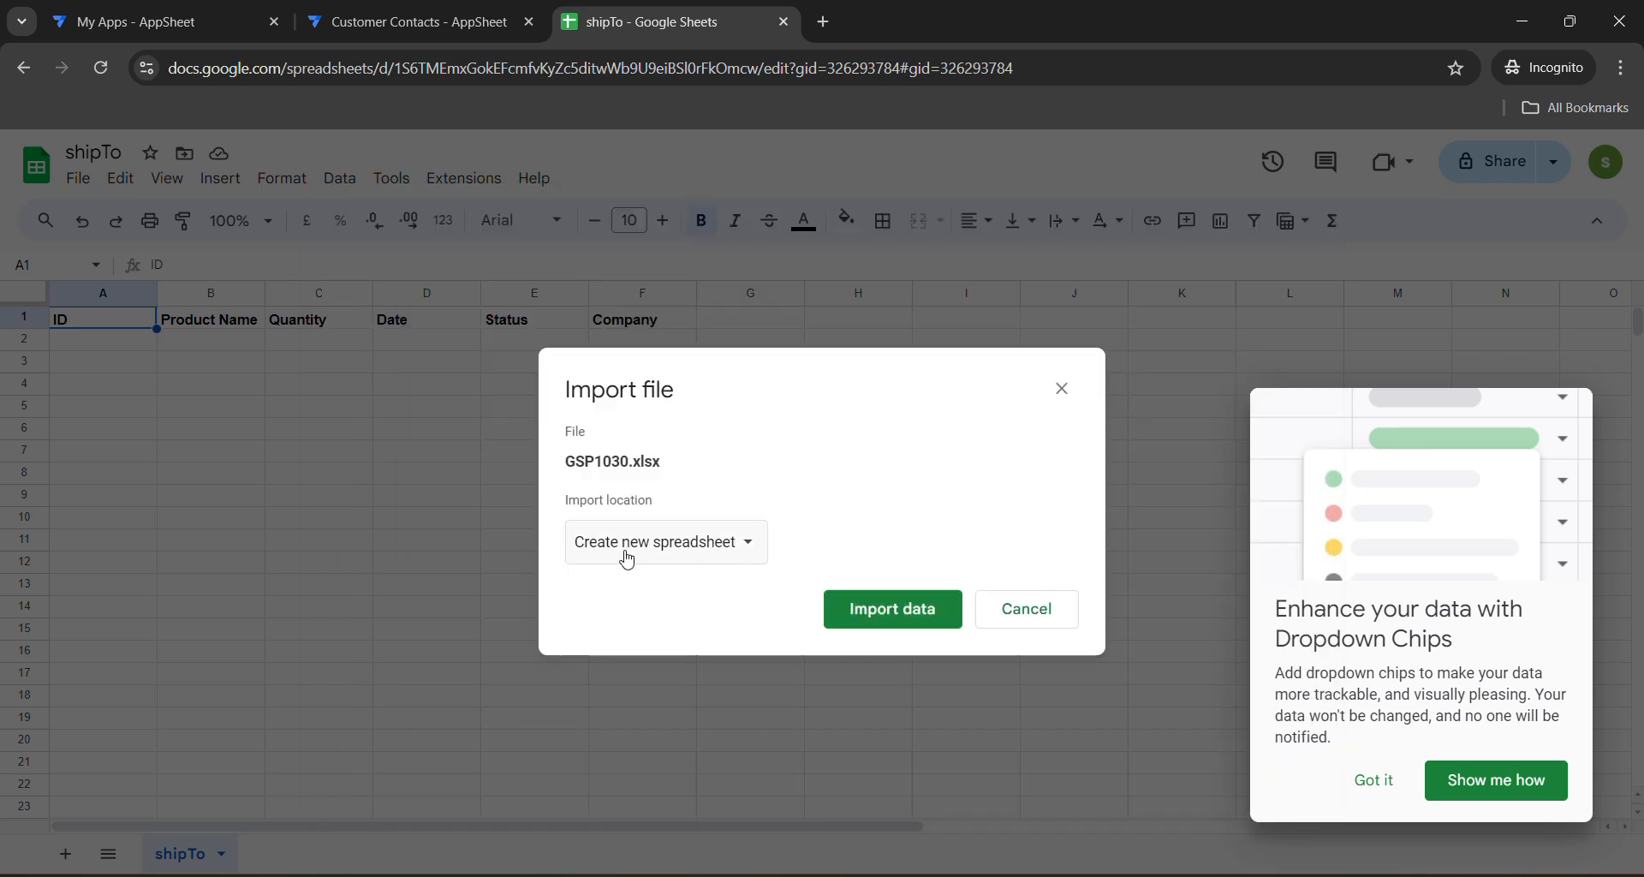
Set the import location to 'Replace spreadsheet' and import the GSP1030.xlsx data.
{"action": "left_click", "coordinate": [664, 541]}
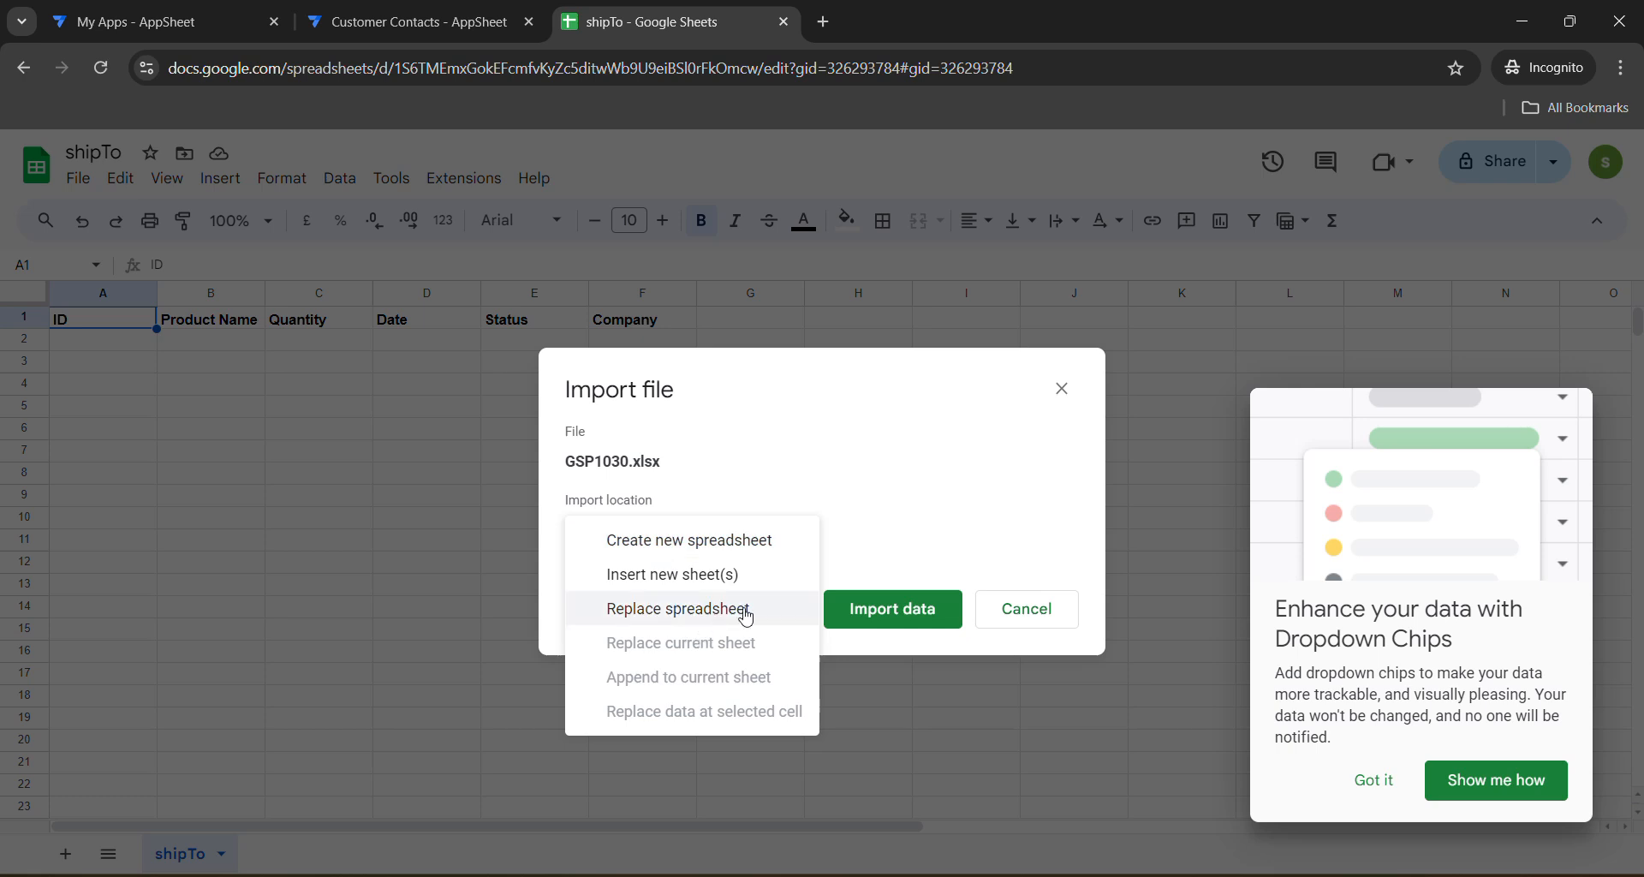
{"action": "left_click", "coordinate": [678, 608]}
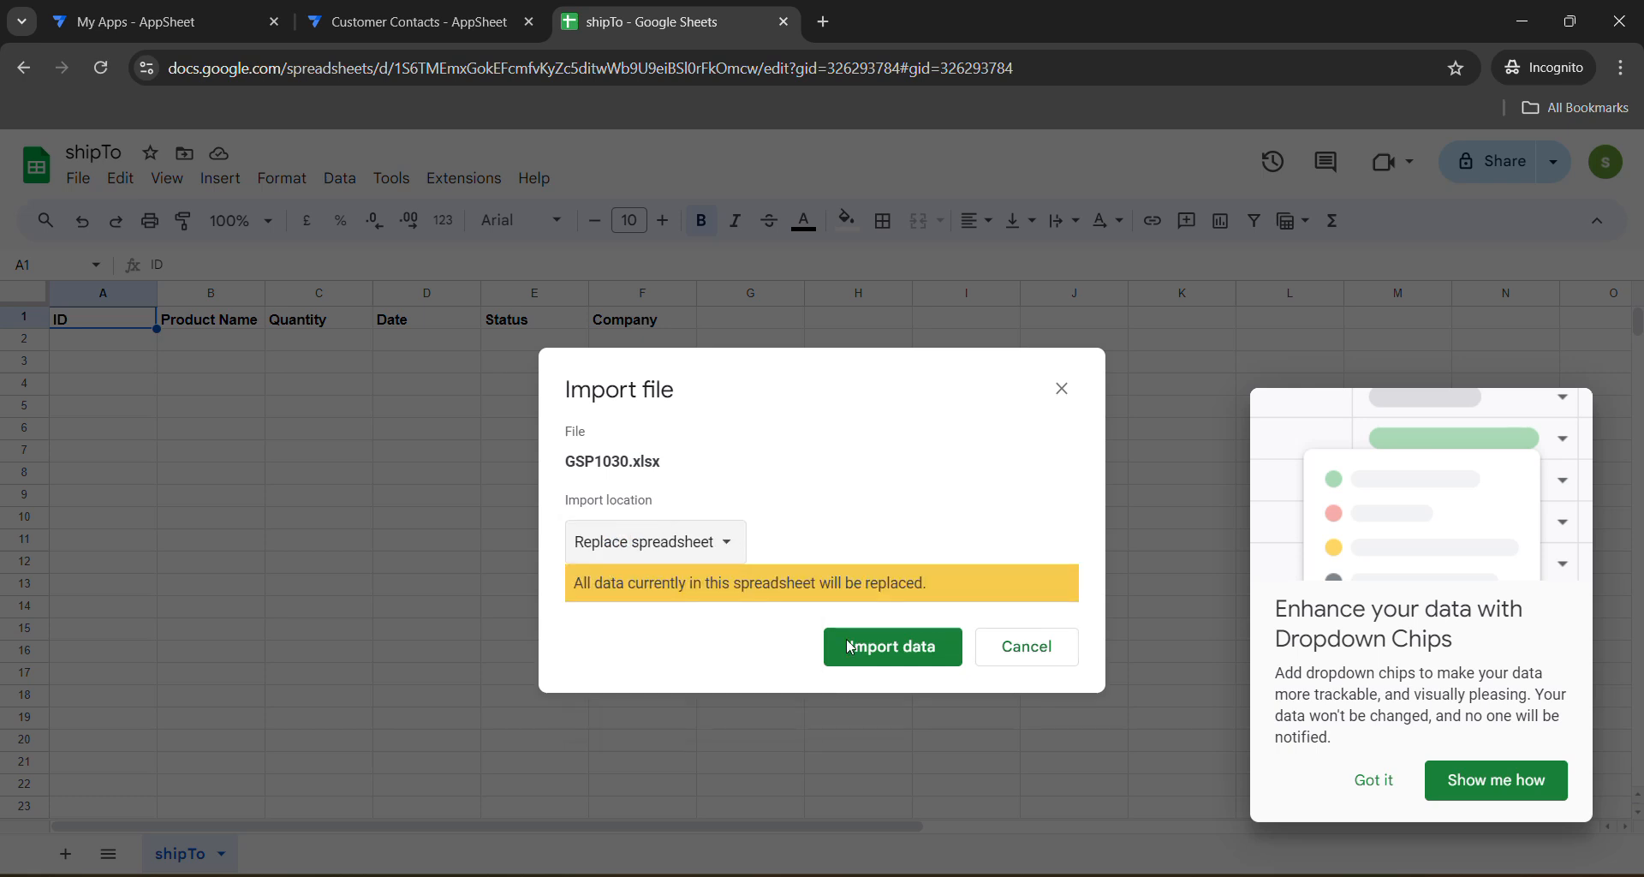
{"action": "left_click", "coordinate": [892, 646]}
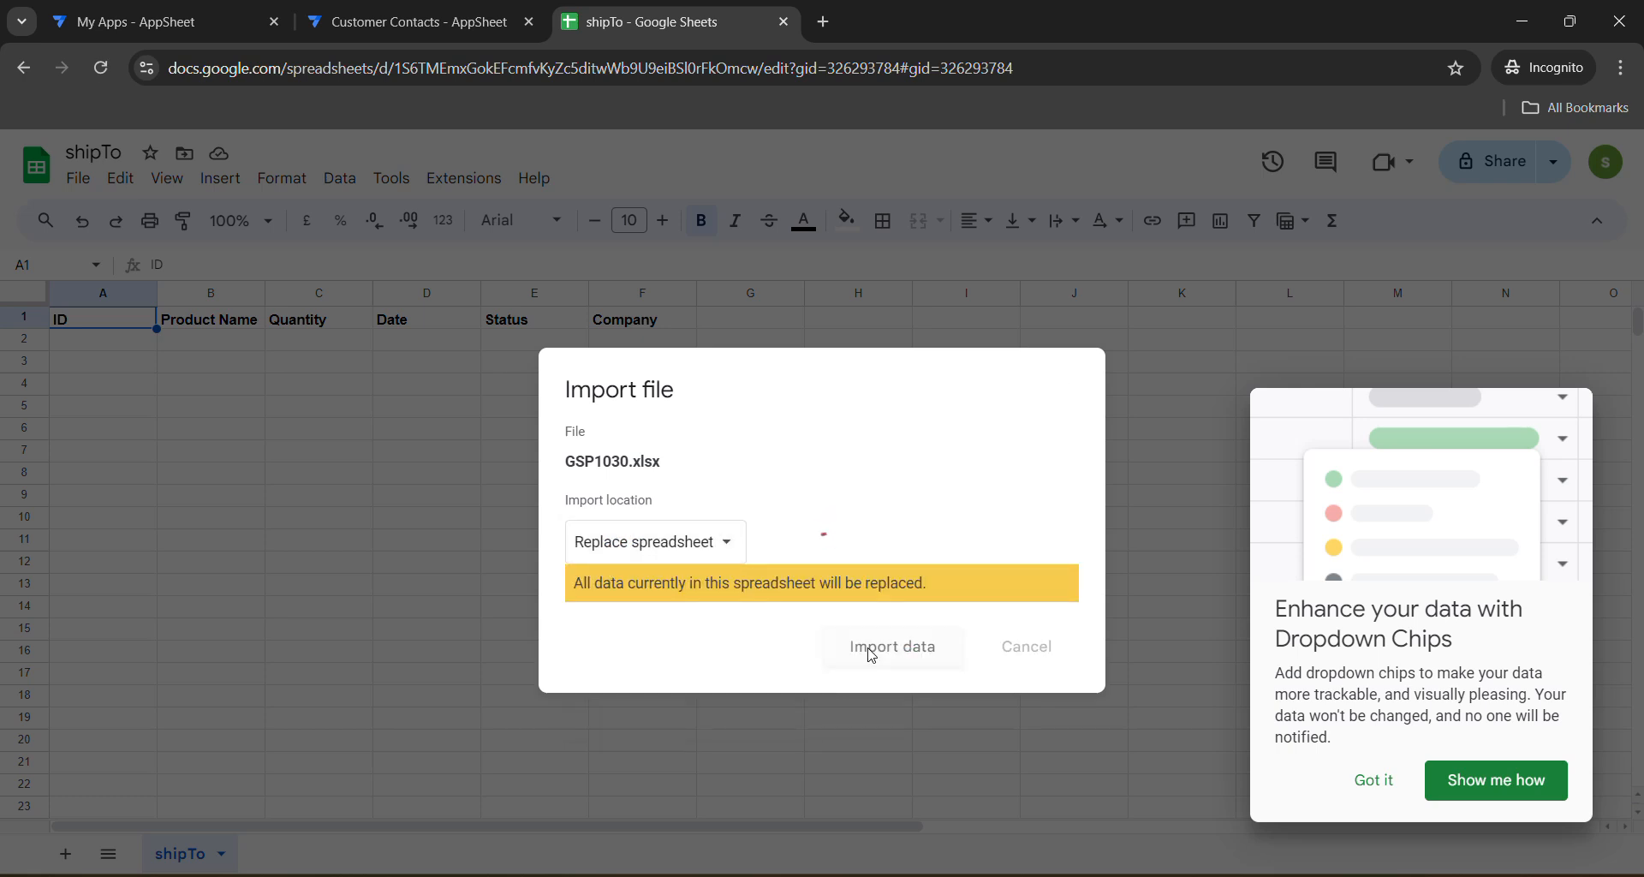
{"action": "left_click", "coordinate": [892, 646]}
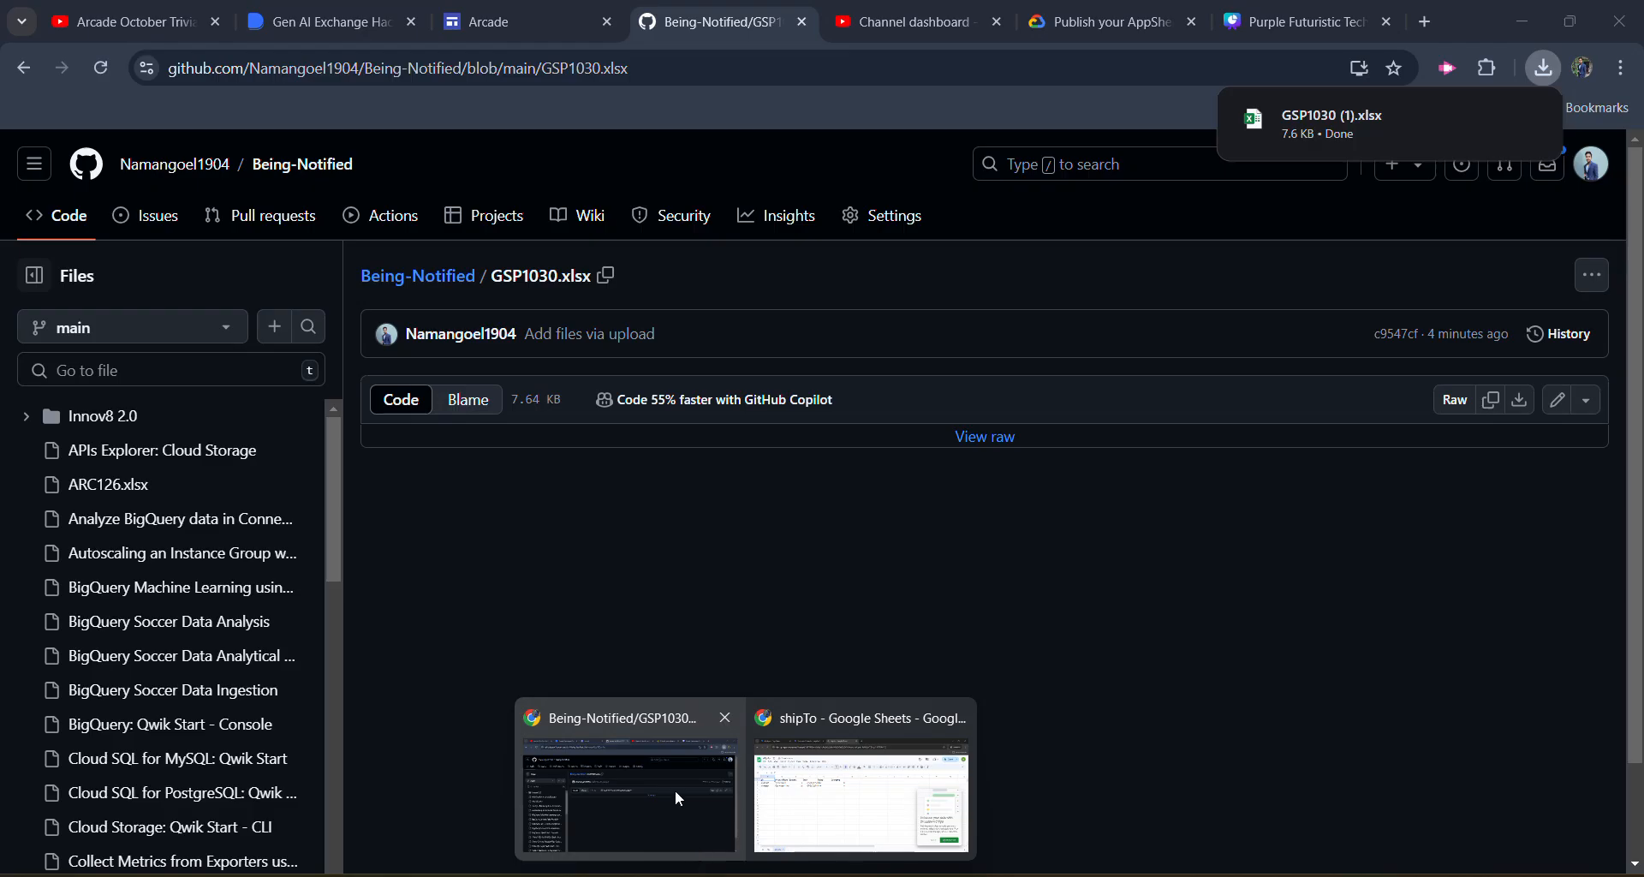
Return to the lab and pass Task 5's Deploy and test the app progress check.
{"action": "left_click", "coordinate": [1108, 22]}
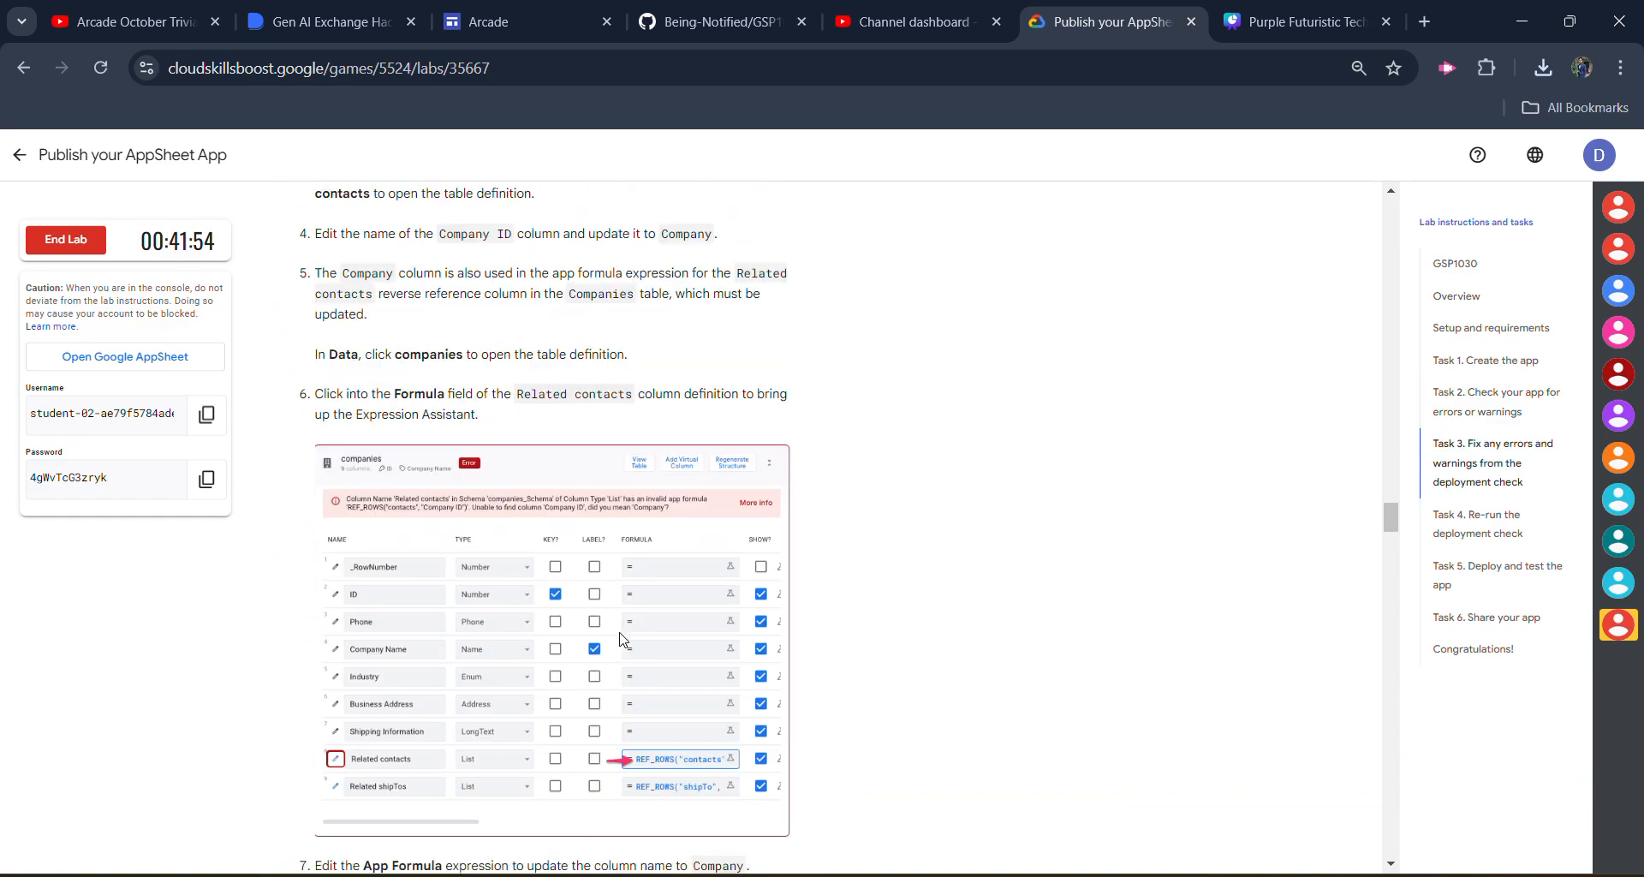
{"action": "scroll", "scroll_direction": "down", "scroll_amount": 3}
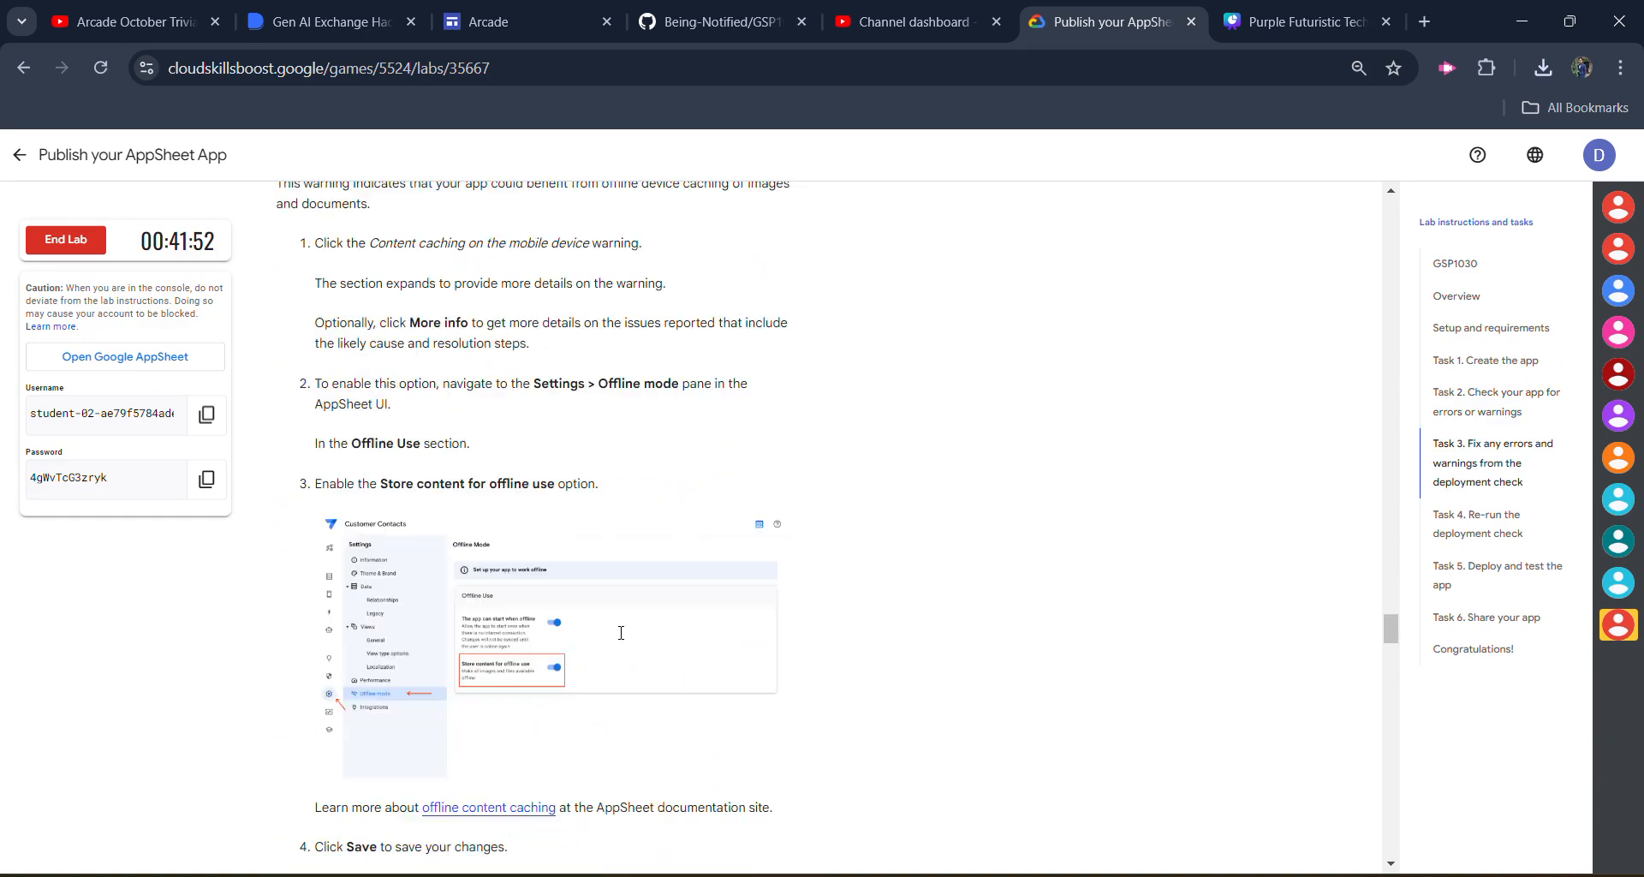
{"action": "scroll", "scroll_direction": "down", "scroll_amount": 3}
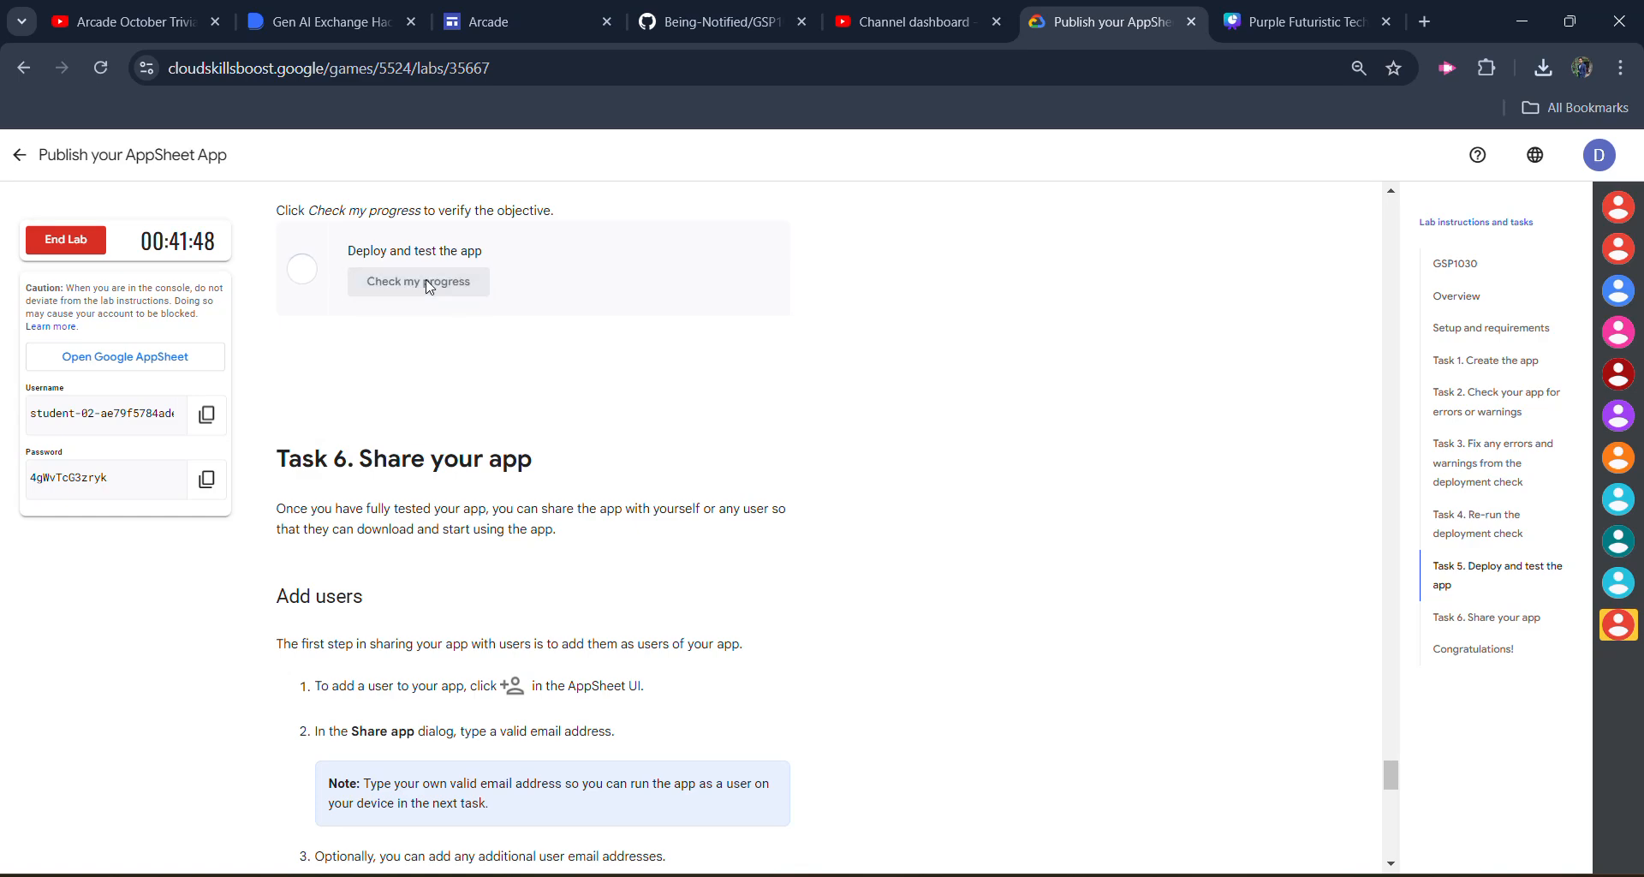
{"action": "left_click", "coordinate": [418, 282]}
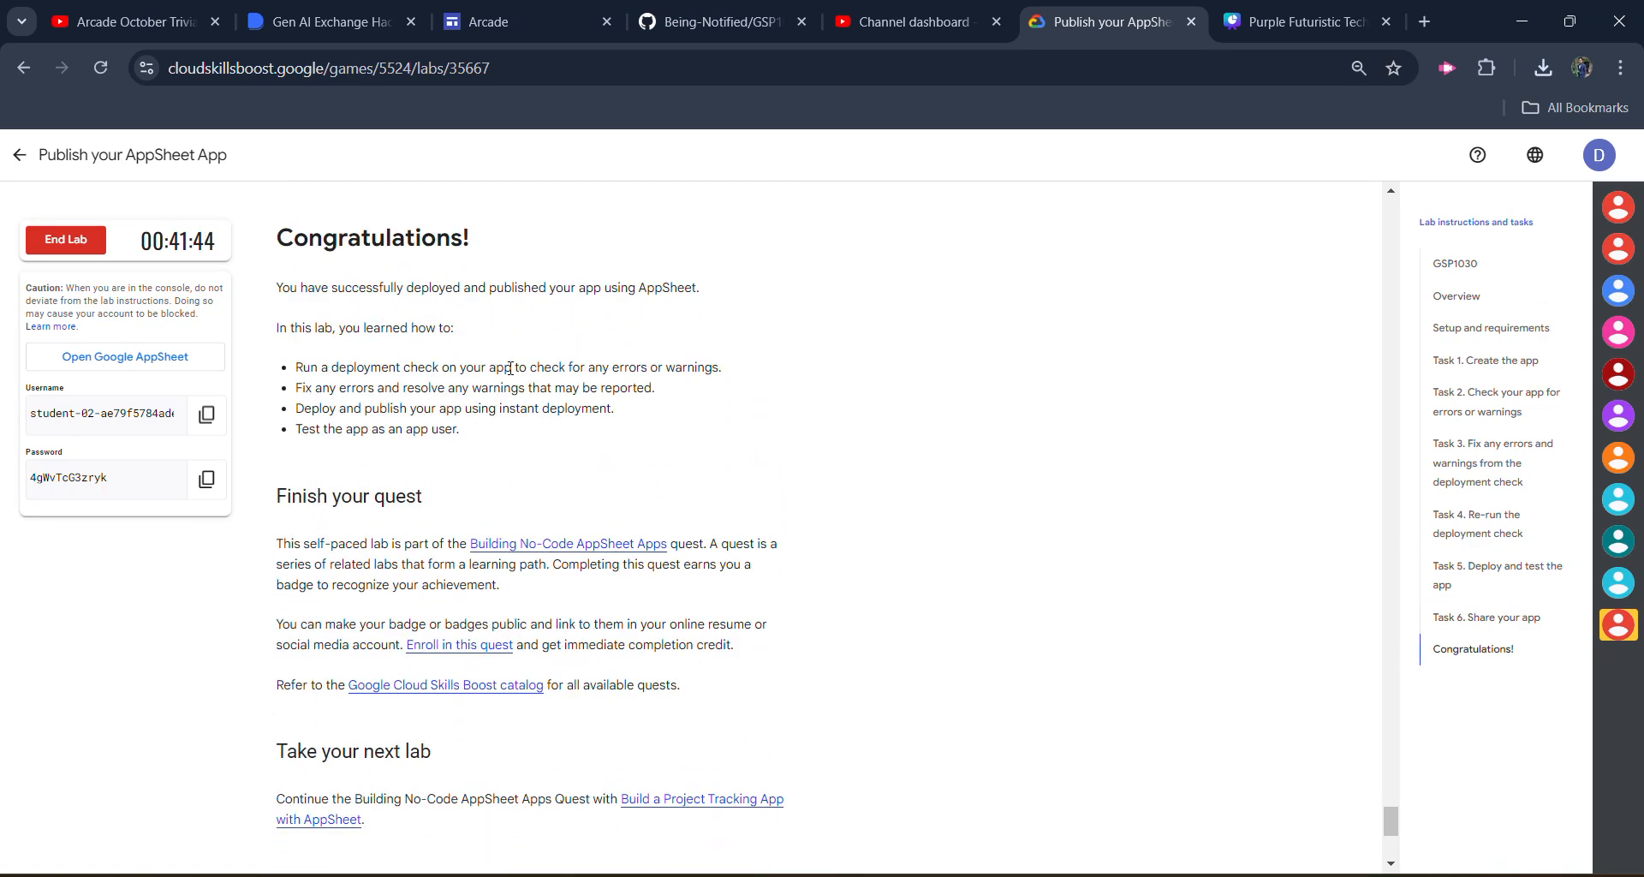
{"action": "scroll", "scroll_direction": "up", "scroll_amount": 3}
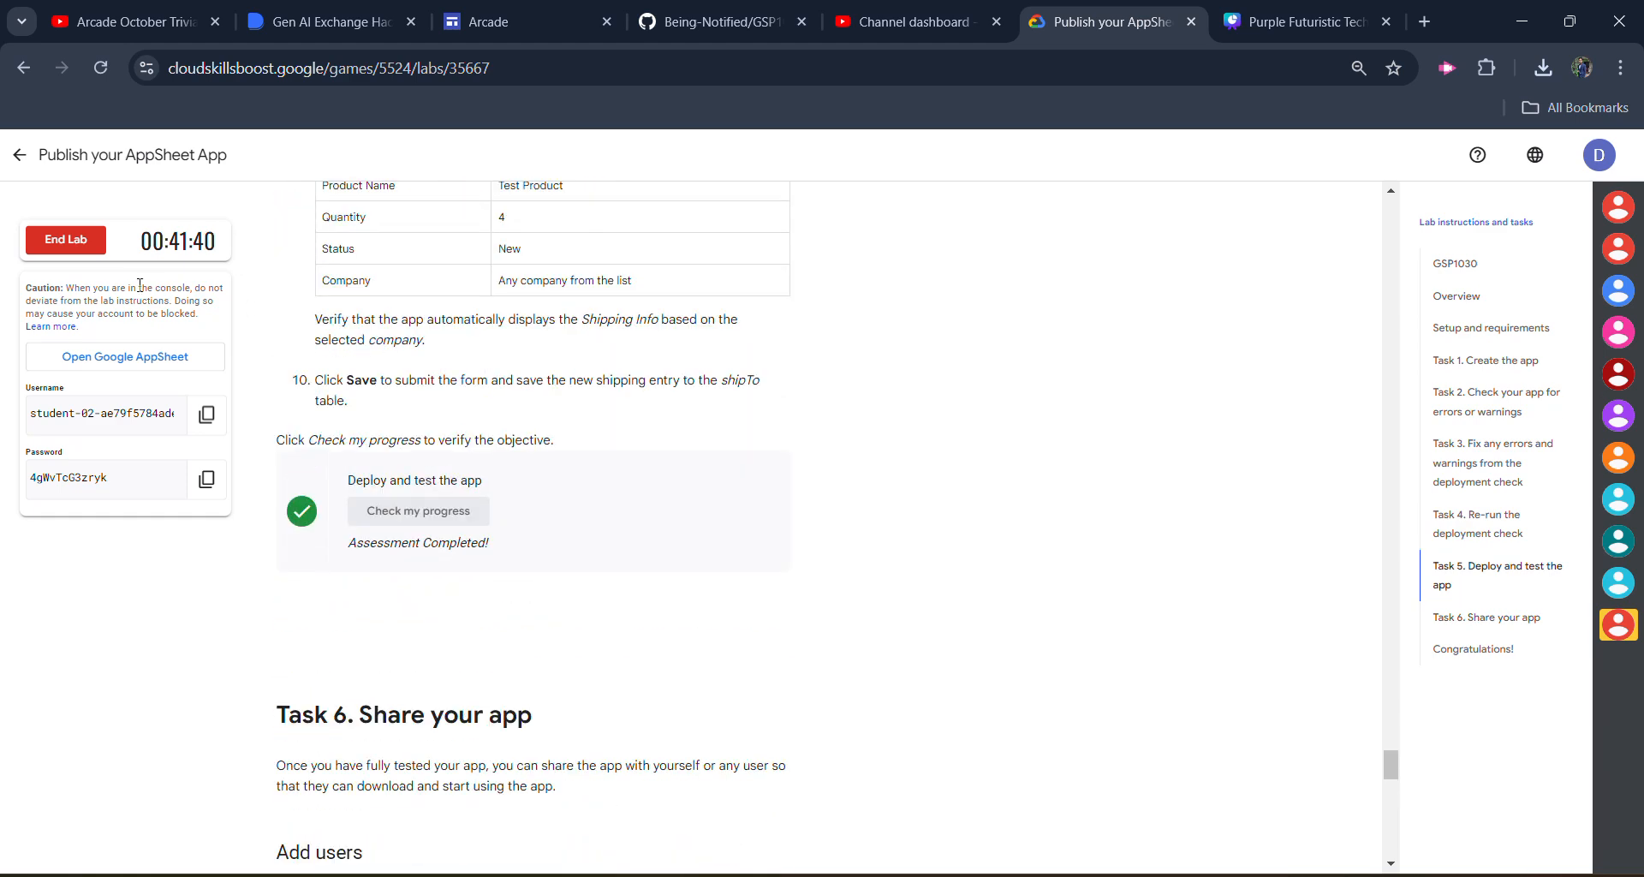
End the 'Publish your AppSheet App' lab, confirming the dialog and cancelling the rating popup.
{"action": "left_click", "coordinate": [65, 238]}
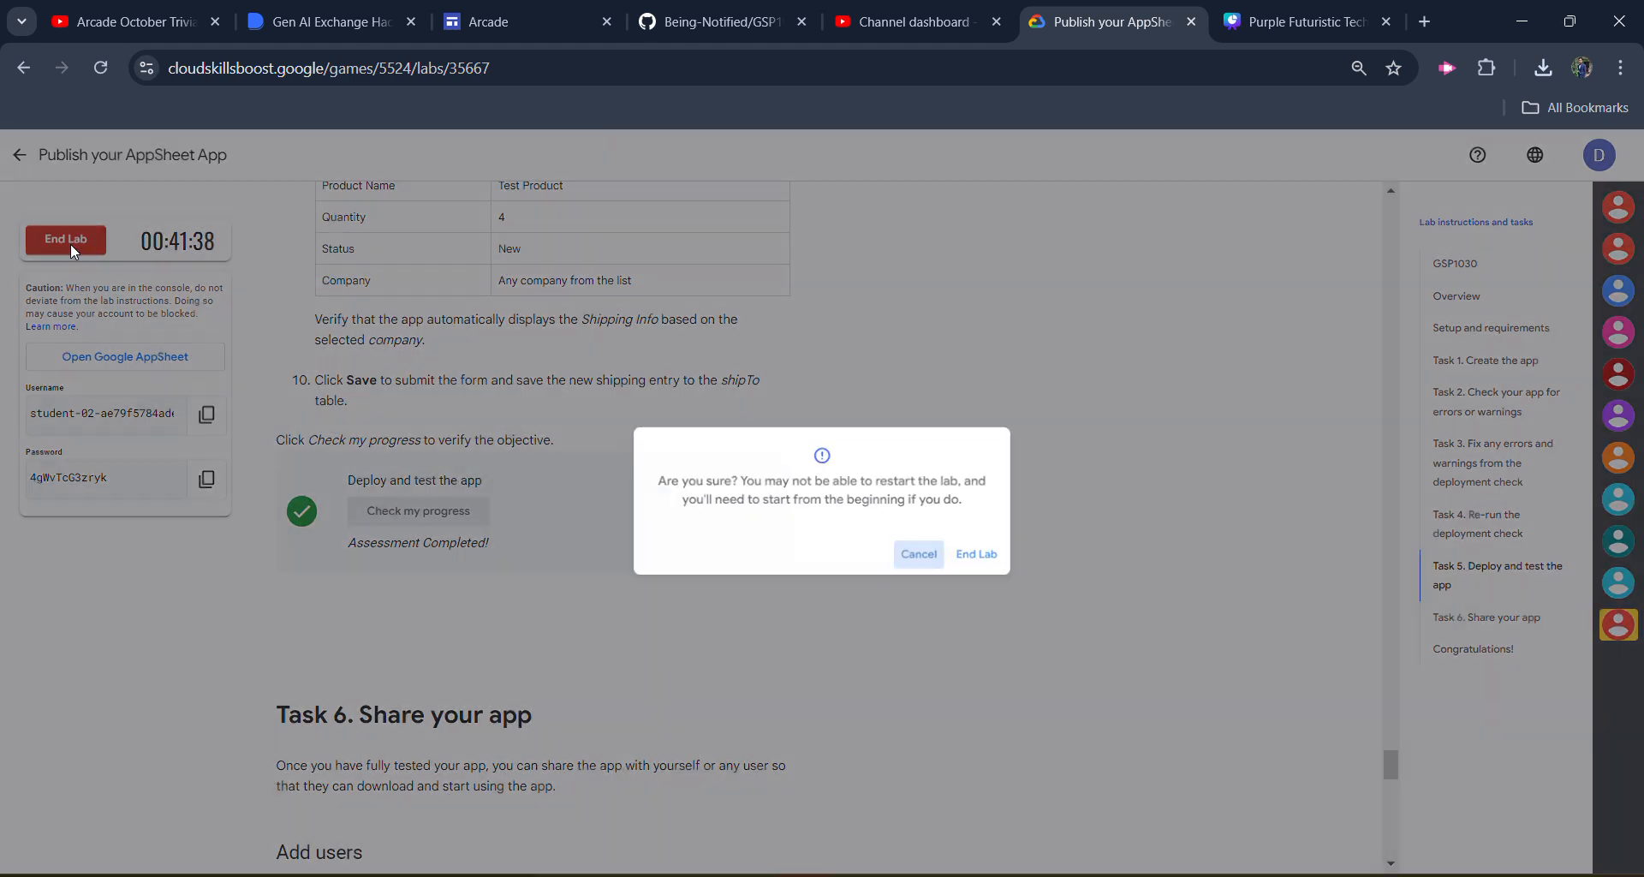
{"action": "left_click", "coordinate": [976, 554]}
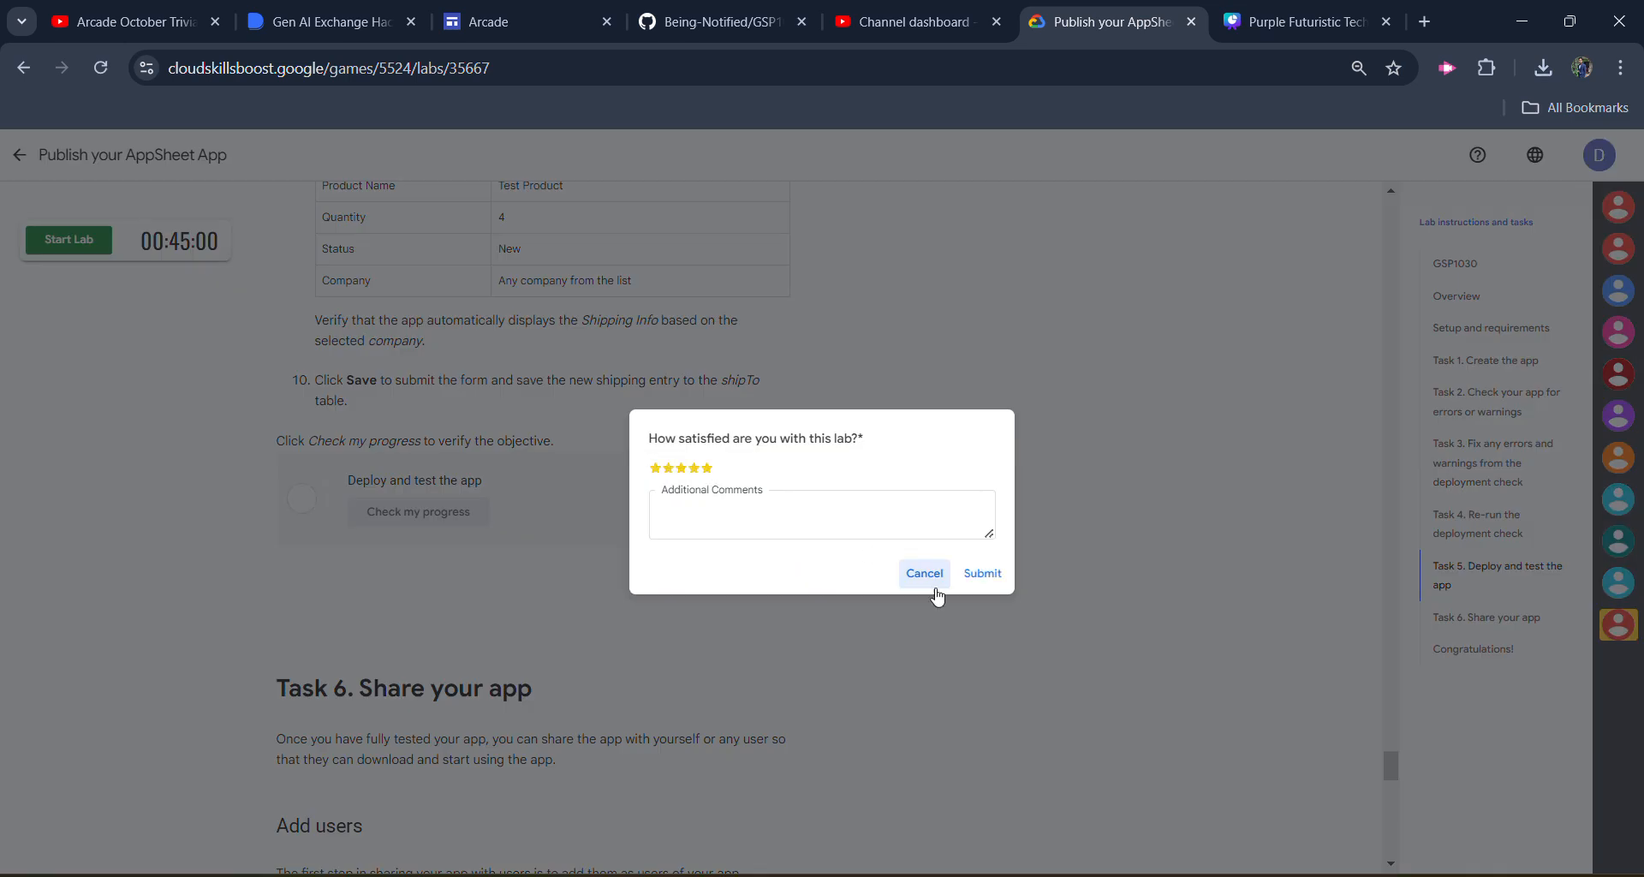
{"action": "left_click", "coordinate": [982, 573]}
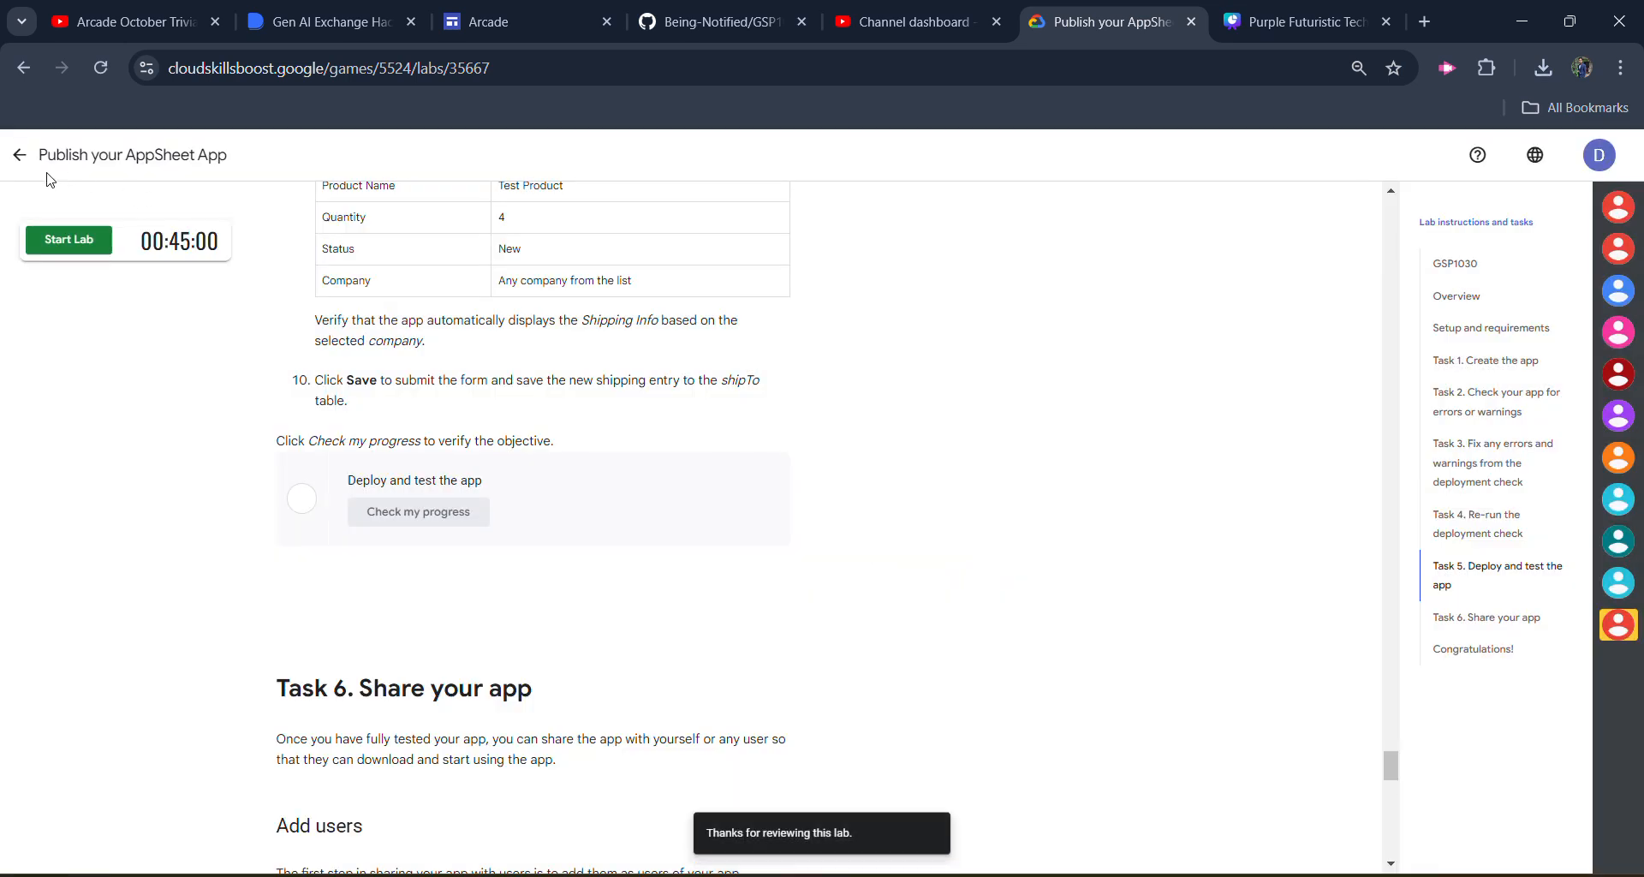